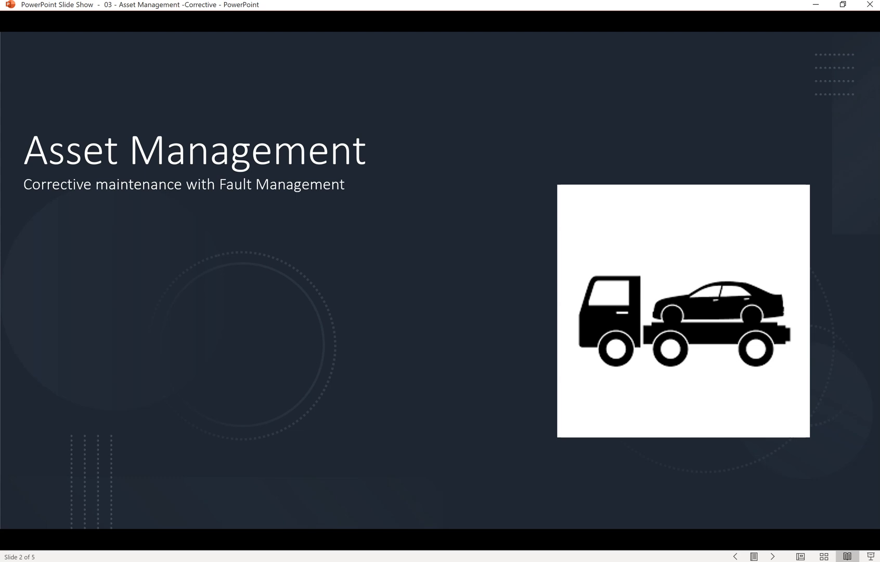
Advance the slide show to the Demo slide
{"action": "left_click", "coordinate": [772, 556]}
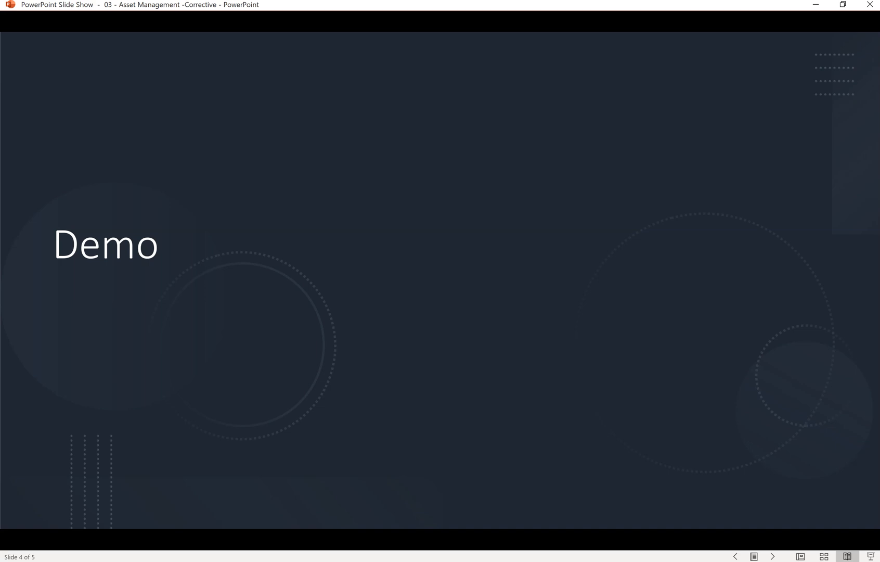
Switch to the browser and navigate Asset management to the All maintenance requests list
{"action": "key", "text": "alt+tab"}
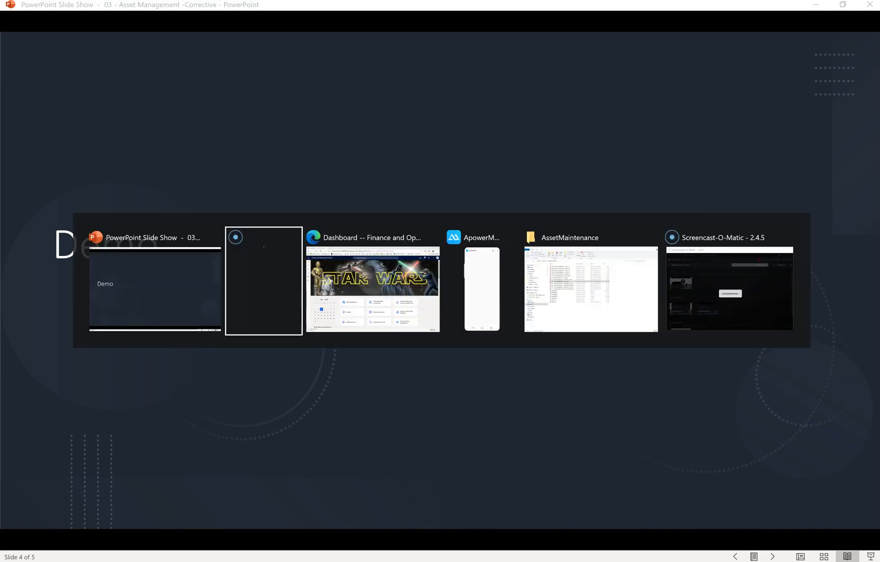
{"action": "left_click", "coordinate": [372, 279]}
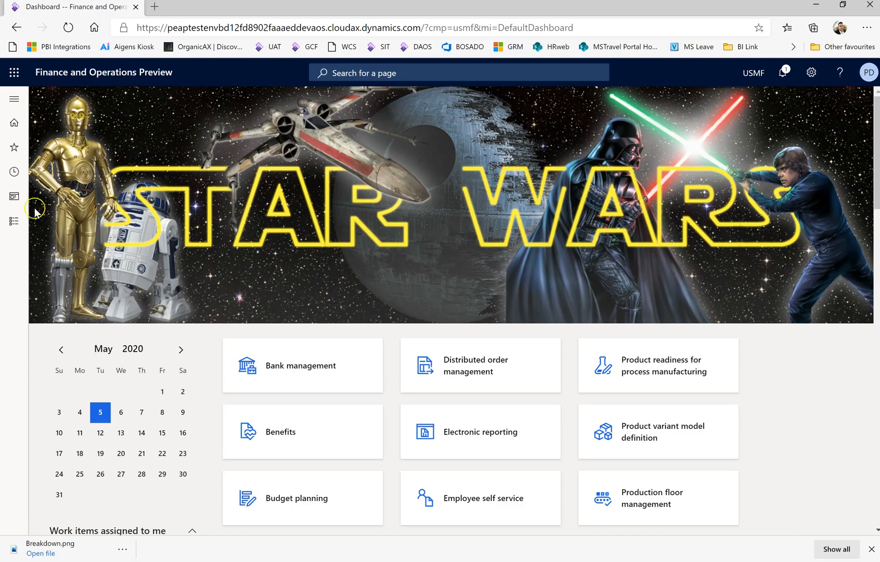
{"action": "left_click", "coordinate": [14, 99]}
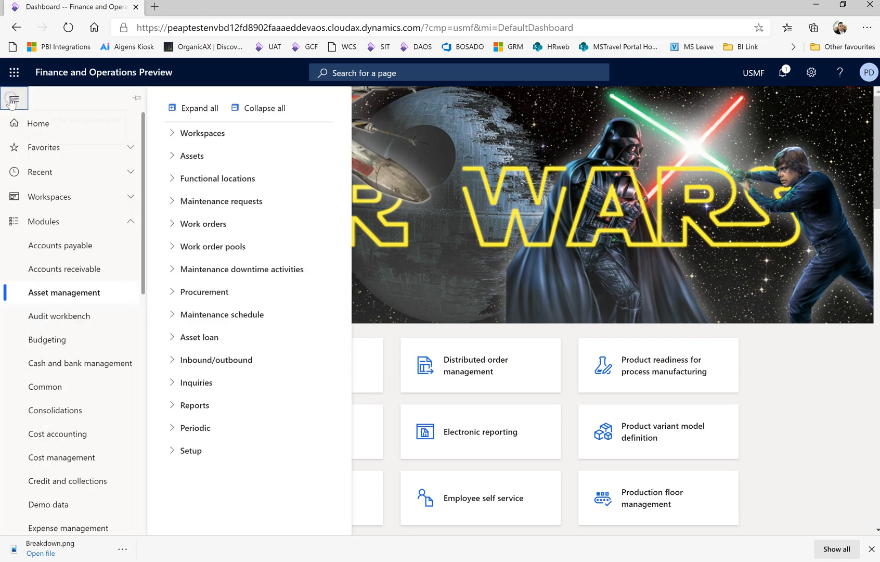
{"action": "mouse_move", "coordinate": [73, 298]}
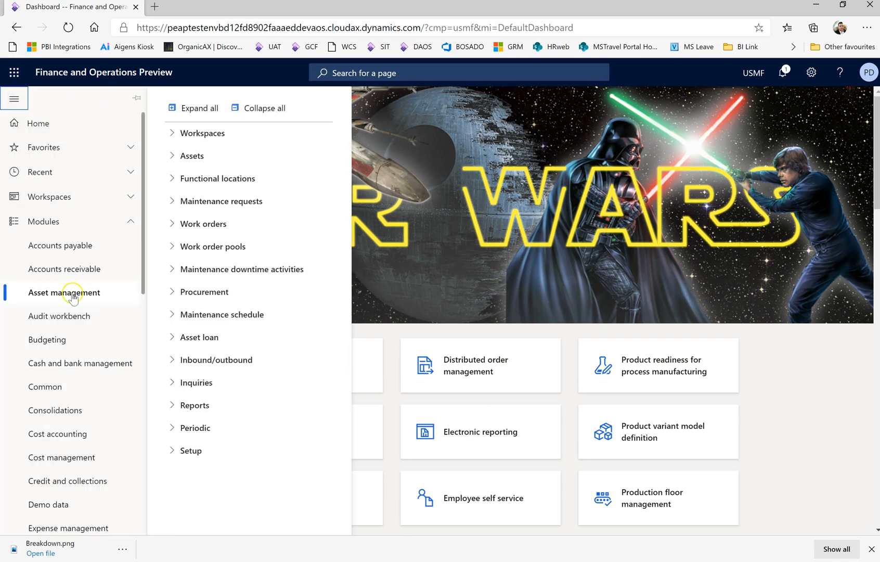
{"action": "mouse_move", "coordinate": [72, 292]}
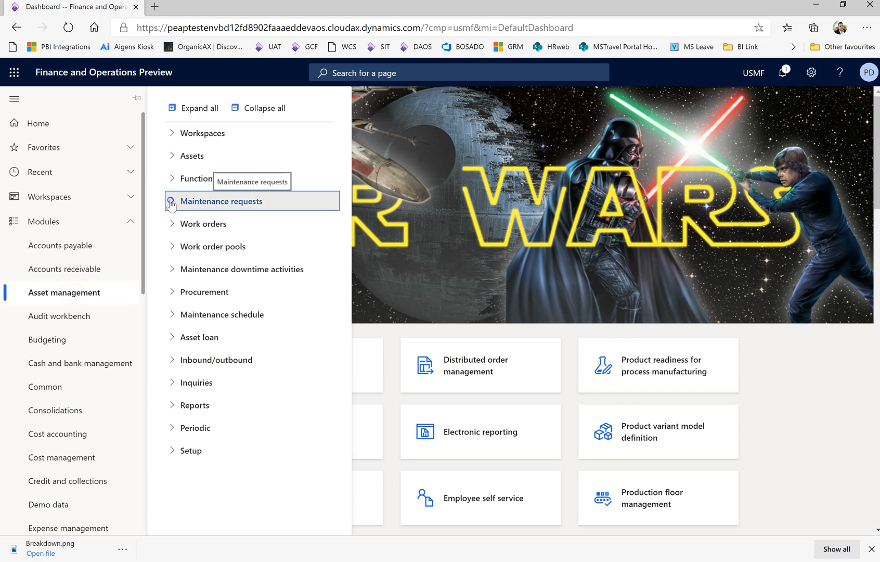
{"action": "left_click", "coordinate": [220, 201]}
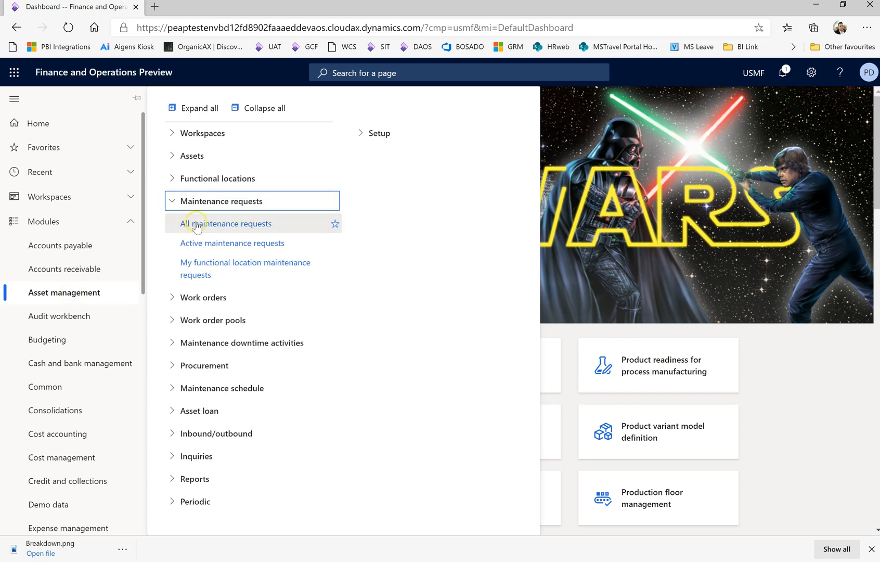
{"action": "mouse_move", "coordinate": [225, 223]}
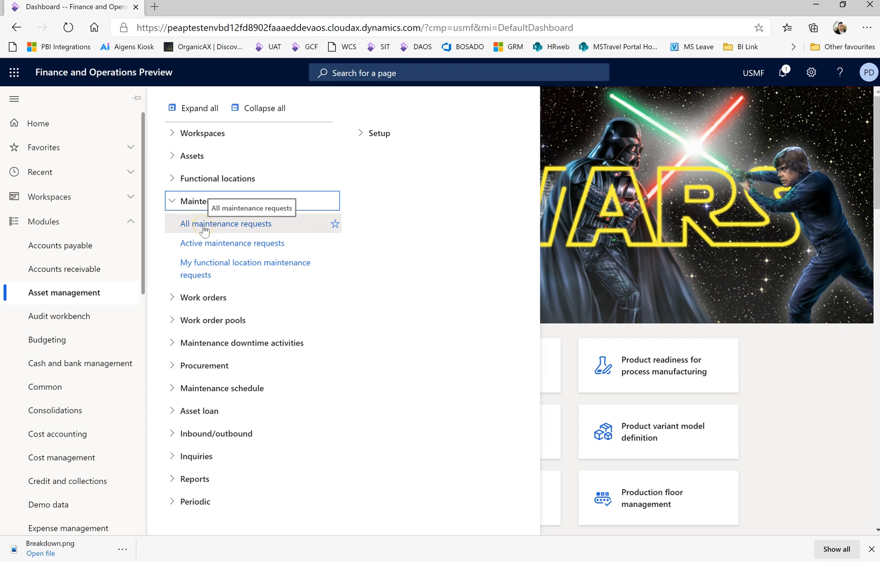
{"action": "left_click", "coordinate": [225, 224]}
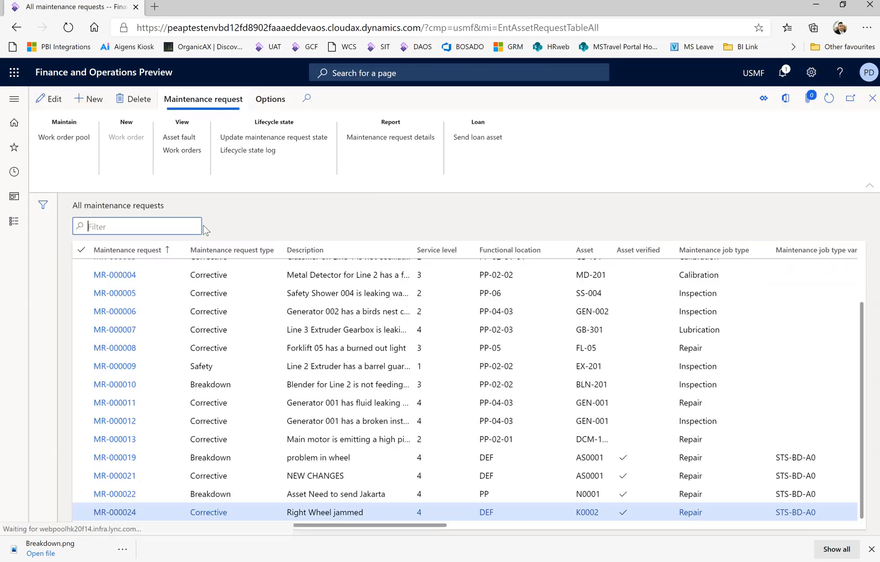
Start a new maintenance request 'Wheel has been jammed' for asset K0001
{"action": "left_click", "coordinate": [89, 99]}
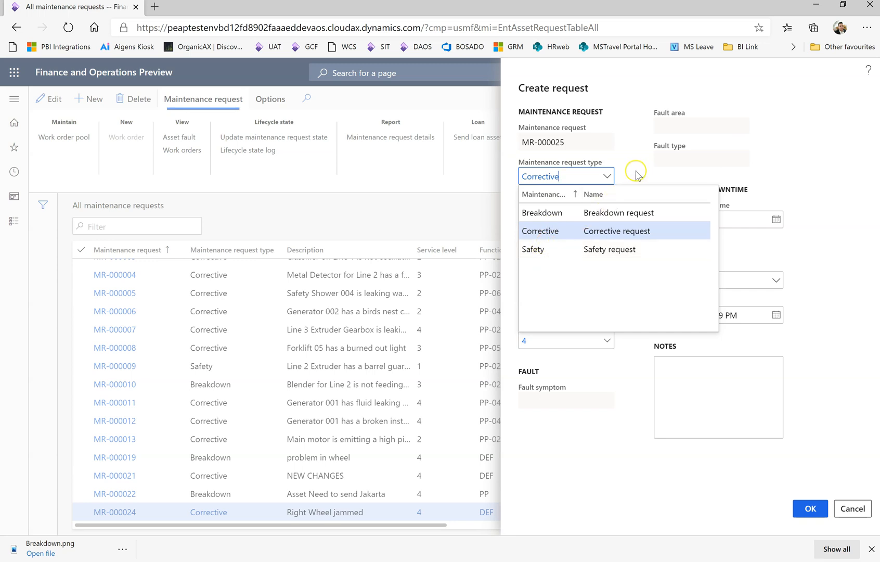
{"action": "left_click", "coordinate": [564, 230]}
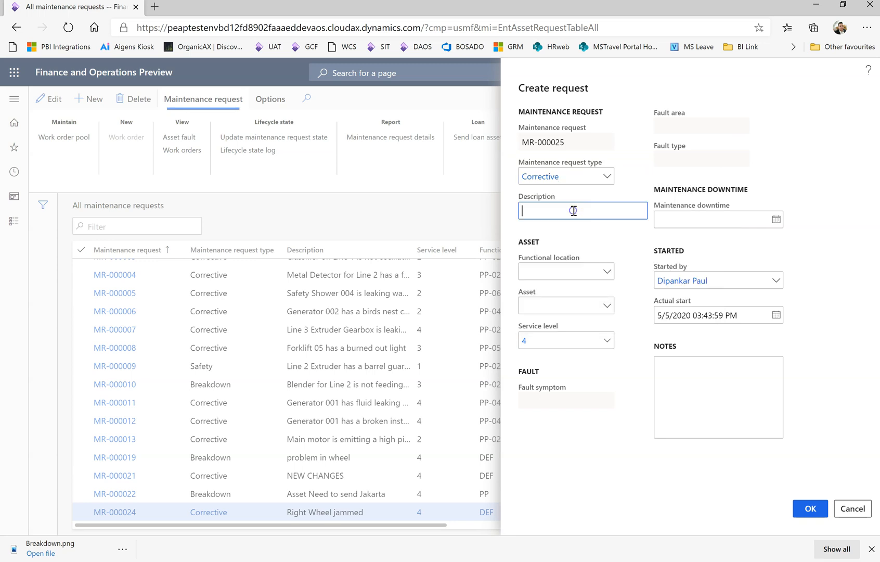
{"action": "type", "text": "Wheel"}
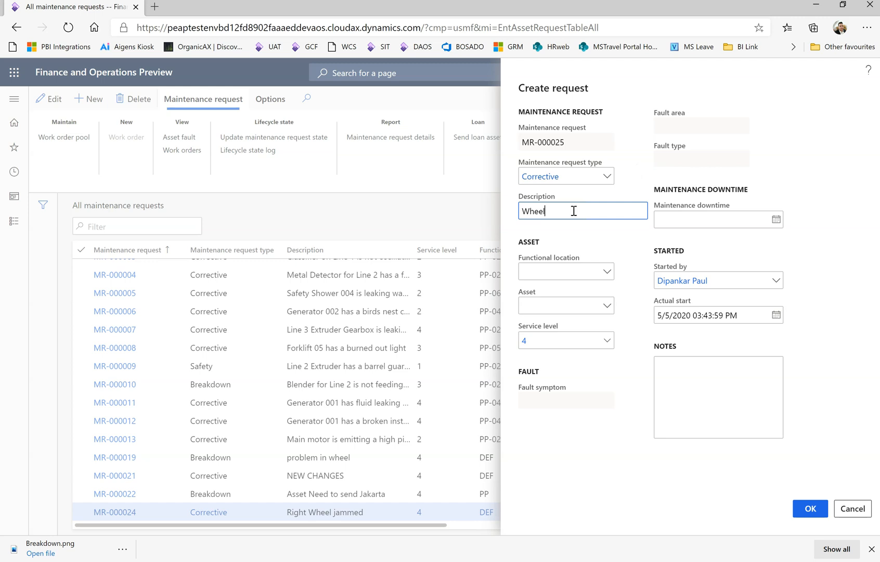
{"action": "type", "text": "has been jammed"}
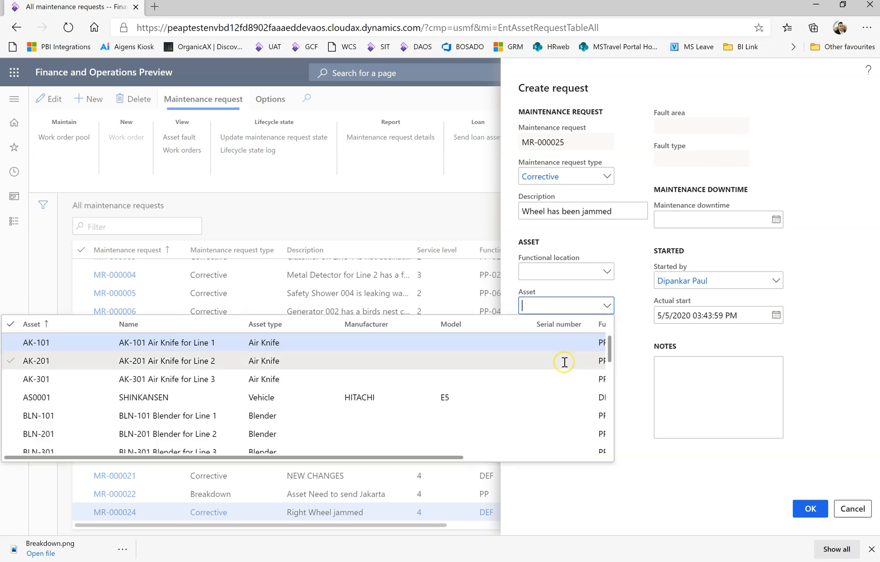
{"action": "type", "text": "K"}
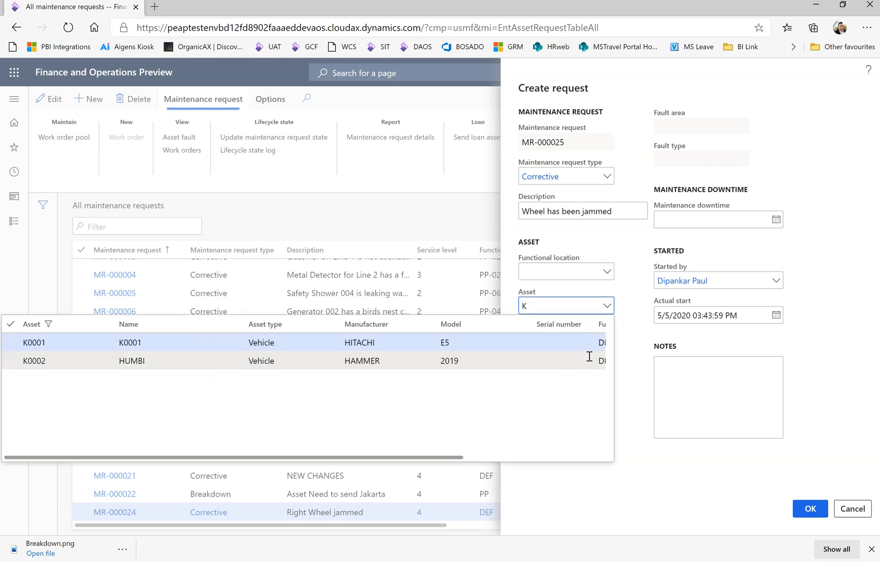
{"action": "left_click", "coordinate": [33, 361]}
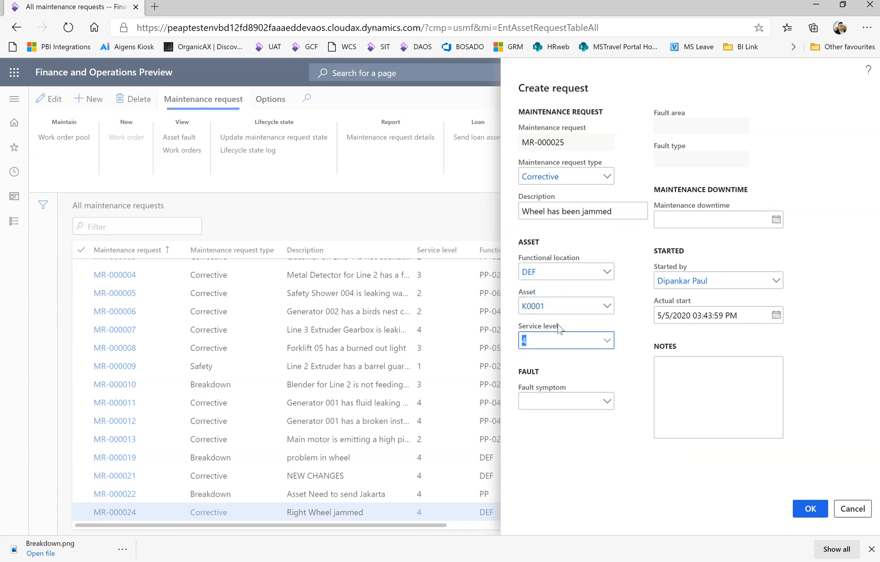
Set fault symptom Equipment Jammed, fault area Mechanical, and note 'wheels are jammed'
{"action": "left_click", "coordinate": [606, 401]}
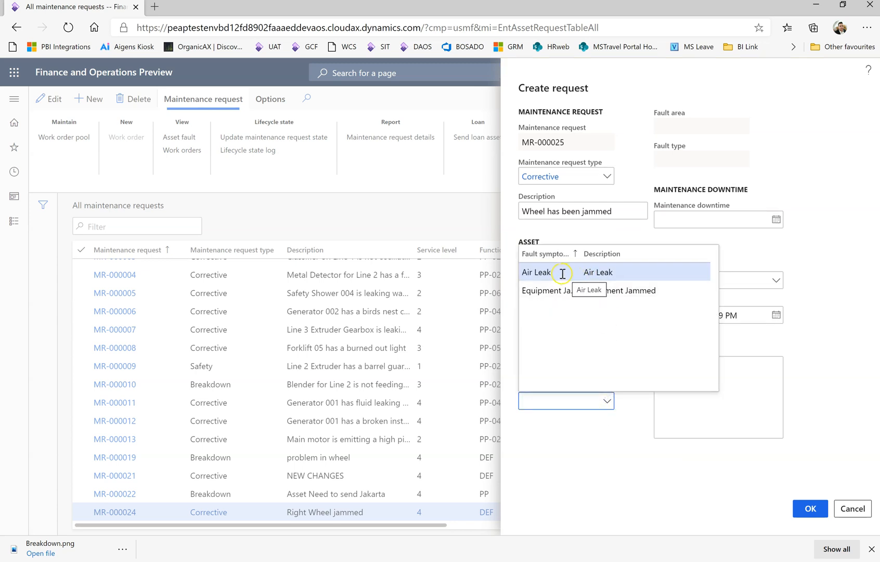
{"action": "left_click", "coordinate": [547, 290]}
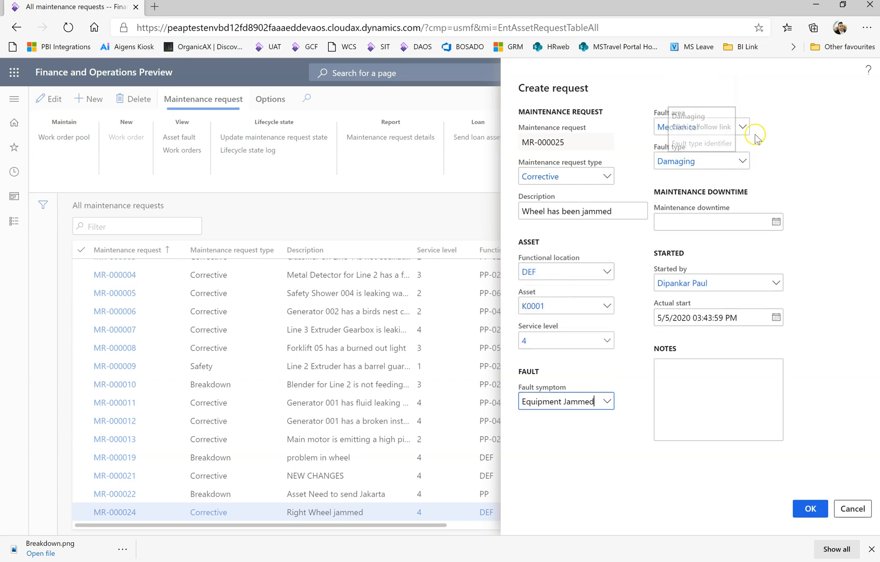
{"action": "left_click", "coordinate": [701, 126]}
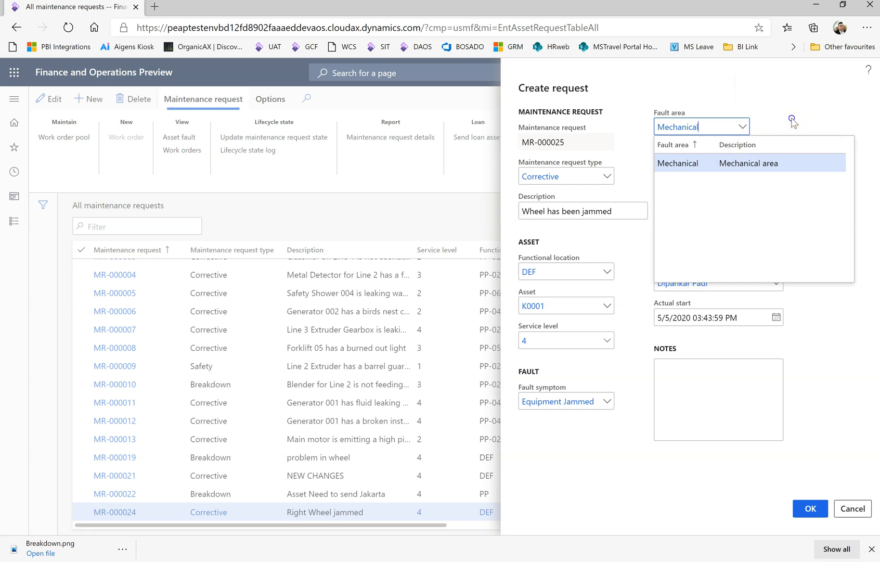
{"action": "left_click", "coordinate": [678, 162]}
{"action": "type", "text": "Damaging"}
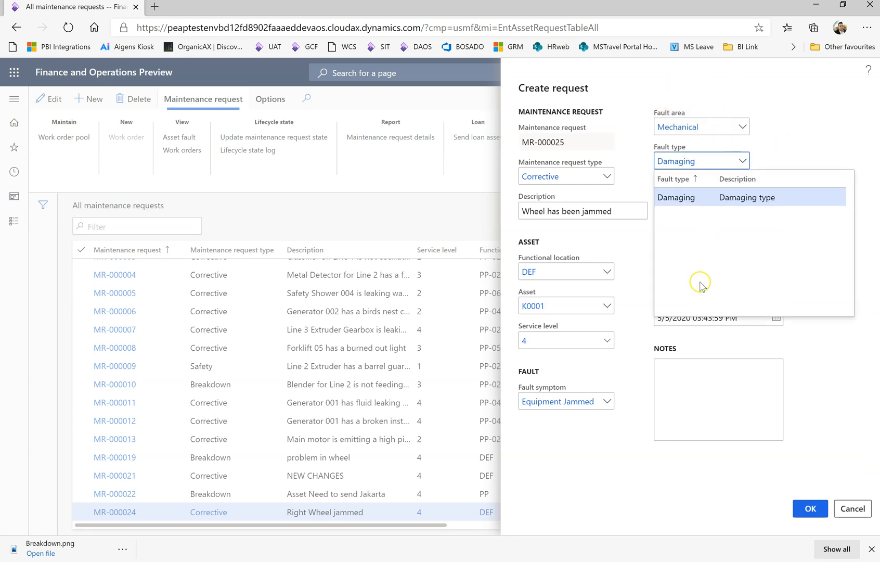
{"action": "left_click", "coordinate": [676, 196]}
{"action": "type", "text": "My fornt week"}
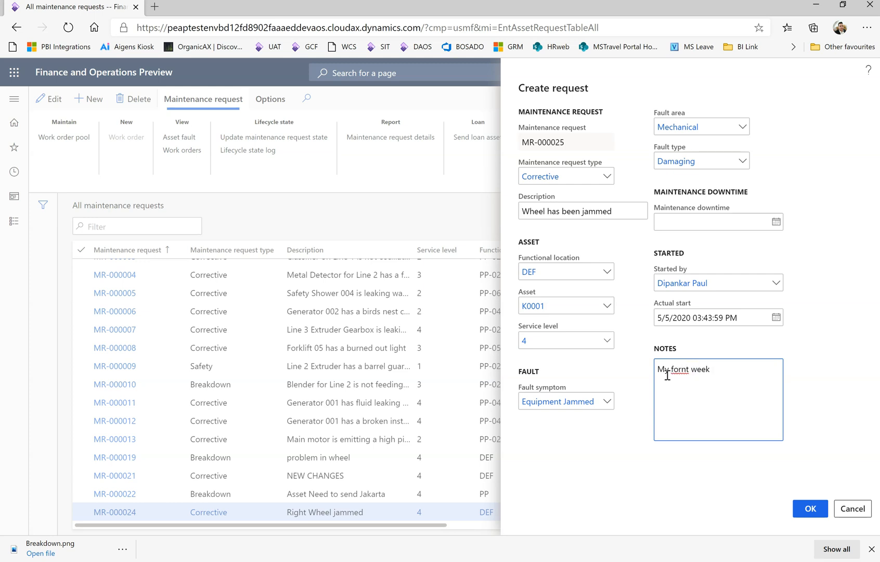
{"action": "type", "text": "wheels"}
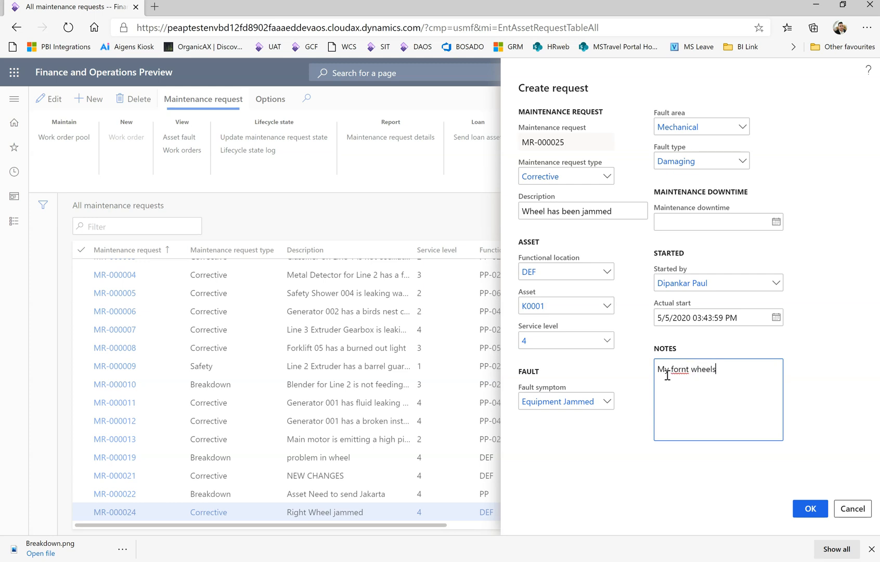
{"action": "type", "text": "are jammed"}
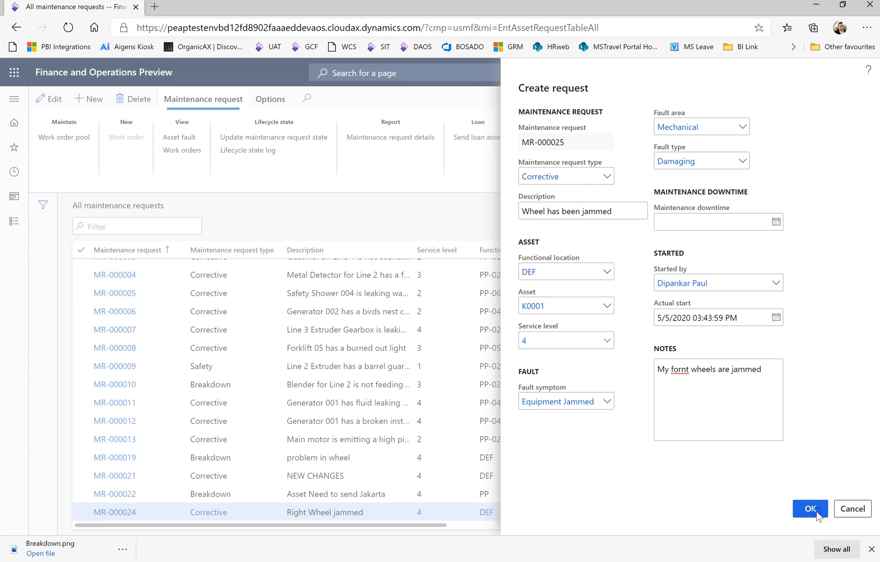
Create request MR-000025 and move down its detail page to the Asset section
{"action": "left_click", "coordinate": [808, 508]}
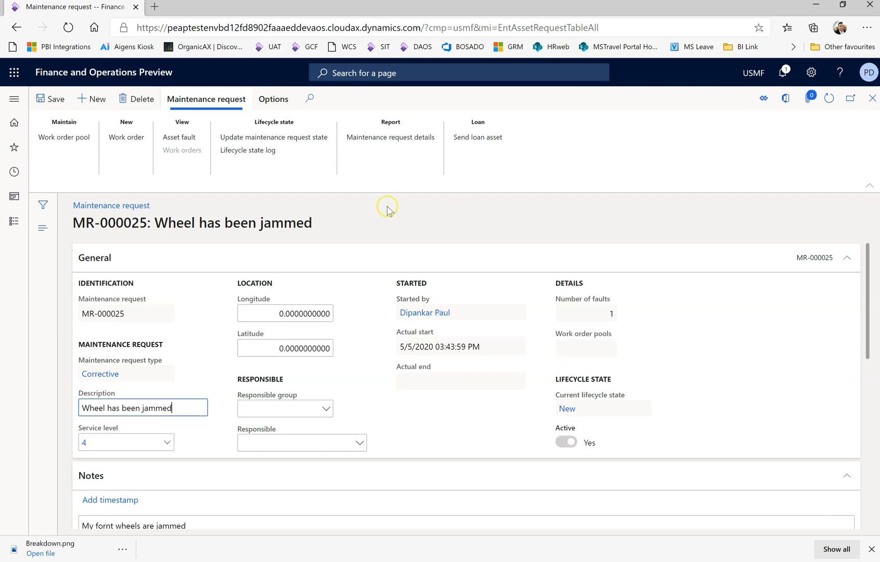
{"action": "scroll", "scroll_direction": "down", "scroll_amount": 3}
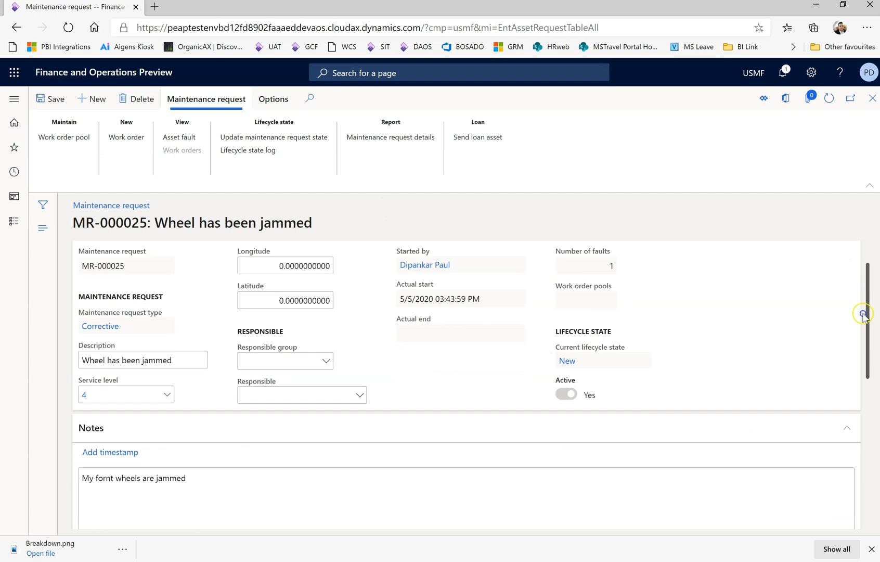
{"action": "scroll", "scroll_direction": "down", "scroll_amount": 3}
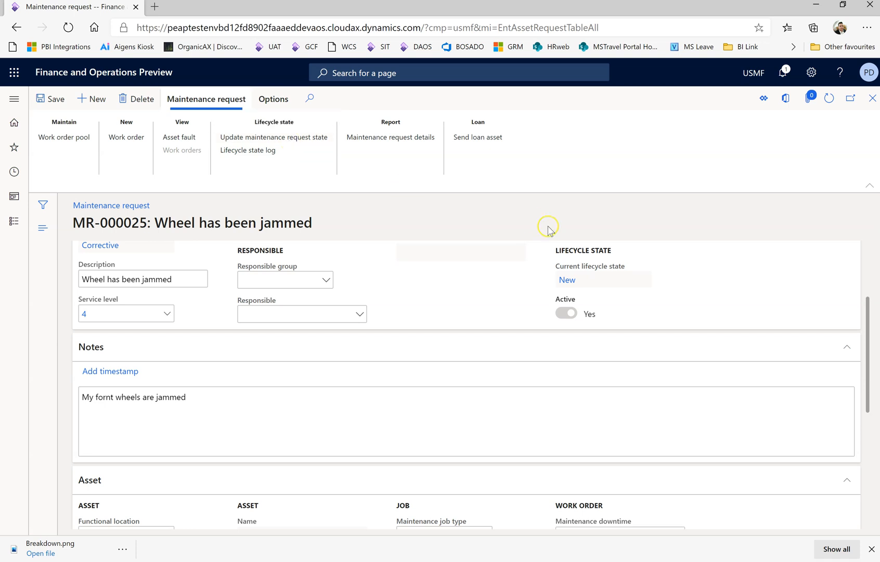
{"action": "scroll", "scroll_direction": "down", "scroll_amount": 3}
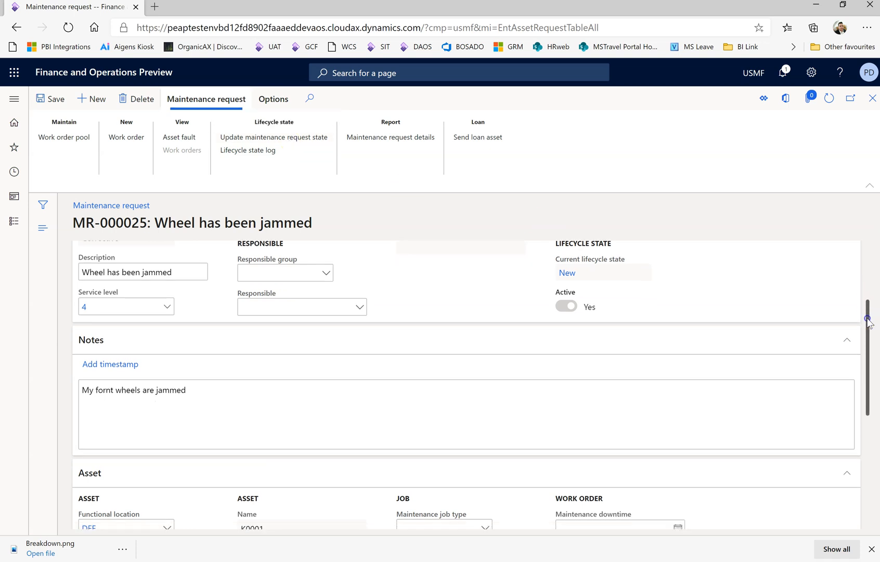
{"action": "scroll", "scroll_direction": "down", "scroll_amount": 3}
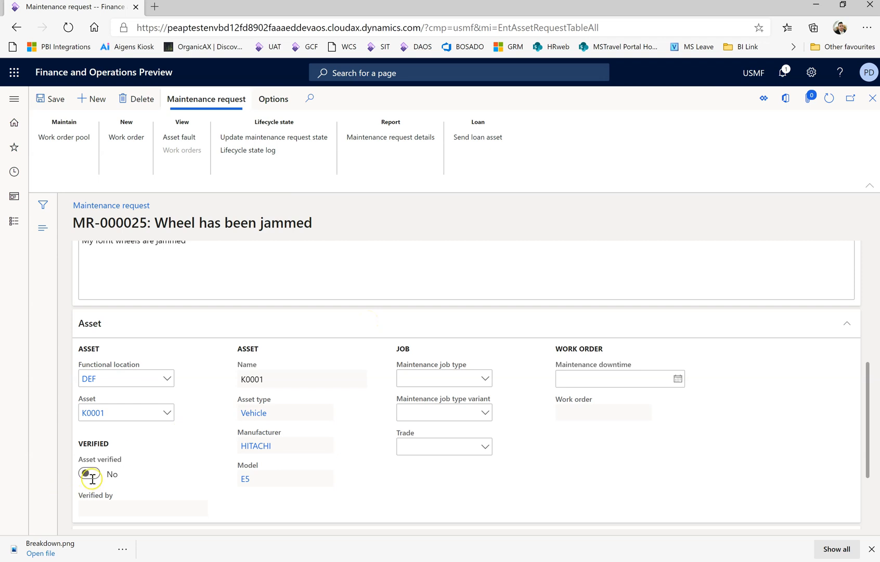
Verify asset K0001 with maintenance job type Repair and trade Operator
{"action": "left_click", "coordinate": [88, 473]}
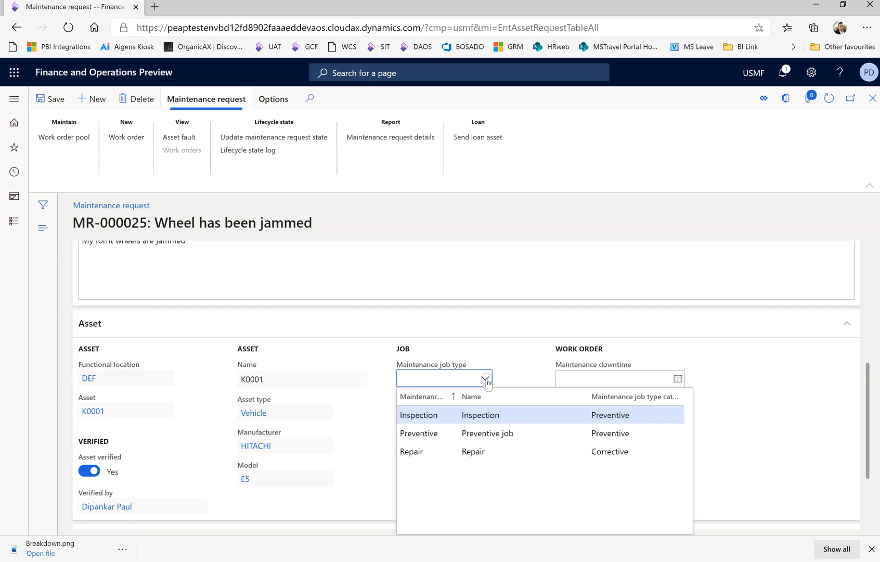
{"action": "left_click", "coordinate": [411, 452]}
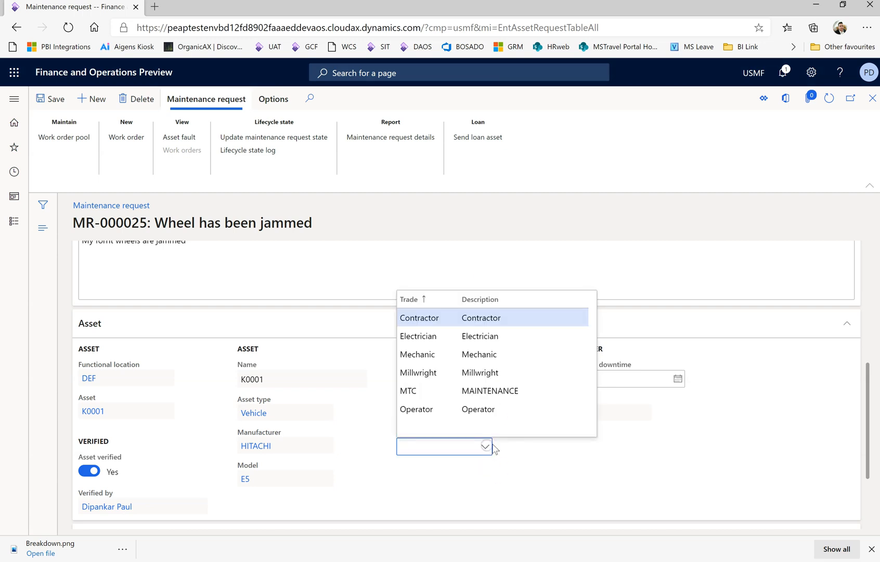
{"action": "left_click", "coordinate": [416, 408]}
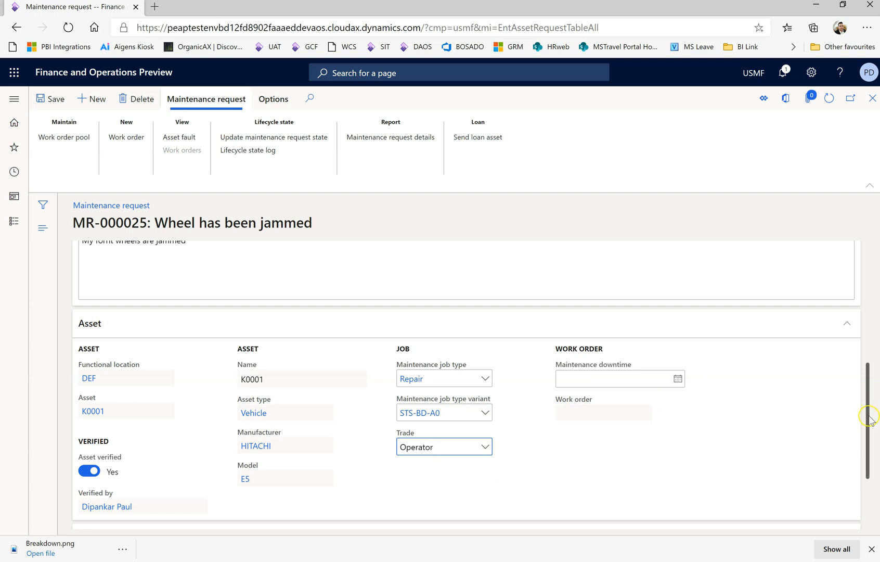
{"action": "scroll", "scroll_direction": "up", "scroll_amount": 3}
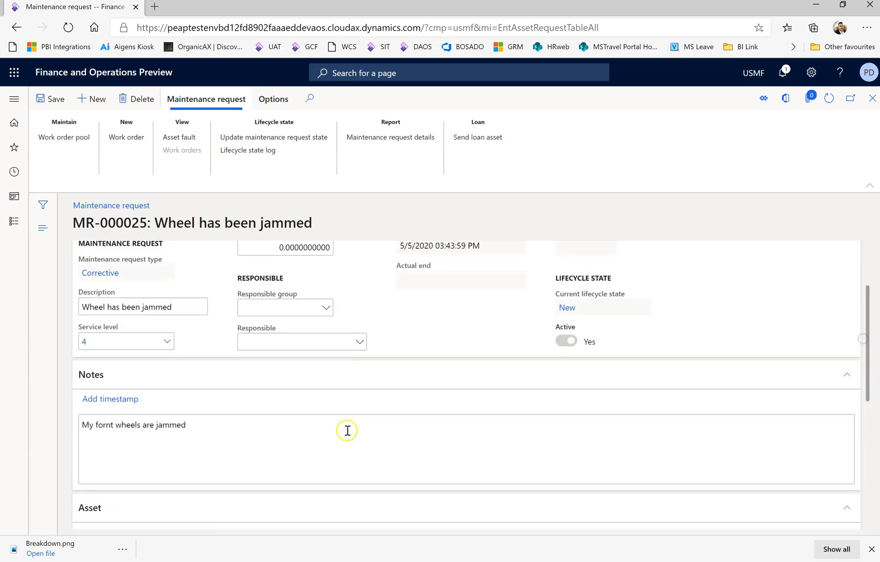
Add a timestamped note: Wheel are jammed need to open the wheels
{"action": "left_click", "coordinate": [110, 398]}
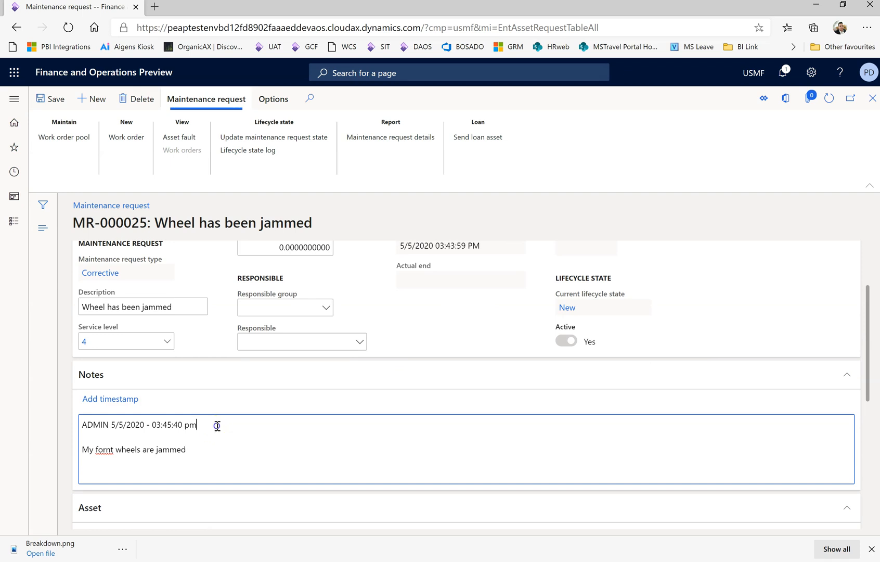
{"action": "type", "text": "Wheel"}
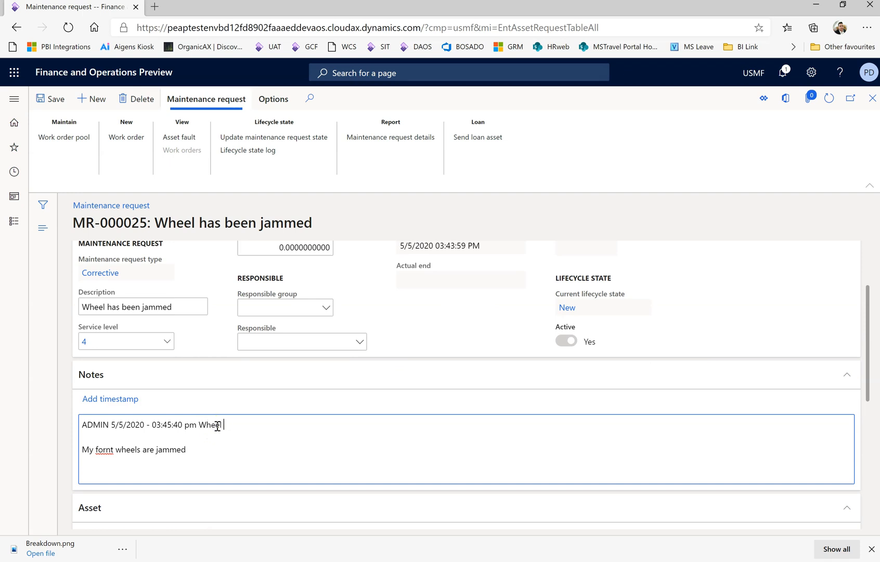
{"action": "type", "text": "are jappend"}
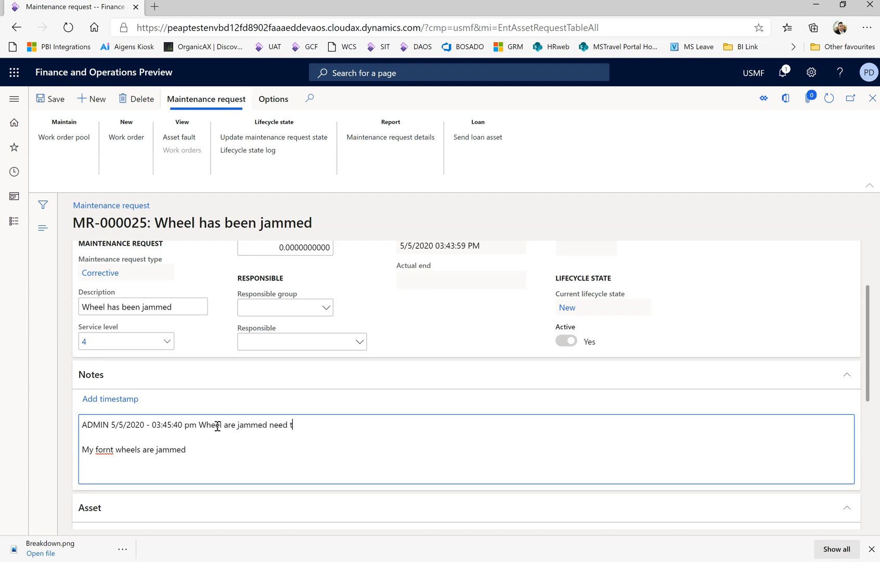
{"action": "type", "text": "o open the wh"}
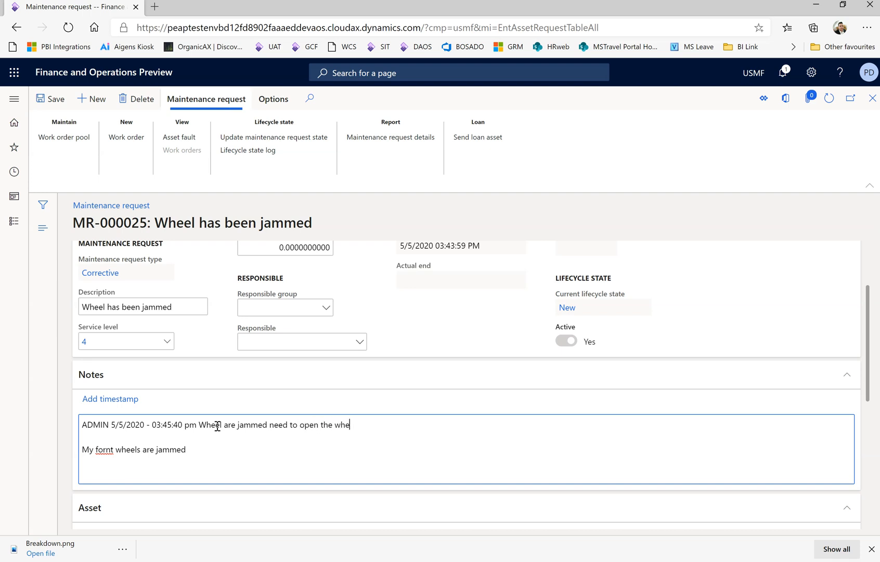
Finish the note and update the request lifecycle state to Received
{"action": "type", "text": "els"}
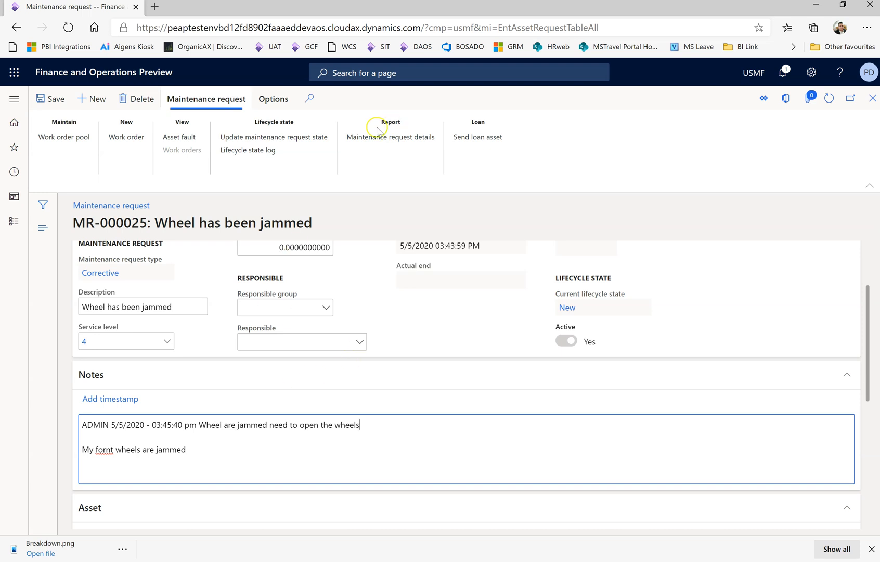
{"action": "left_click", "coordinate": [273, 138]}
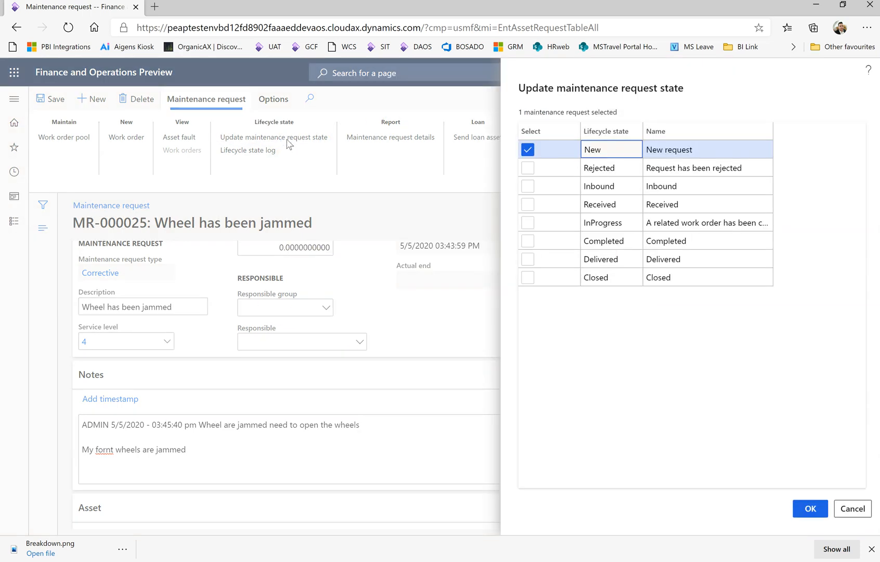
{"action": "left_click", "coordinate": [528, 204]}
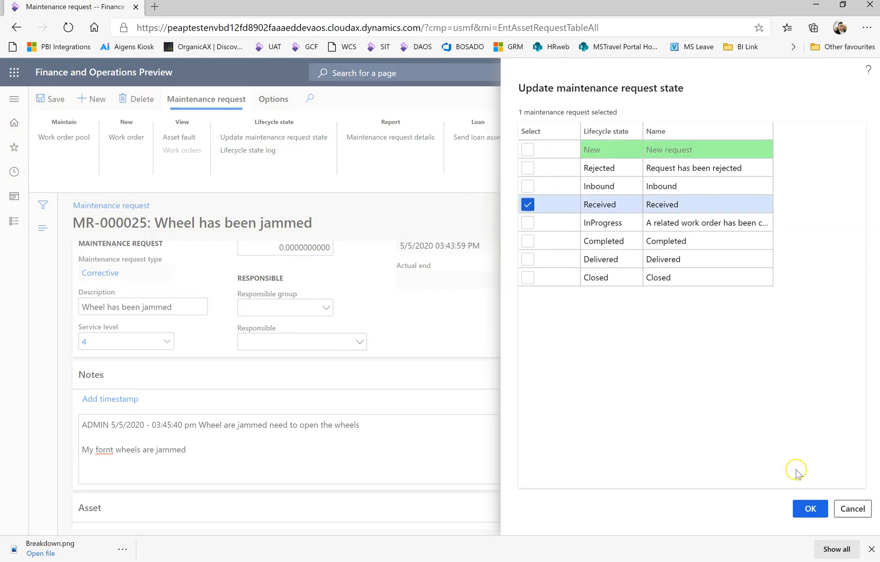
{"action": "left_click", "coordinate": [809, 507]}
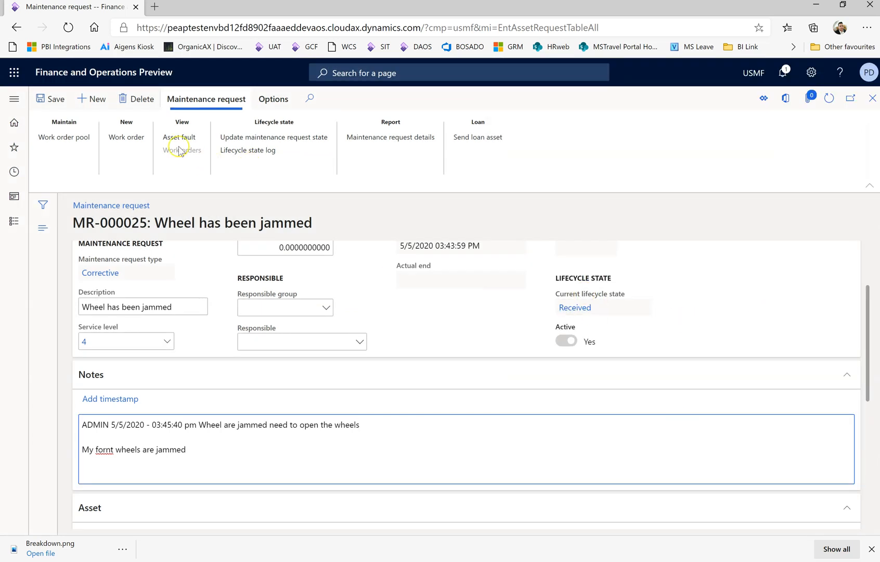
{"action": "mouse_move", "coordinate": [464, 305]}
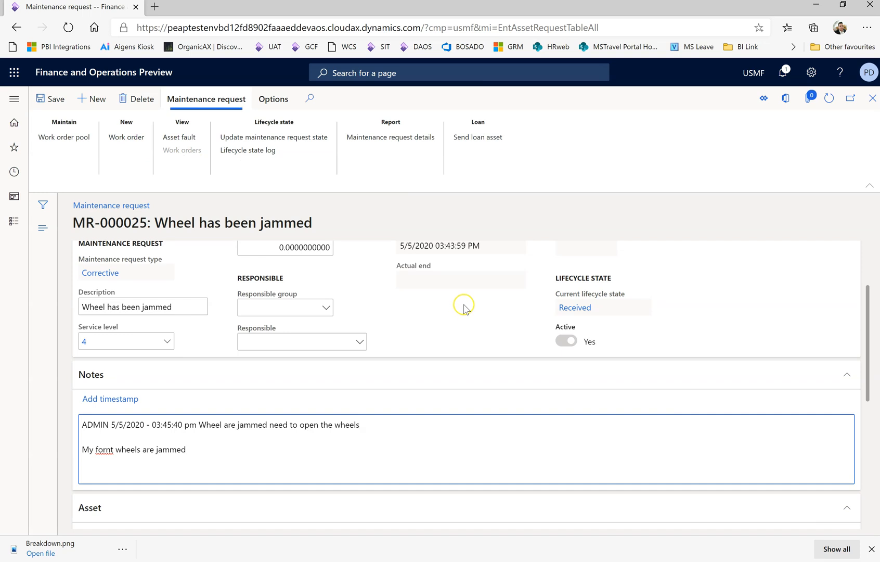
Assign responsible group E5 INSPECTION and a responsible worker
{"action": "left_click", "coordinate": [285, 307]}
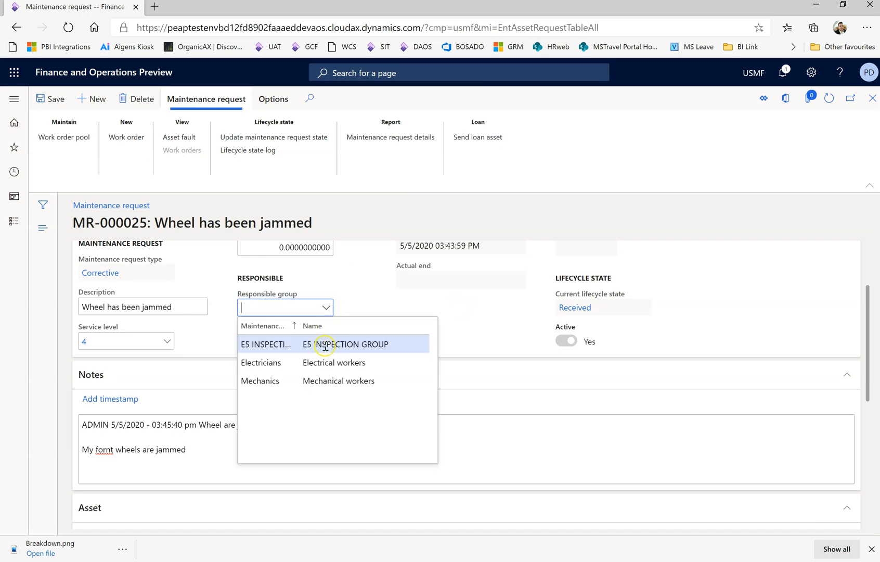
{"action": "left_click", "coordinate": [326, 344]}
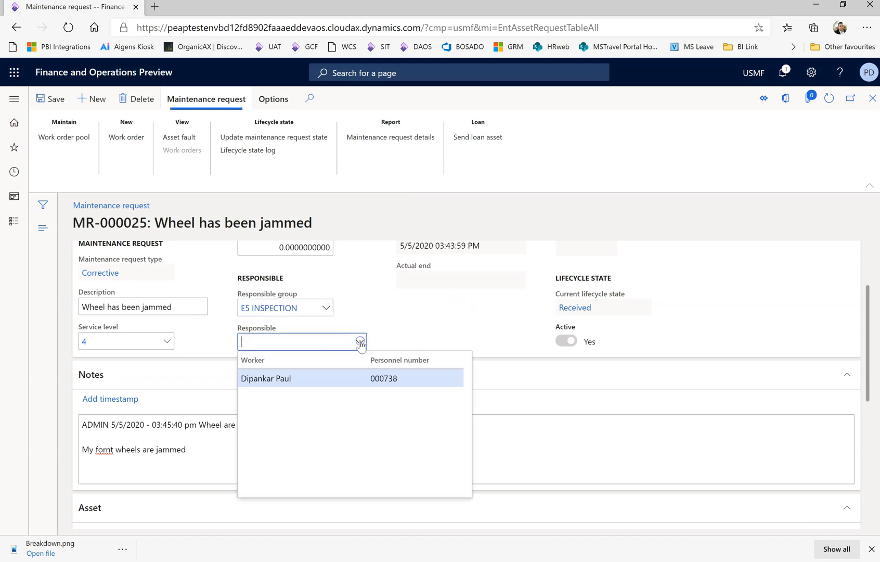
{"action": "left_click", "coordinate": [265, 378]}
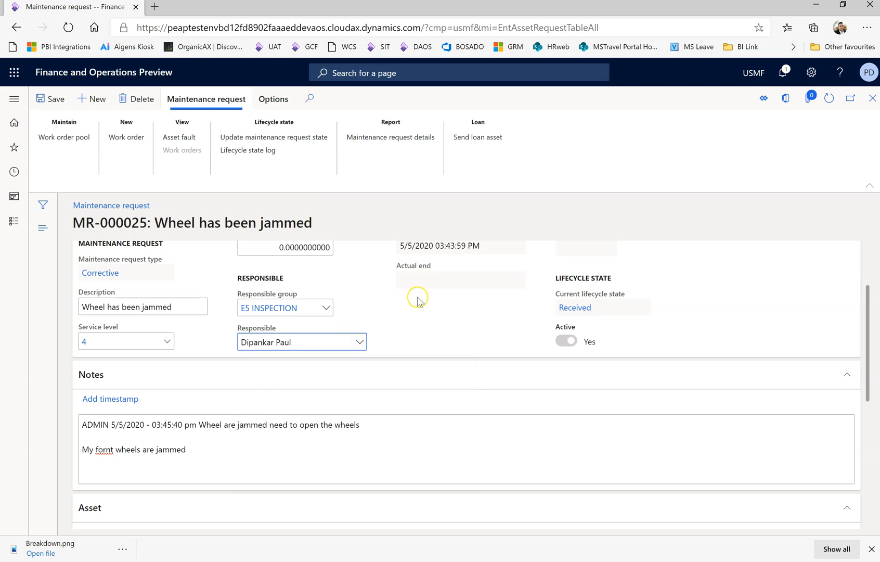
{"action": "mouse_move", "coordinate": [126, 137]}
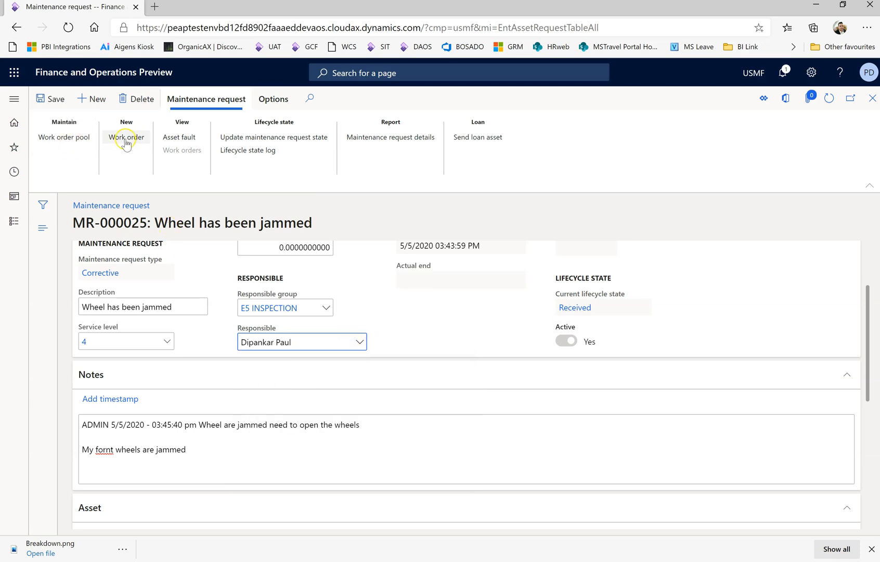
Create work order WO-000101 from the request with expected end date 5 May 2020
{"action": "left_click", "coordinate": [126, 137]}
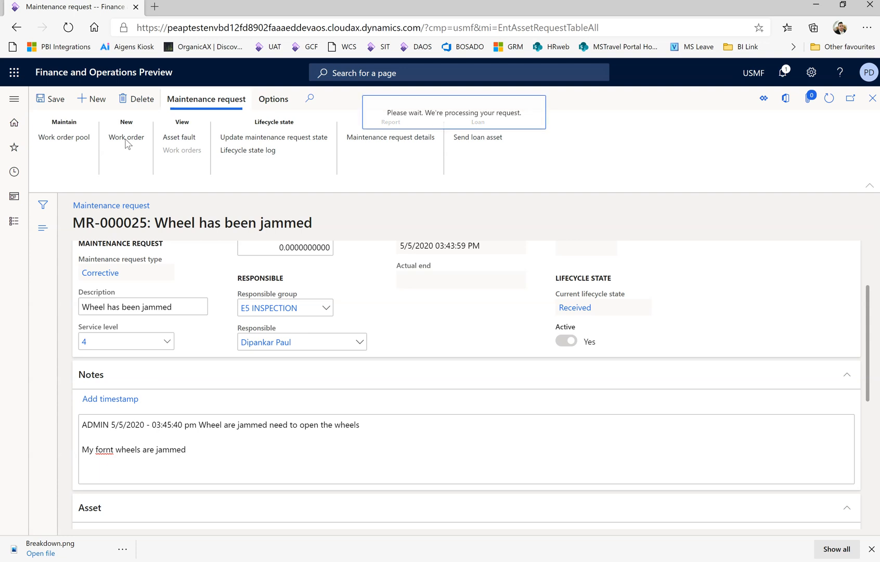
{"action": "left_click", "coordinate": [126, 138]}
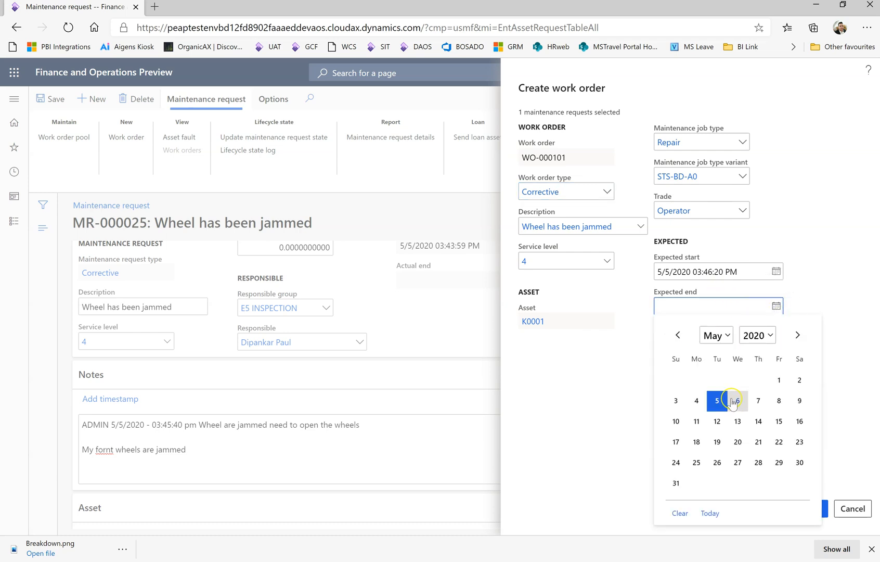
{"action": "left_click", "coordinate": [715, 401]}
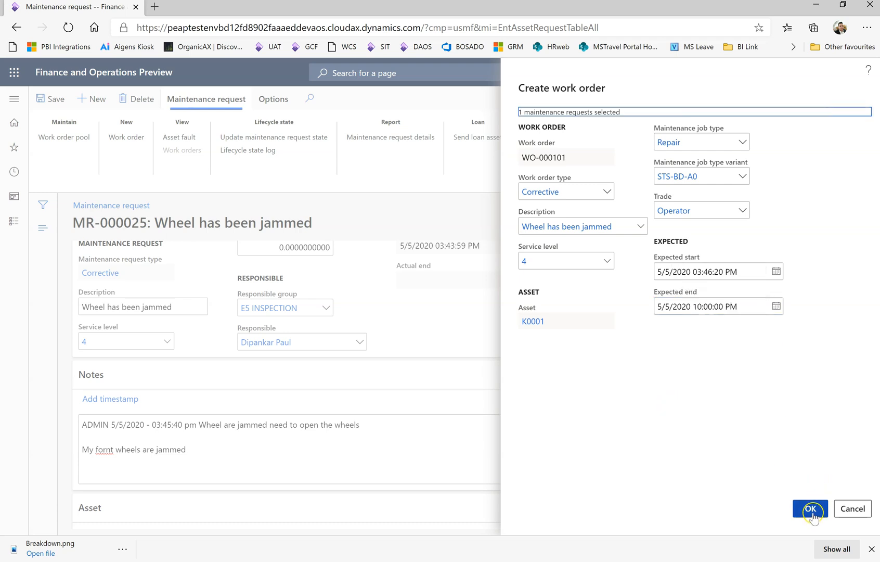
{"action": "left_click", "coordinate": [809, 508]}
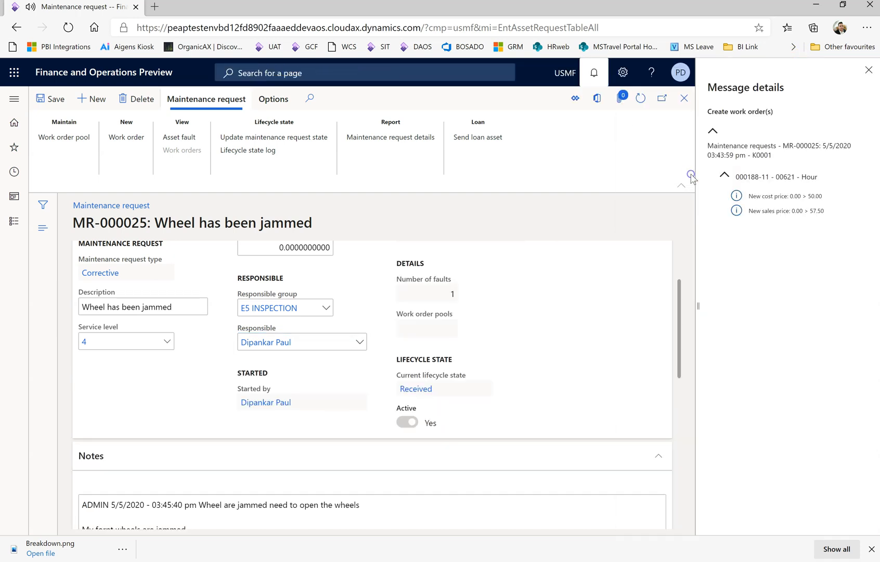
{"action": "left_click", "coordinate": [868, 70]}
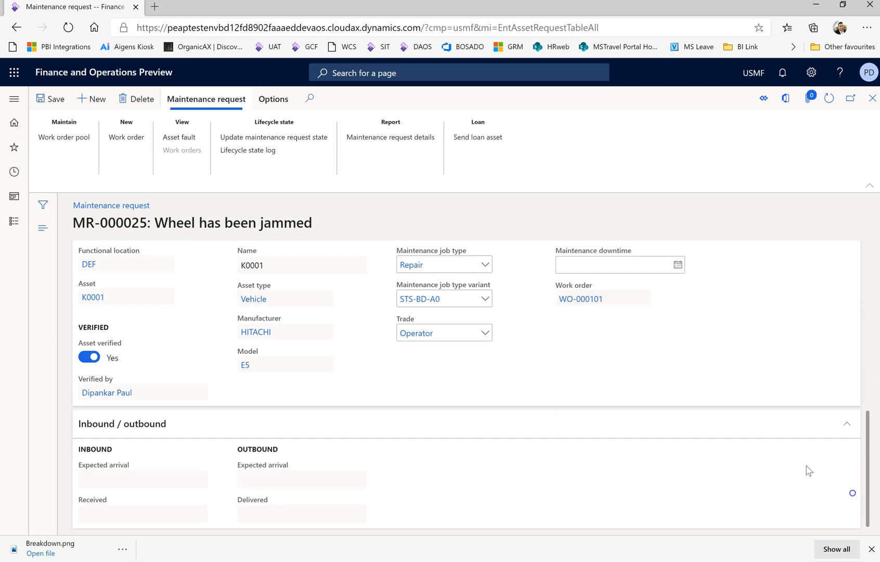
{"action": "mouse_move", "coordinate": [592, 303]}
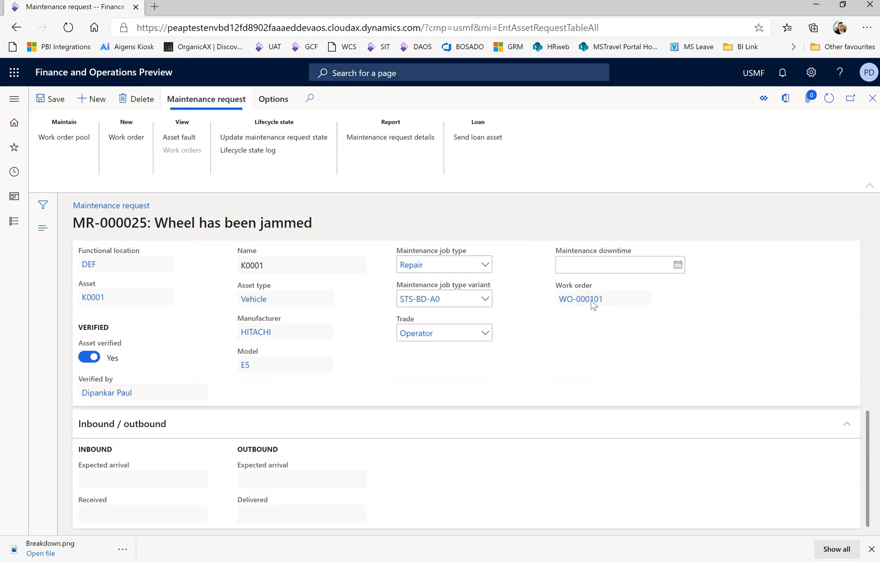
Open work order WO-000101, close its empty maintenance checklist and show the scheduling actions
{"action": "left_click", "coordinate": [580, 298]}
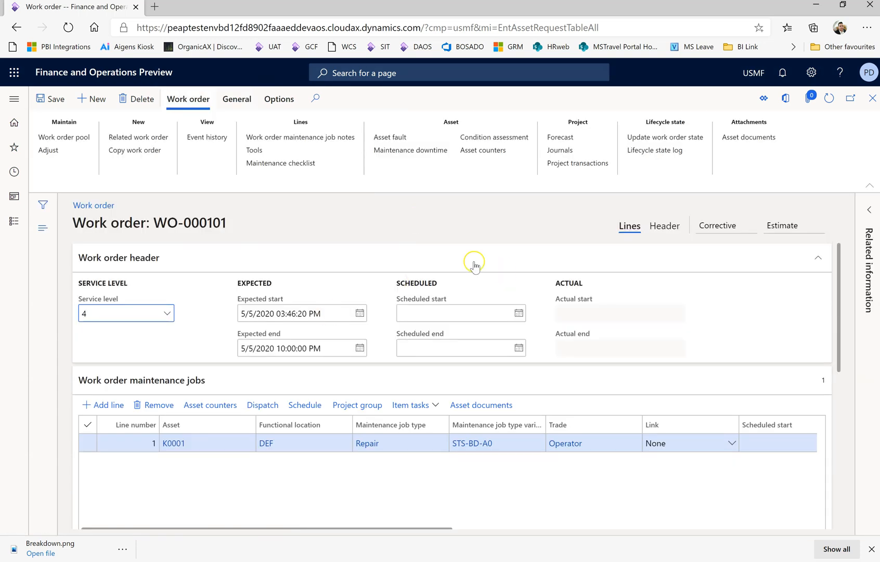
{"action": "mouse_move", "coordinate": [583, 187]}
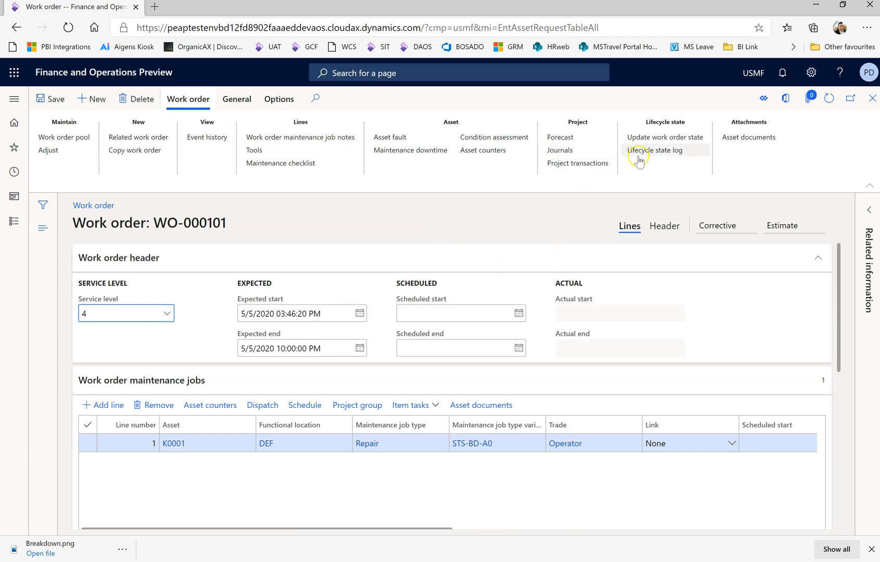
{"action": "mouse_move", "coordinate": [810, 242]}
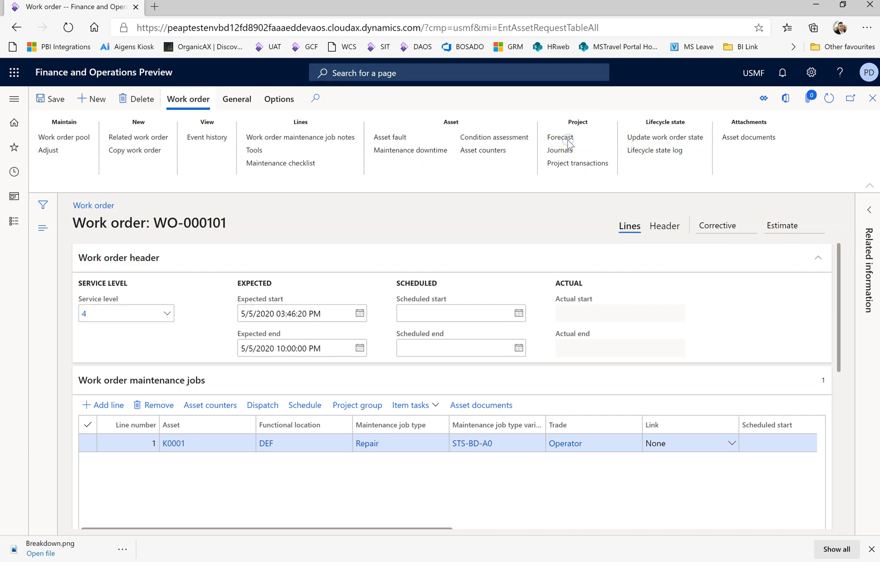
{"action": "left_click", "coordinate": [559, 137]}
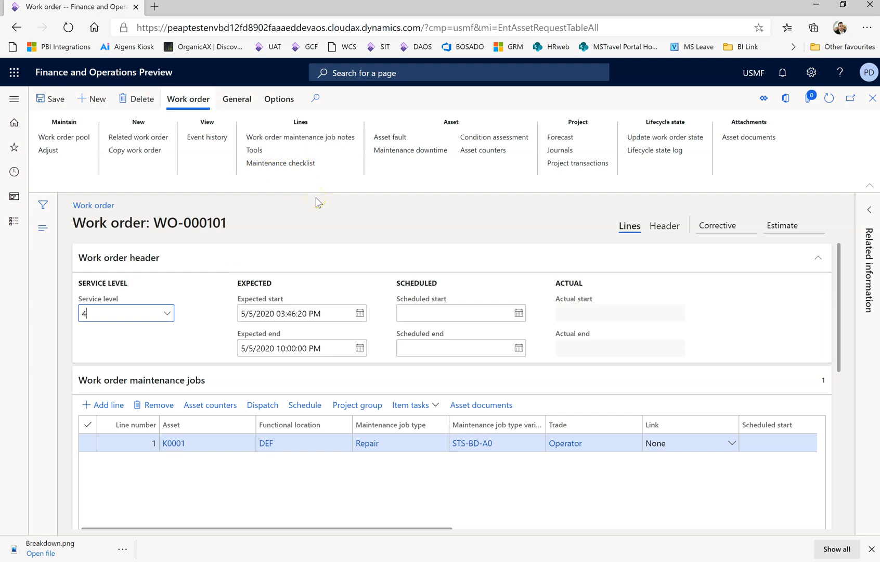
{"action": "mouse_move", "coordinate": [279, 163]}
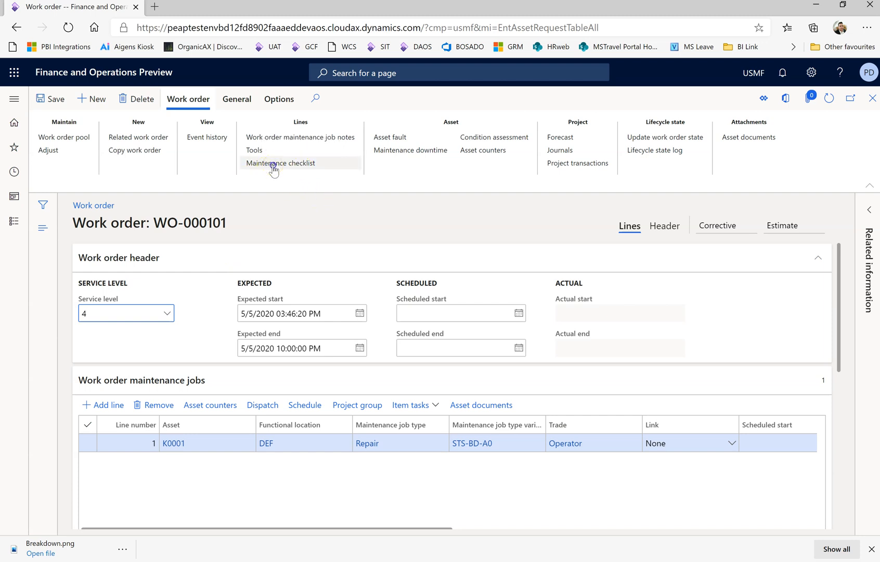
{"action": "left_click", "coordinate": [280, 163]}
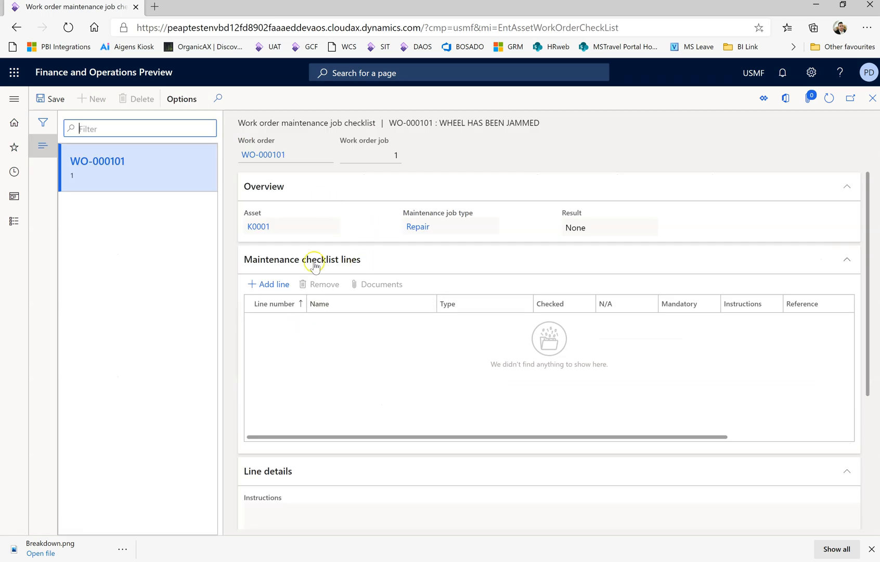
{"action": "mouse_move", "coordinate": [538, 150]}
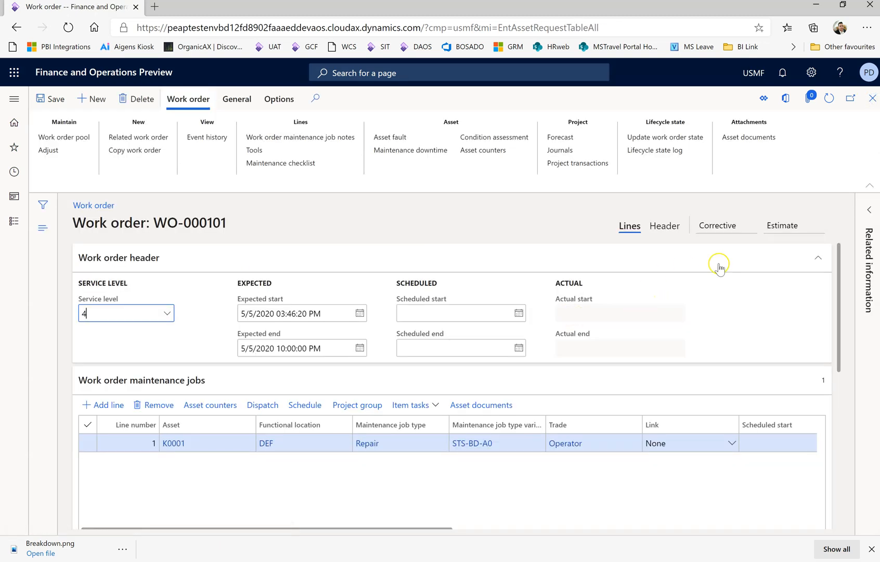
{"action": "left_click", "coordinate": [236, 98]}
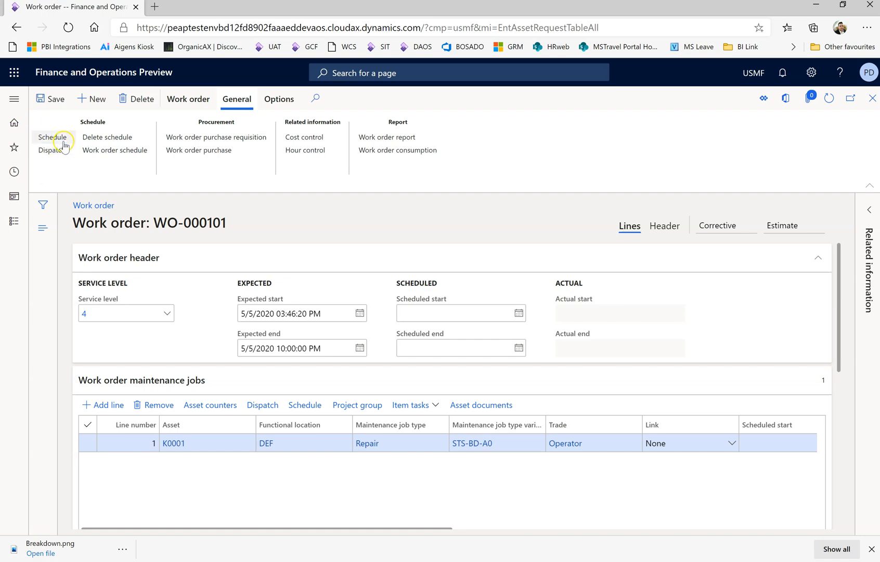
Schedule WO-000101 with default capacity settings, landing it on 5/5/2020 3:47–4:47 PM
{"action": "left_click", "coordinate": [52, 138]}
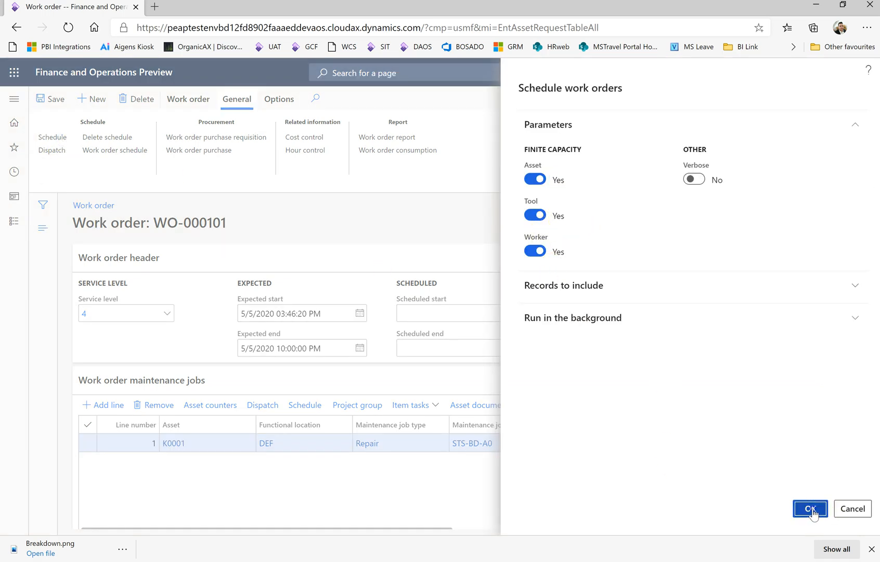
{"action": "left_click", "coordinate": [808, 509]}
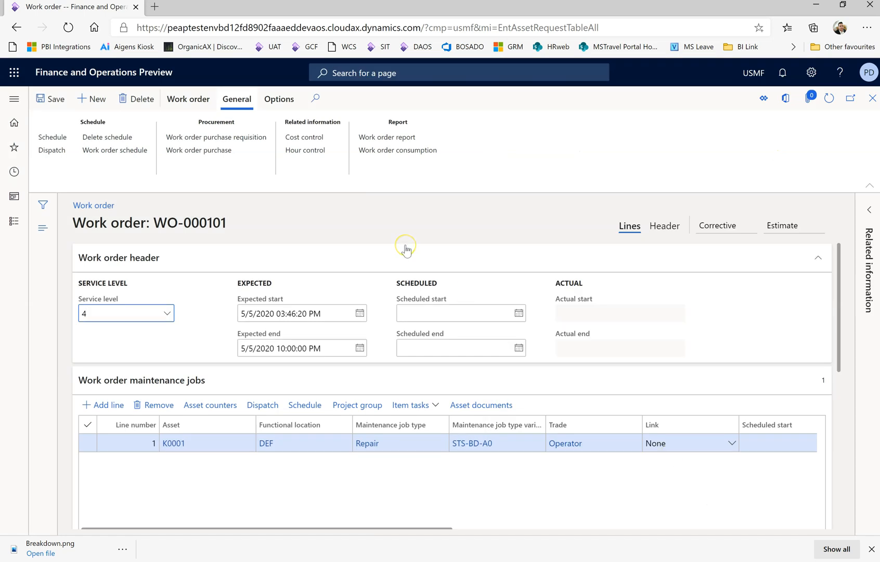
{"action": "mouse_move", "coordinate": [405, 250]}
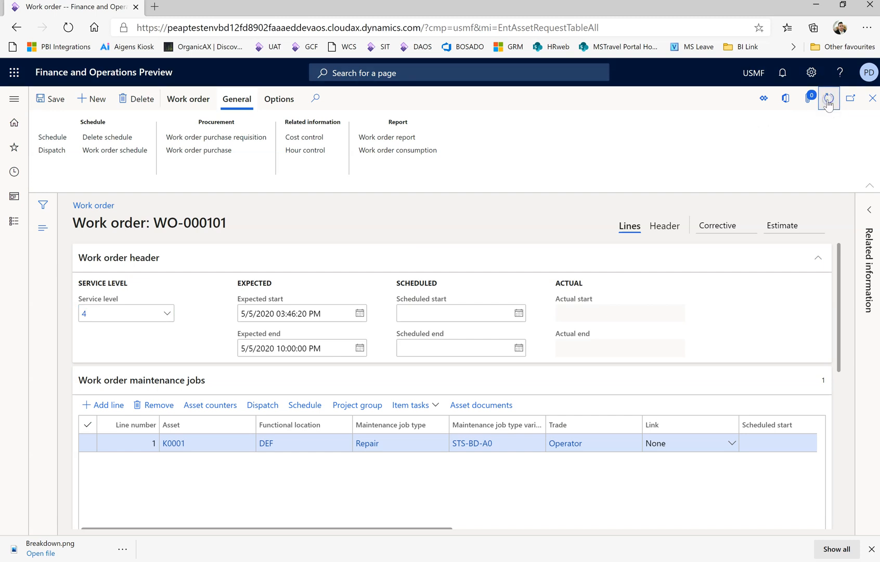
{"action": "mouse_move", "coordinate": [828, 98]}
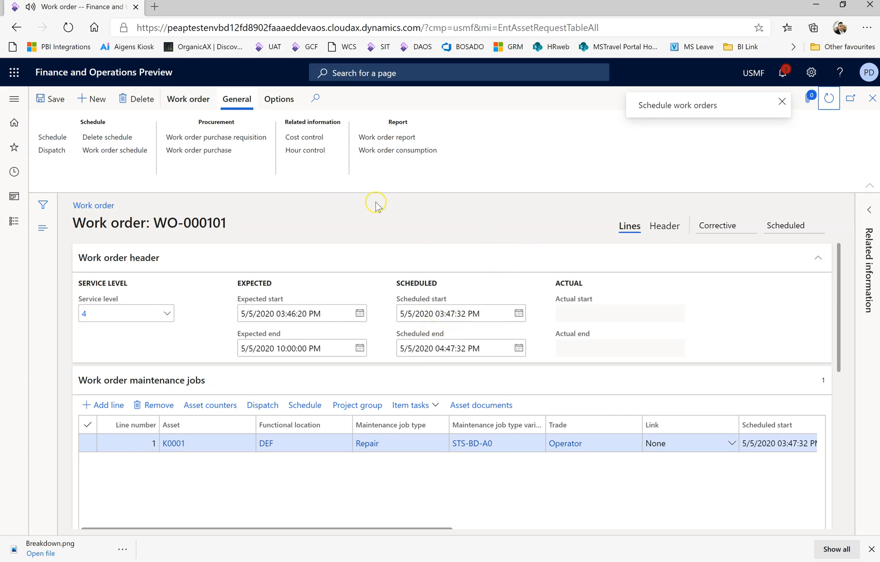
{"action": "left_click", "coordinate": [454, 313]}
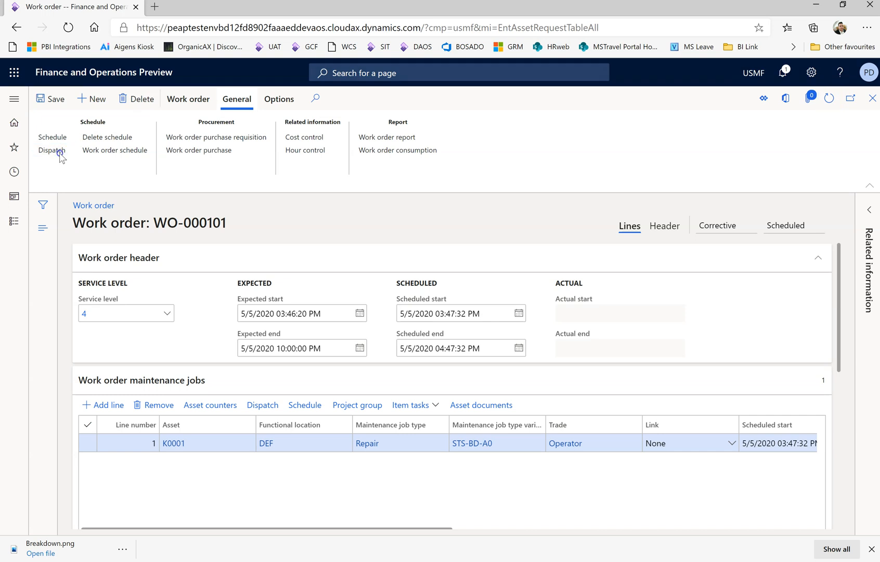
{"action": "left_click", "coordinate": [52, 136]}
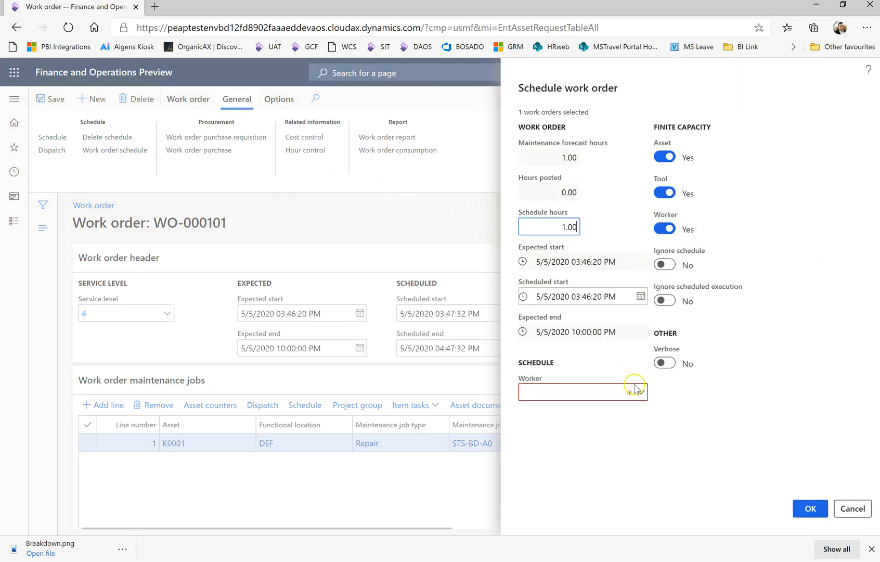
{"action": "left_click", "coordinate": [582, 391]}
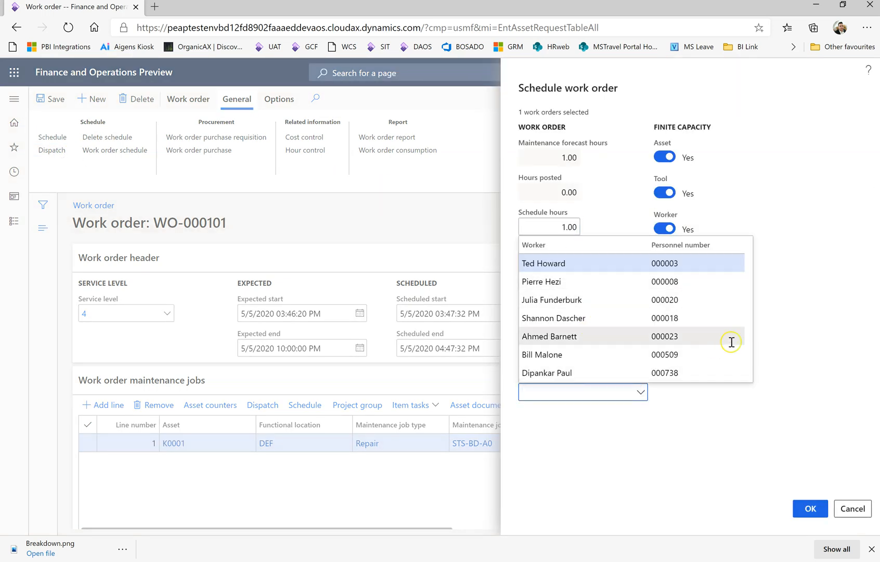
{"action": "left_click", "coordinate": [548, 373]}
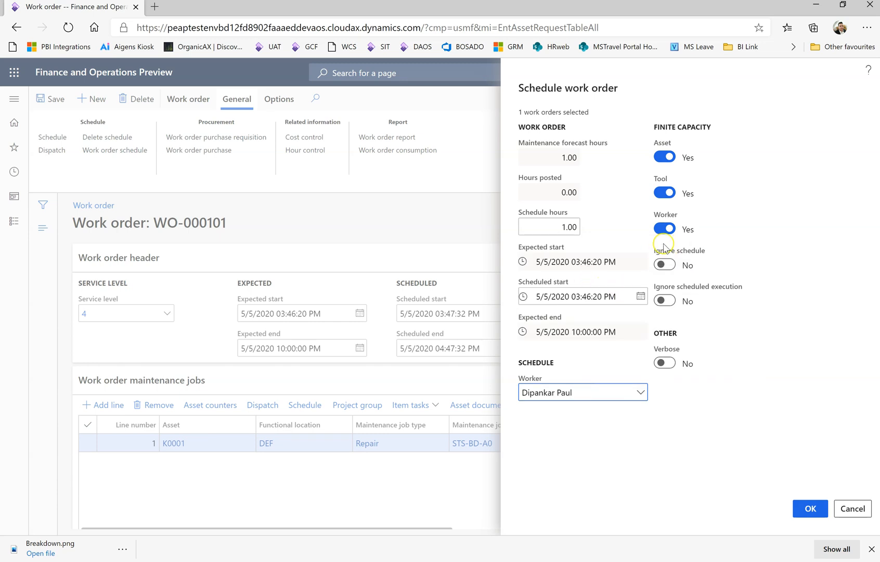
{"action": "left_click", "coordinate": [548, 226]}
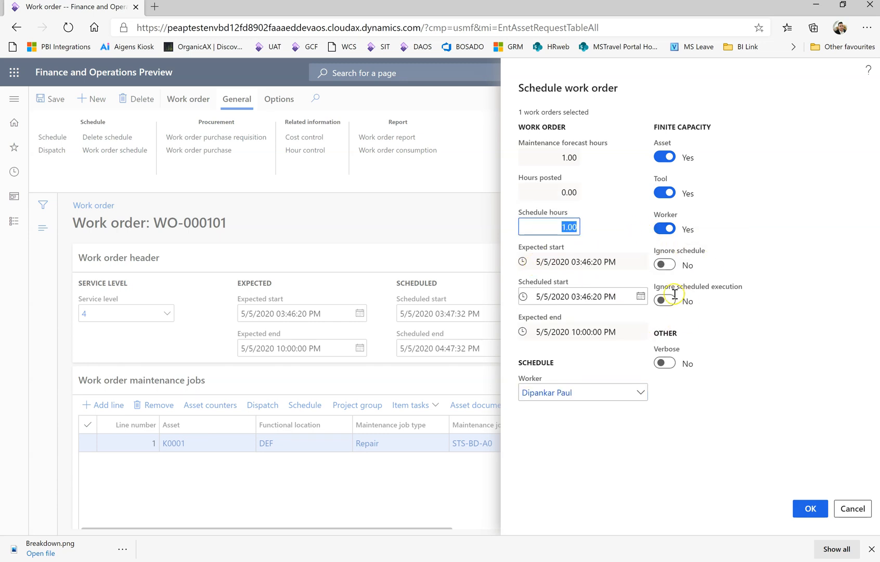
{"action": "left_click", "coordinate": [664, 300]}
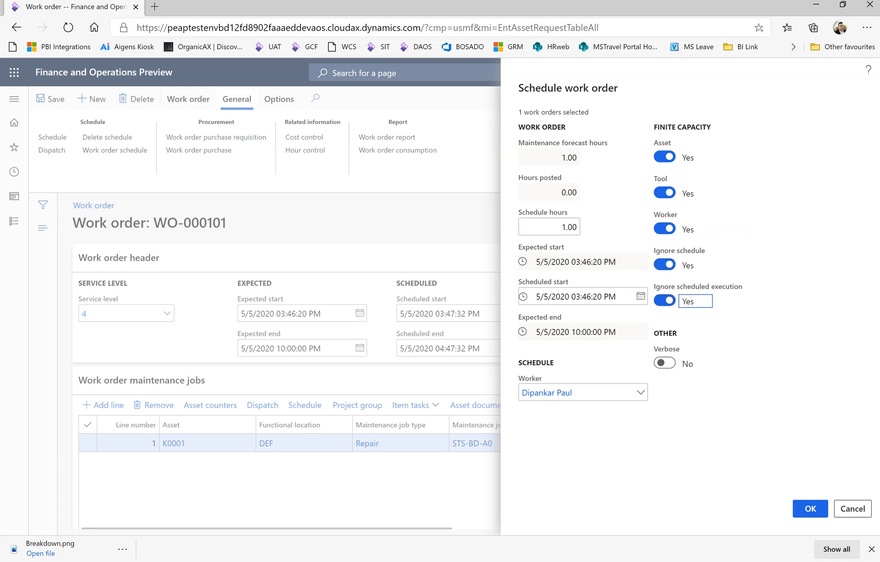
{"action": "left_click", "coordinate": [809, 507]}
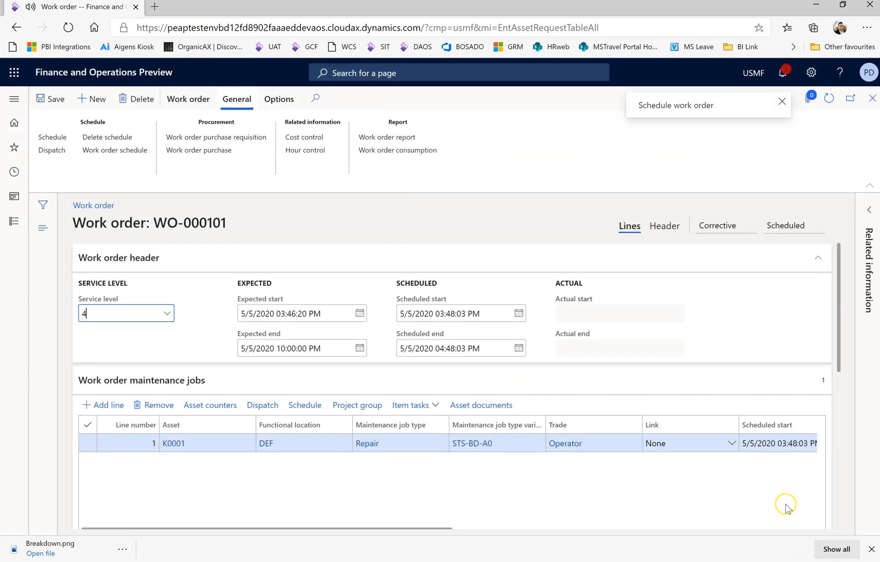
Review the rescheduling messages in the Action center, now 3:48–4:48 PM on 5/5/2020
{"action": "left_click", "coordinate": [782, 73]}
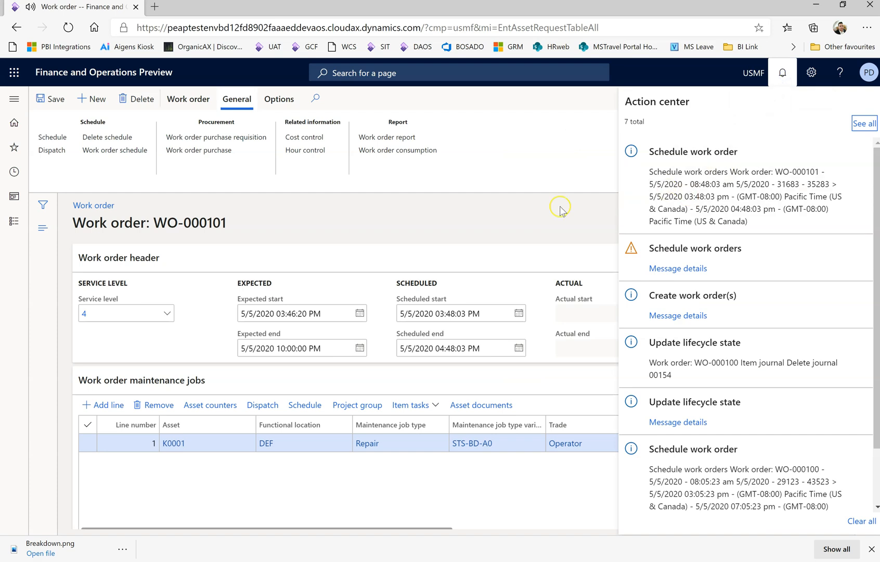
{"action": "left_click", "coordinate": [782, 73]}
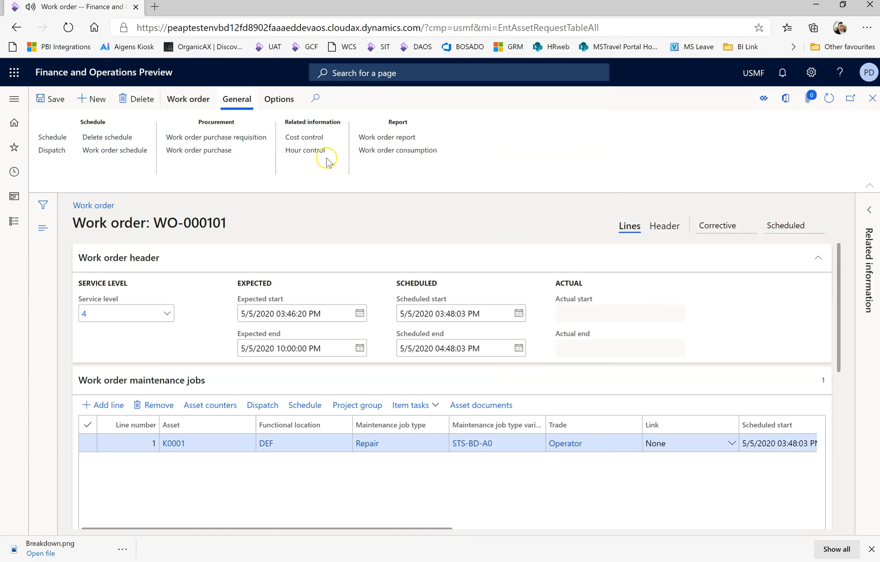
{"action": "left_click", "coordinate": [188, 99]}
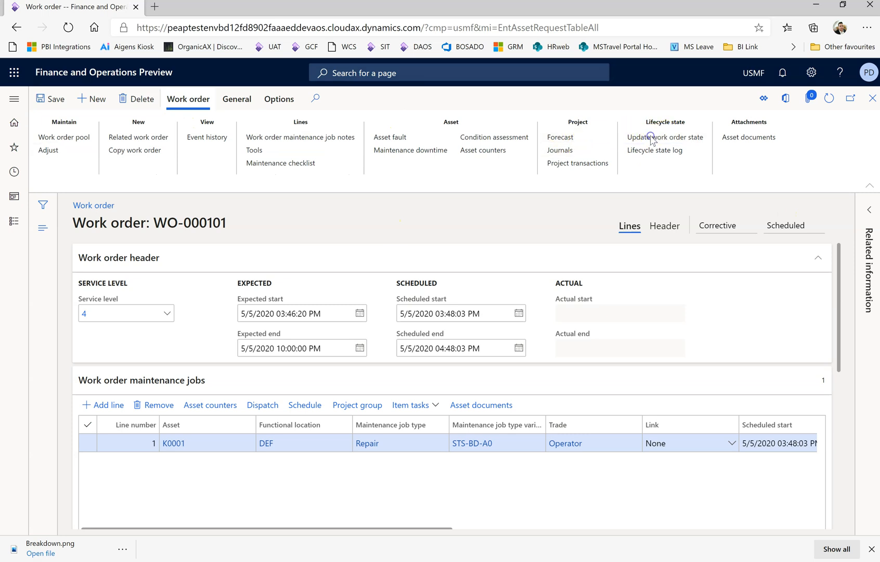
Move WO-000101 to InProgress with actual start 5/5/2020 03:48:03 PM
{"action": "left_click", "coordinate": [665, 138]}
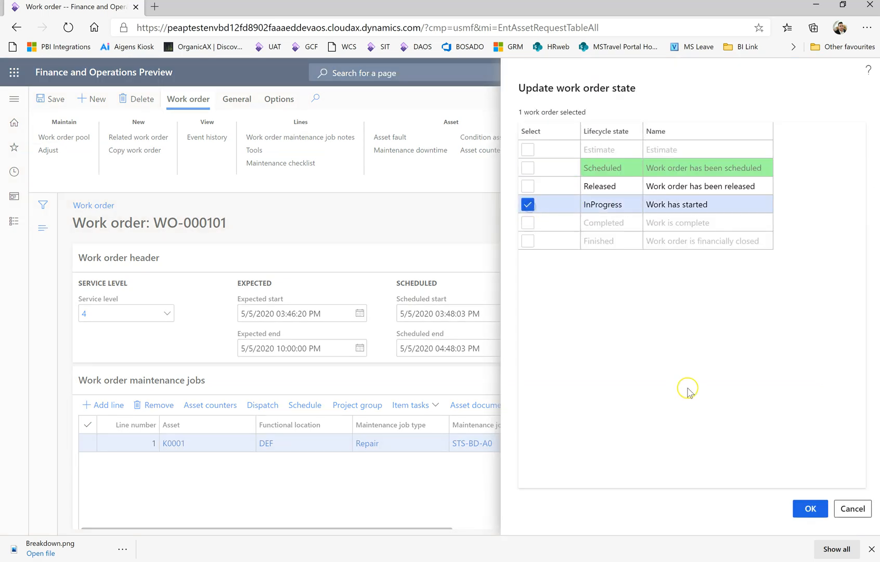
{"action": "left_click", "coordinate": [808, 509]}
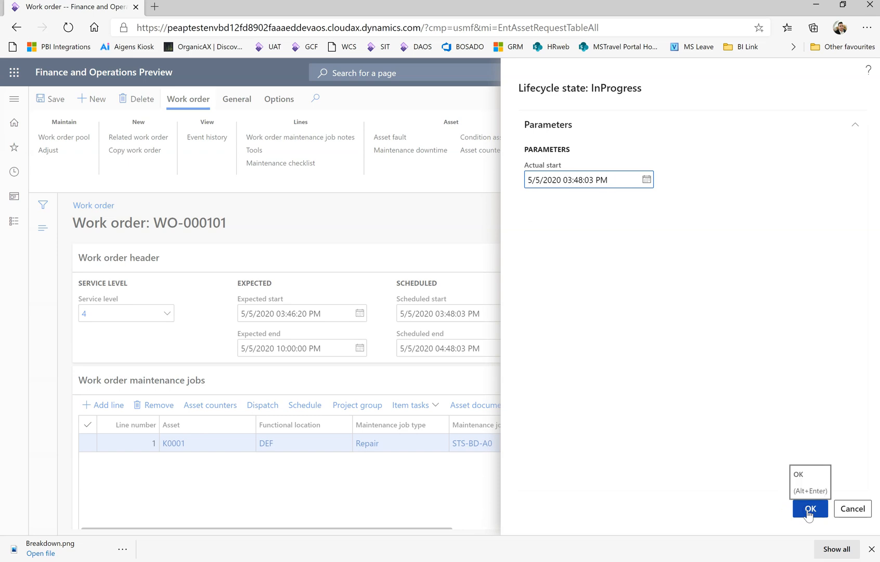
{"action": "left_click", "coordinate": [808, 508]}
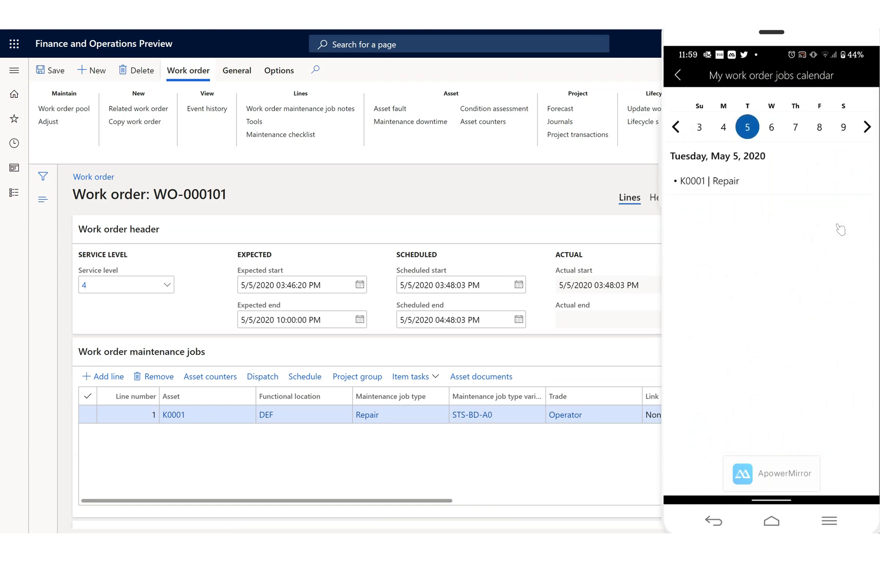
On the mobile WO-000101 job, add a Maintenance hours line: 3 hours, NonBill, with a resource
{"action": "left_click", "coordinate": [678, 75]}
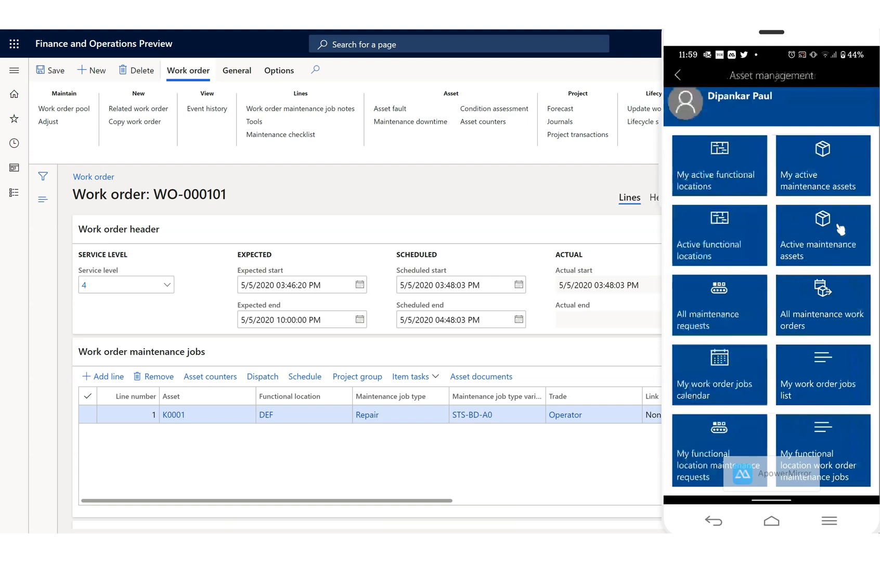
{"action": "left_click", "coordinate": [822, 374]}
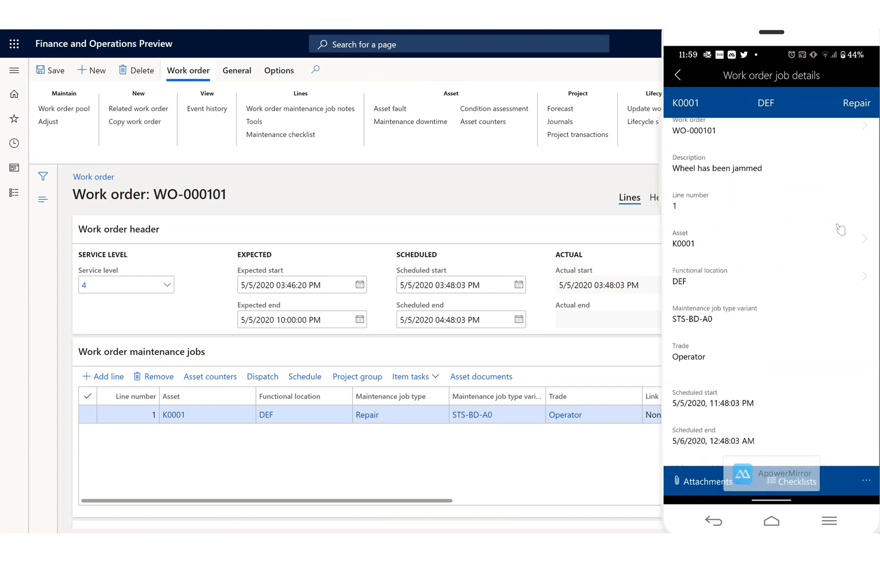
{"action": "scroll", "scroll_direction": "down", "scroll_amount": 3}
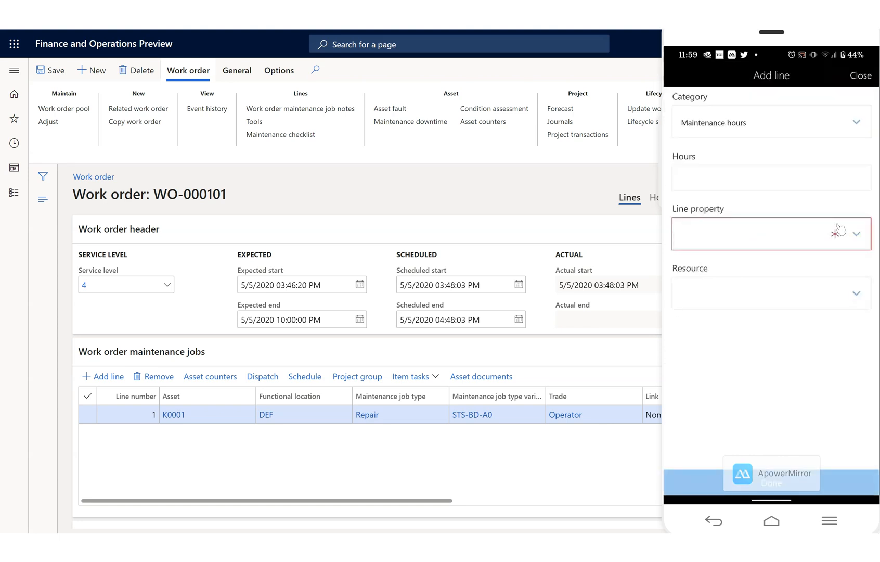
{"action": "type", "text": "3"}
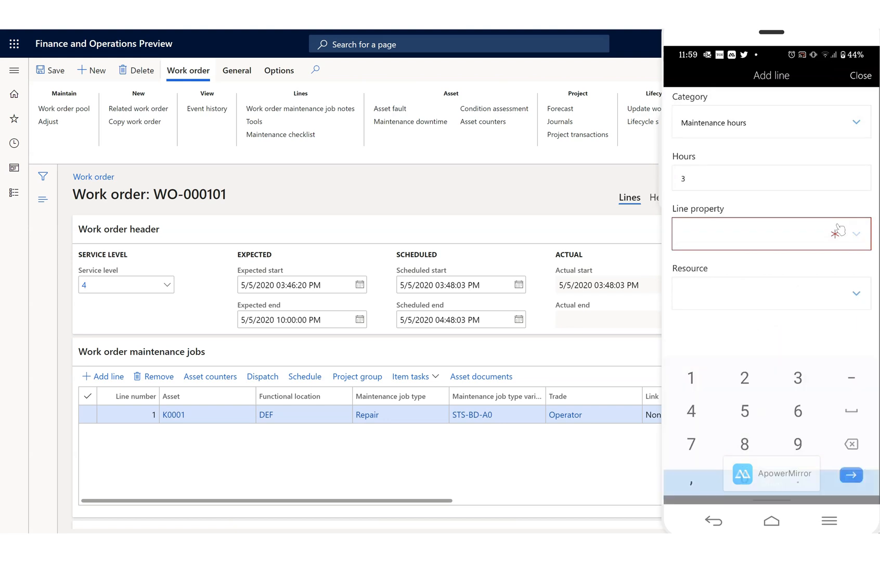
{"action": "left_click", "coordinate": [771, 233]}
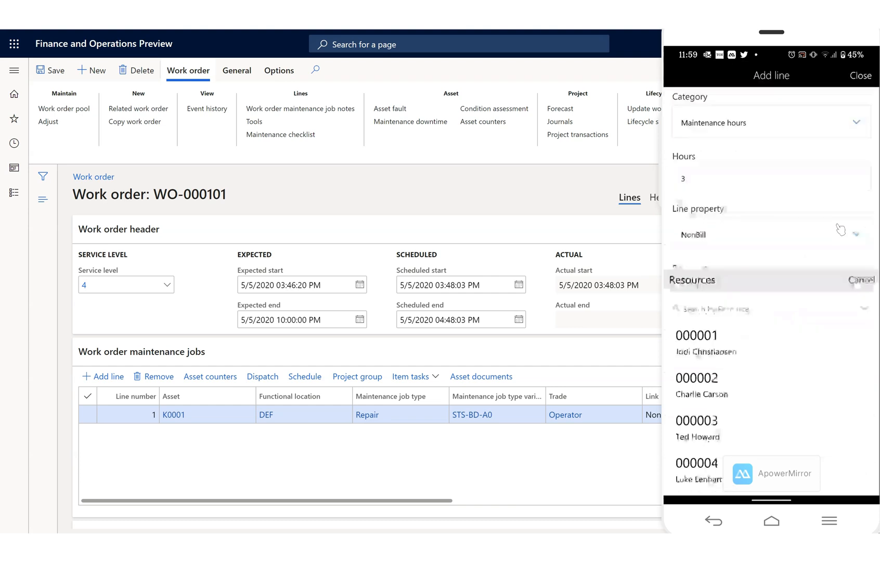
{"action": "left_click", "coordinate": [707, 339]}
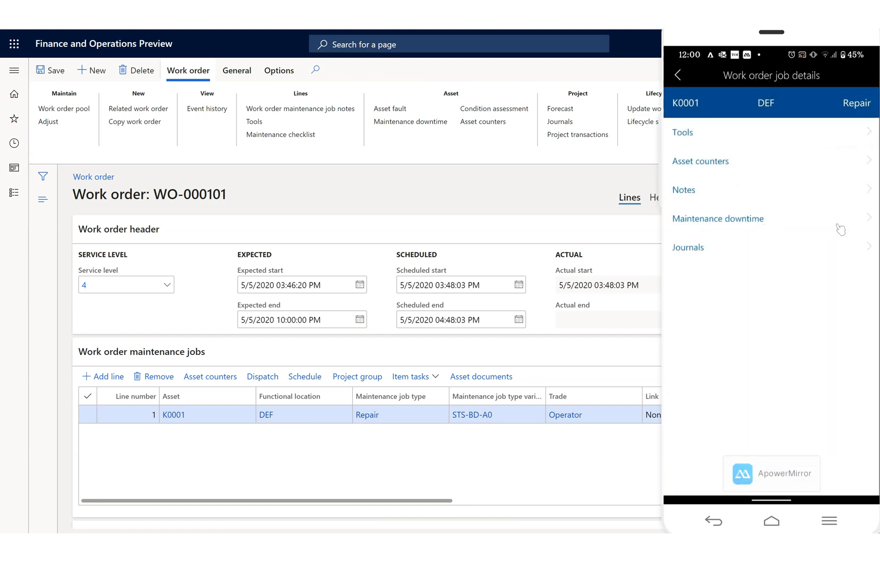
Save the maintenance workers' remark "Wheel don't HV grees" on the K0001 job notes
{"action": "left_click", "coordinate": [684, 190]}
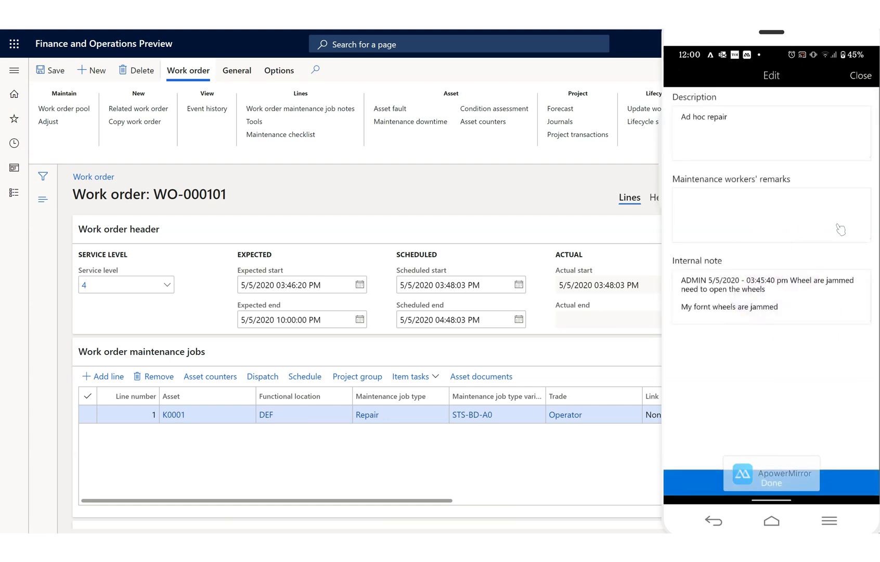
{"action": "left_click", "coordinate": [771, 214]}
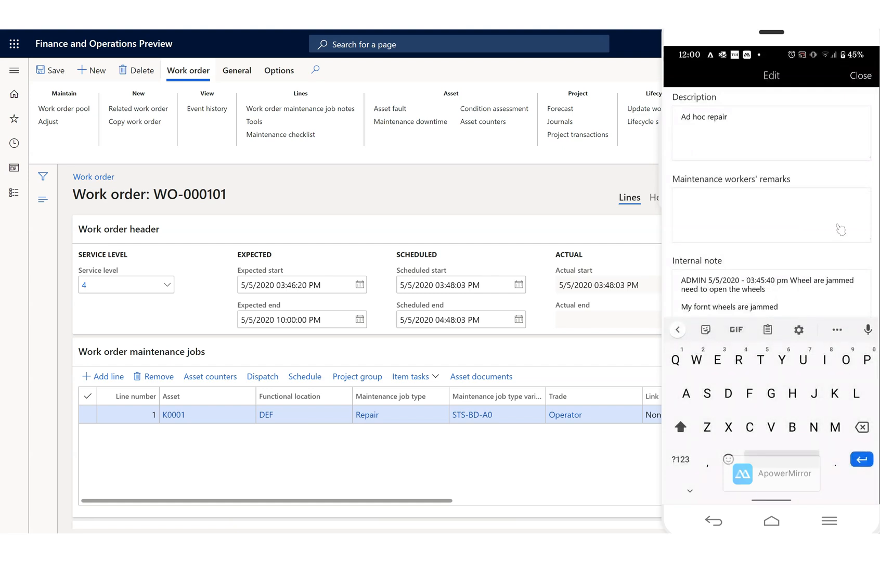
{"action": "type", "text": "Wheel don't HV"}
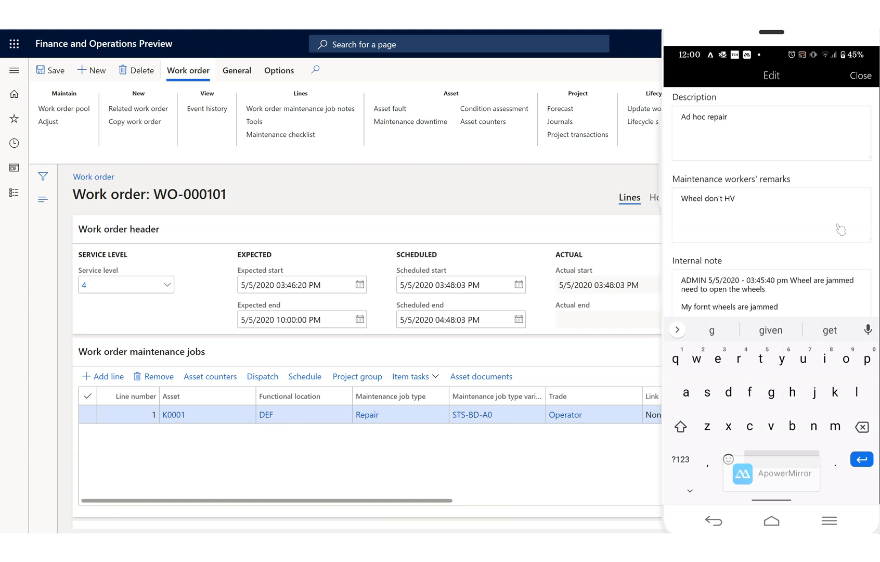
{"action": "type", "text": "grees"}
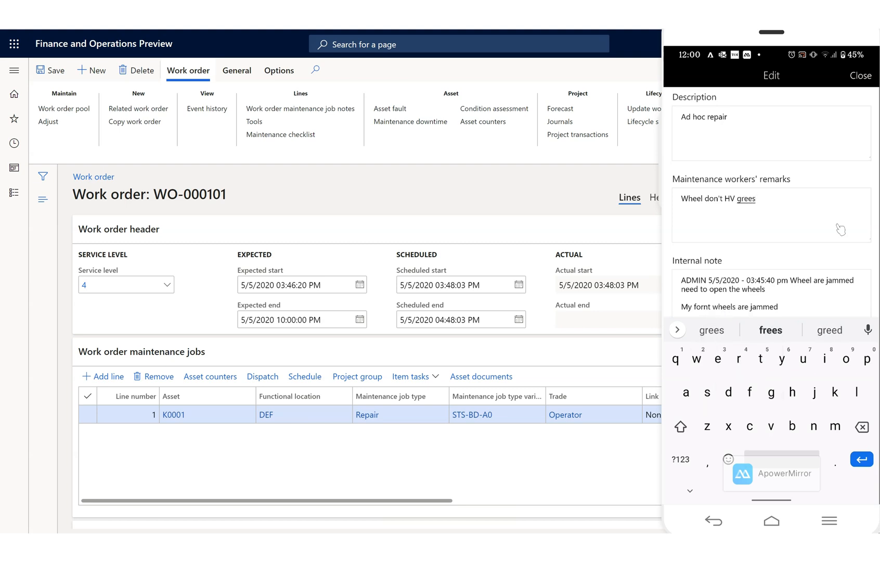
{"action": "key", "text": "enter"}
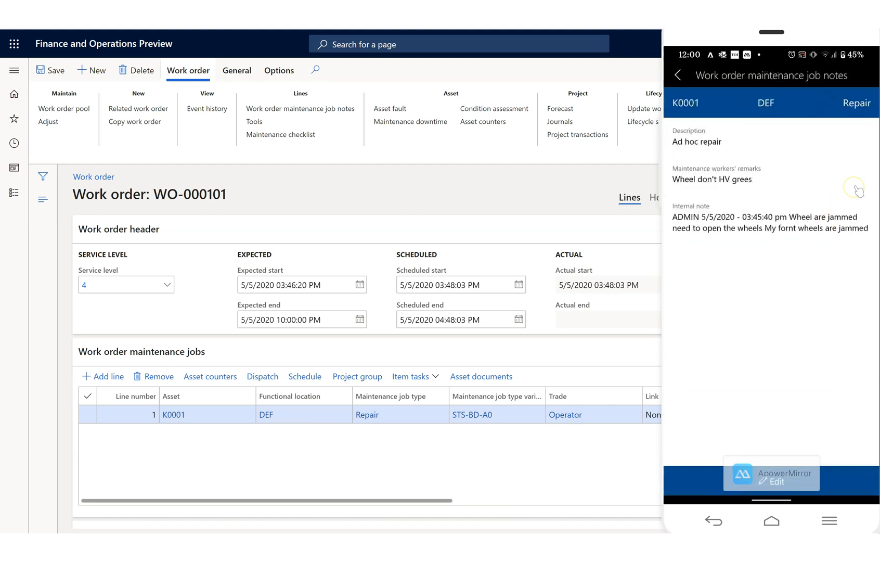
Return from the job notes to the My work order jobs list
{"action": "left_click", "coordinate": [677, 76]}
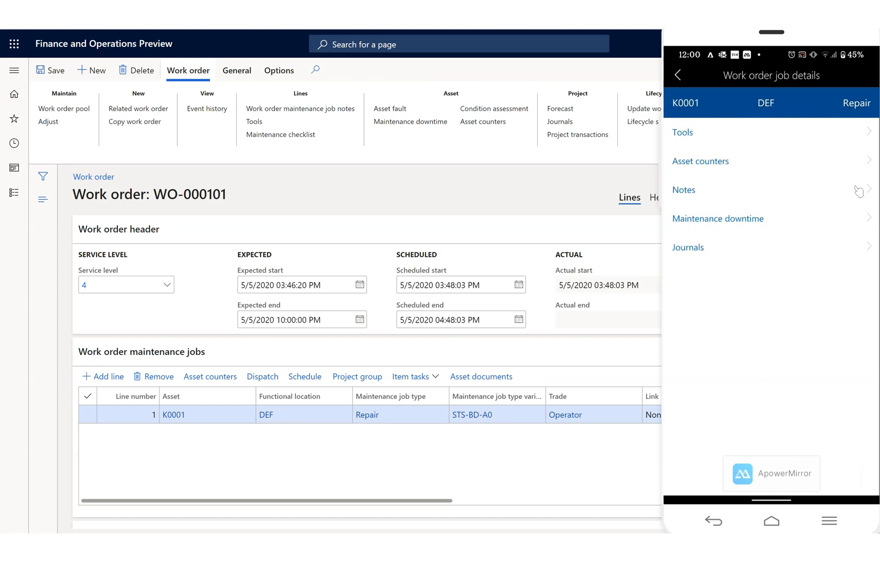
{"action": "left_click", "coordinate": [677, 75]}
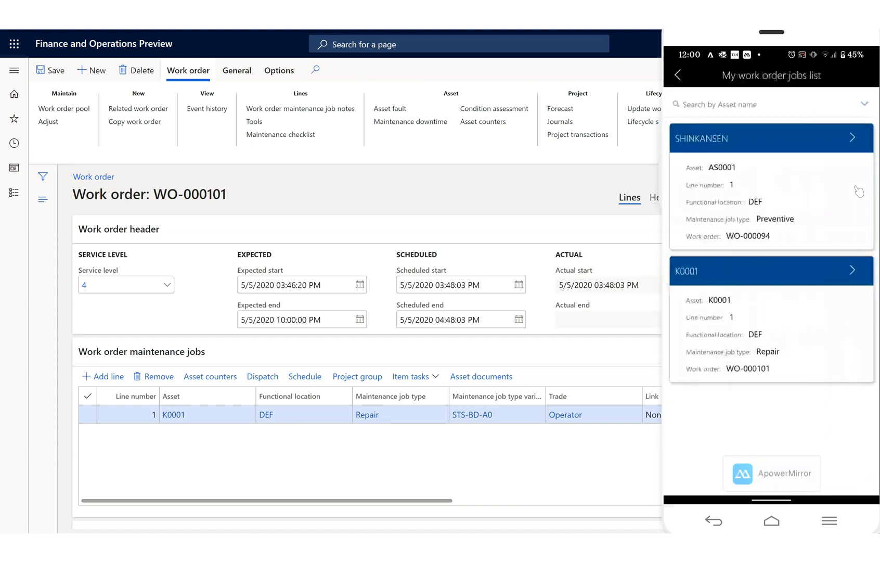
{"action": "left_click", "coordinate": [679, 75]}
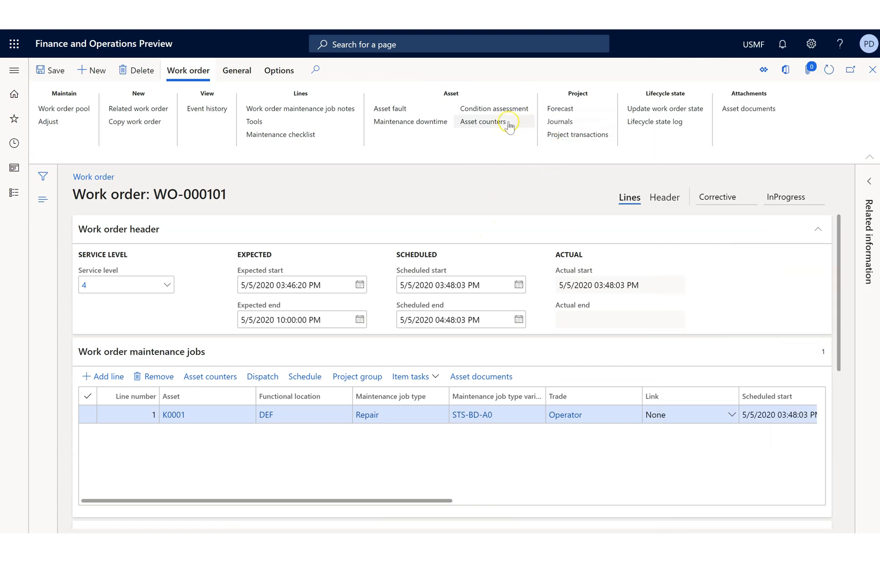
{"action": "mouse_move", "coordinate": [569, 125]}
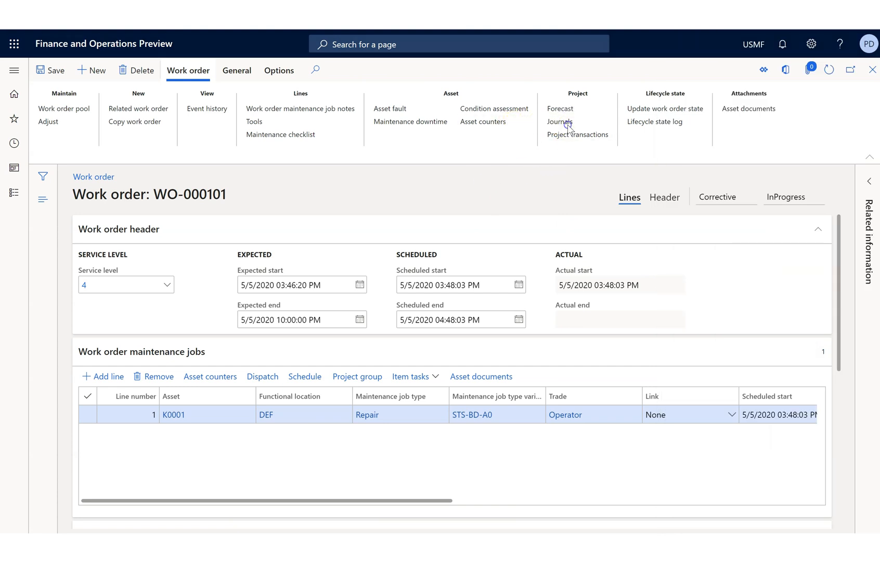
Add an Items journal line for SR0001 at site 1, warehouse 11, quantity 2, NonBill
{"action": "left_click", "coordinate": [560, 122]}
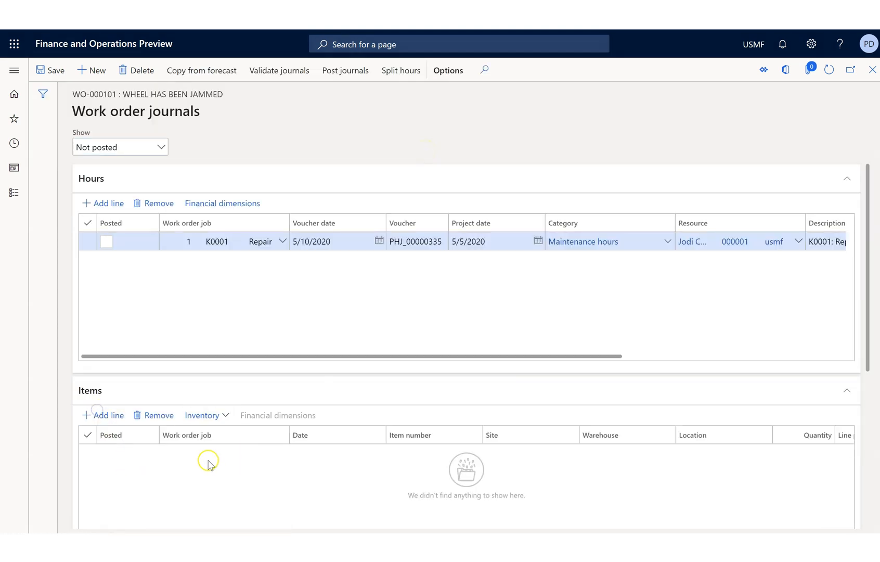
{"action": "left_click", "coordinate": [108, 415]}
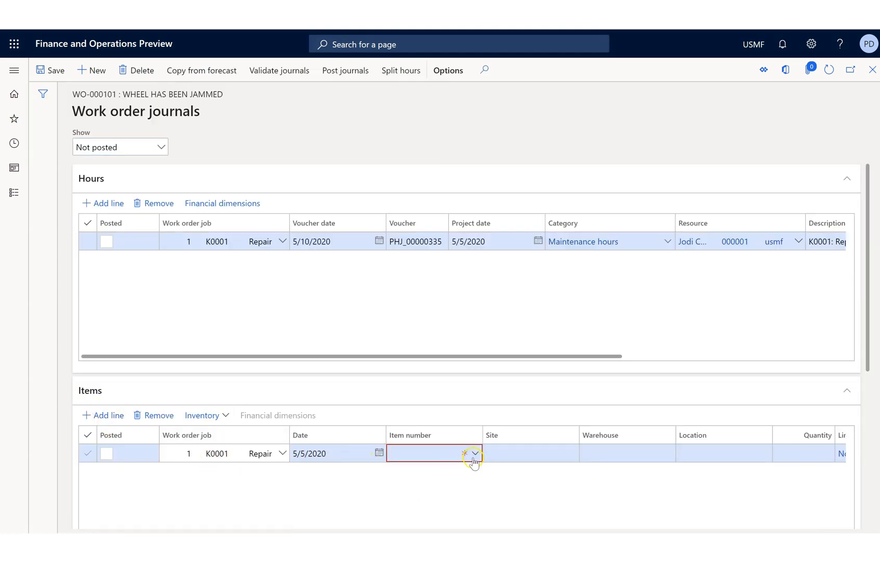
{"action": "type", "text": "sr"}
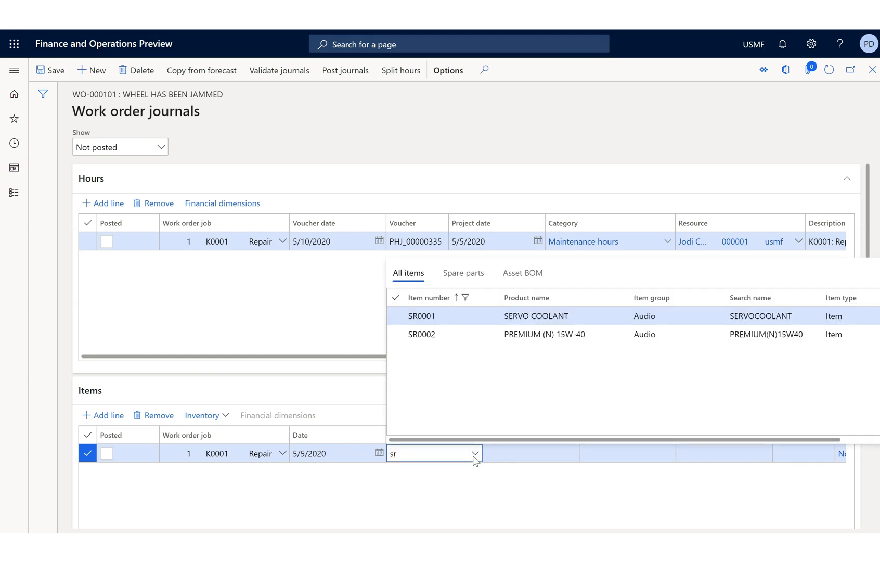
{"action": "left_click", "coordinate": [422, 315]}
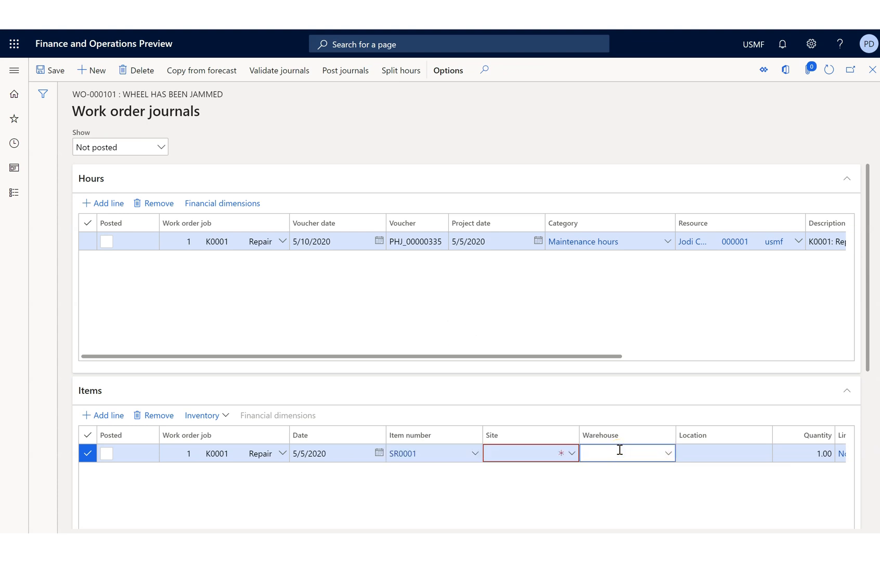
{"action": "type", "text": "11"}
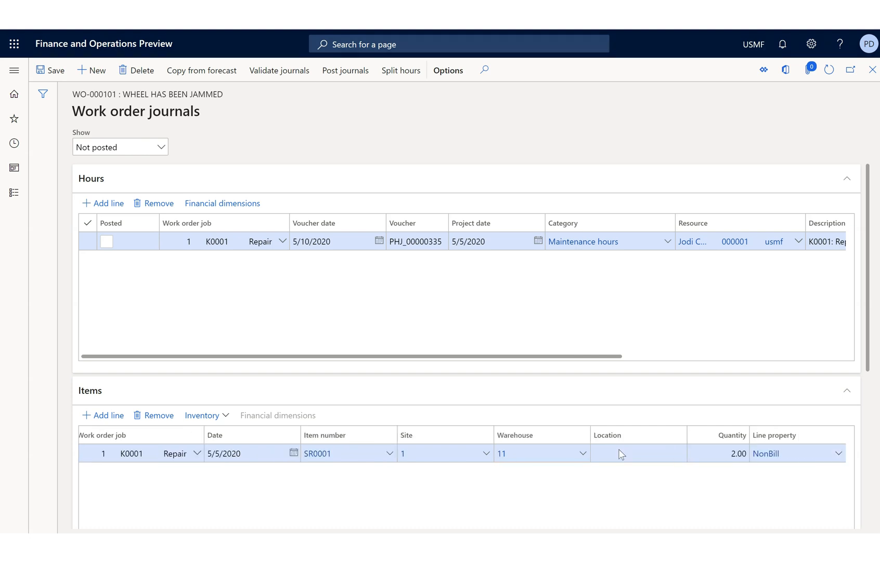
Add a Maintenance expenses line with cost price 750.00 USD and return to the work order
{"action": "scroll", "scroll_direction": "down", "scroll_amount": 3}
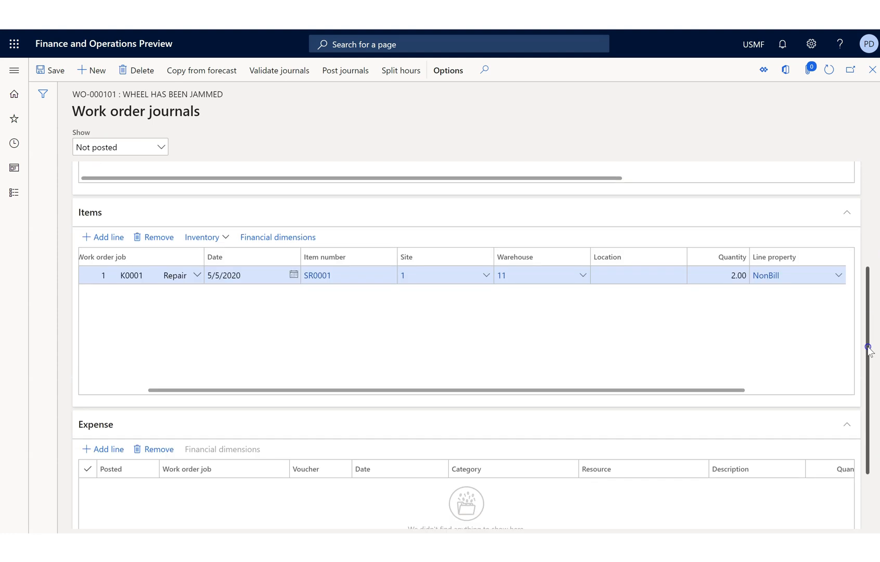
{"action": "scroll", "scroll_direction": "down", "scroll_amount": 3}
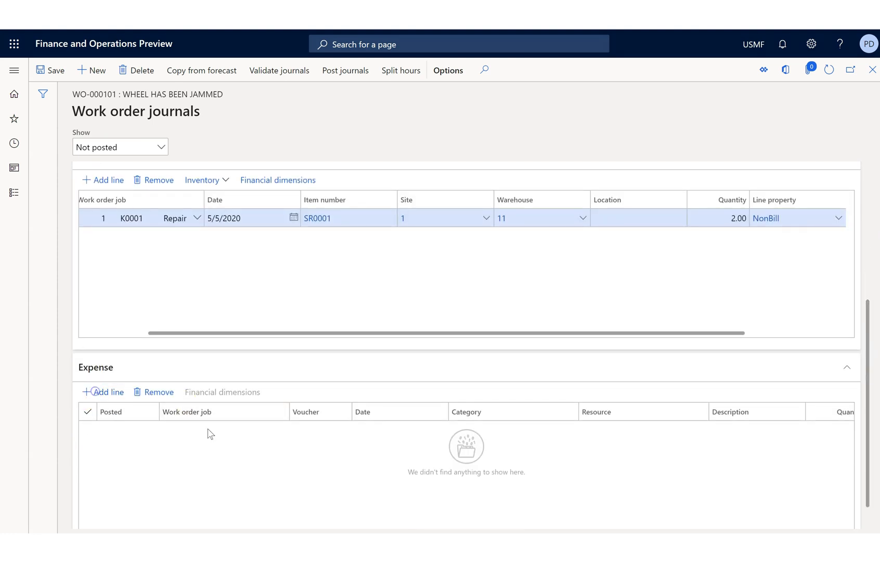
{"action": "left_click", "coordinate": [103, 392]}
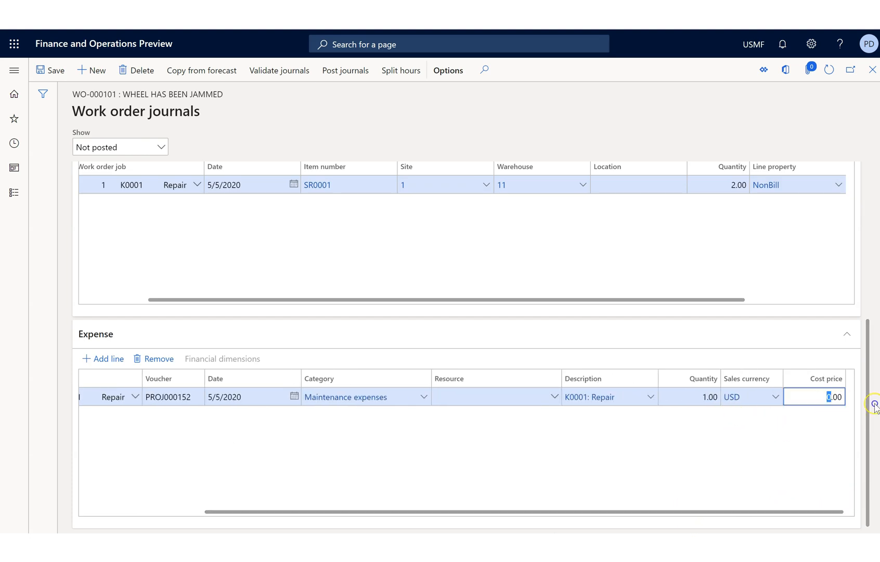
{"action": "type", "text": "7"}
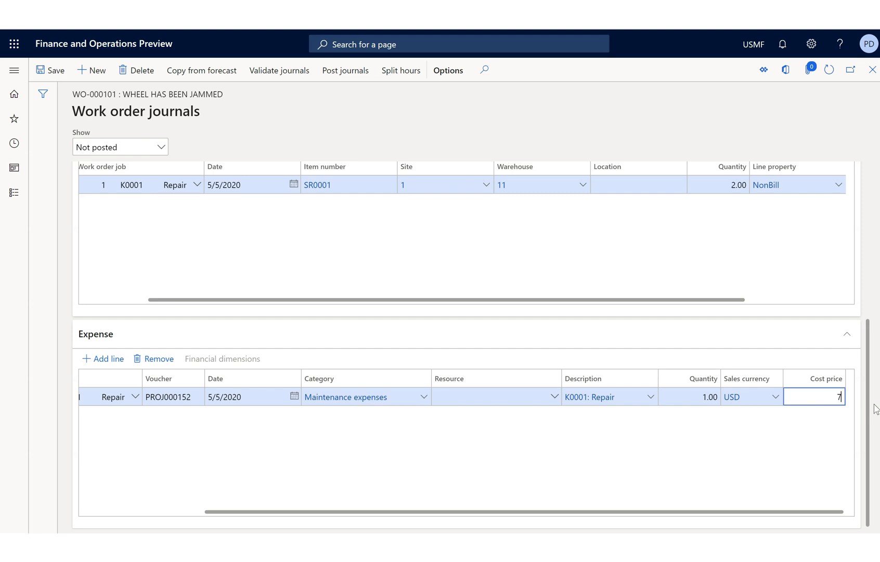
{"action": "type", "text": "50.00"}
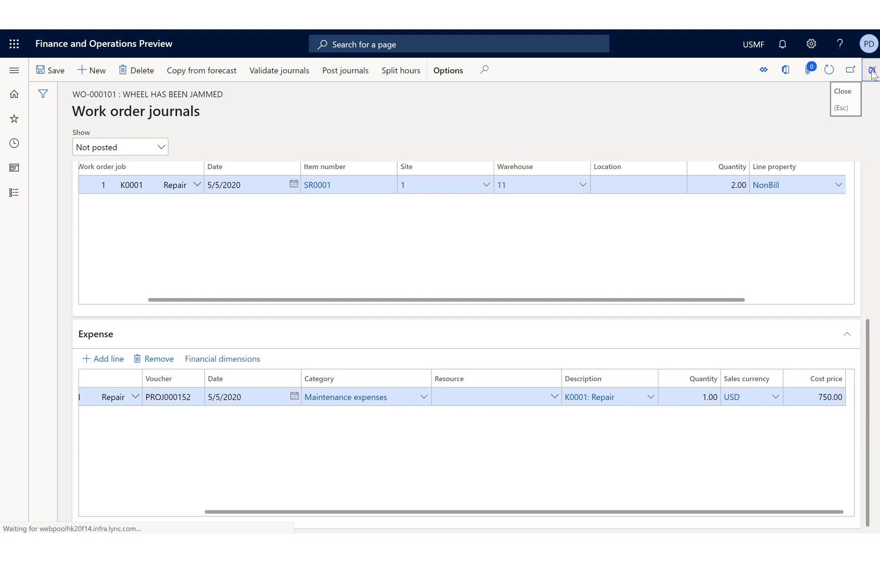
{"action": "left_click", "coordinate": [871, 70]}
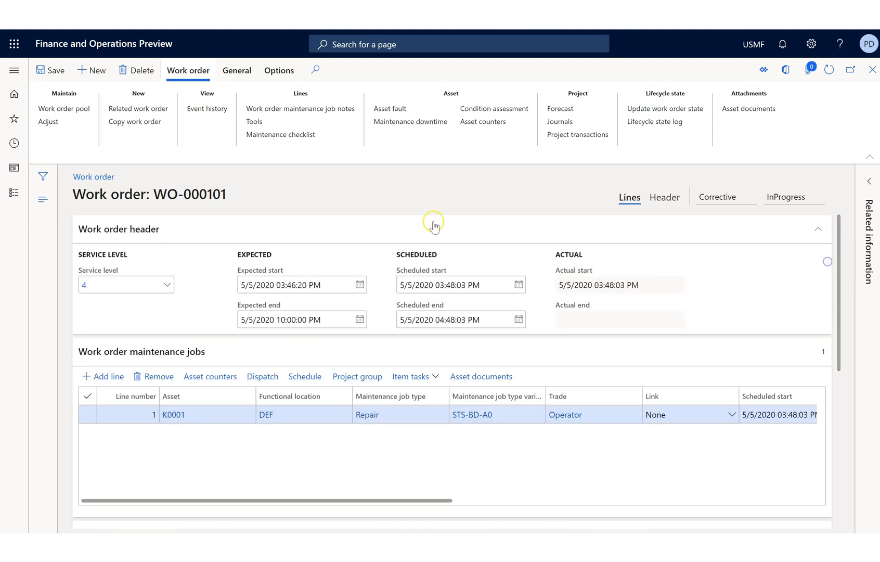
{"action": "mouse_move", "coordinate": [389, 108]}
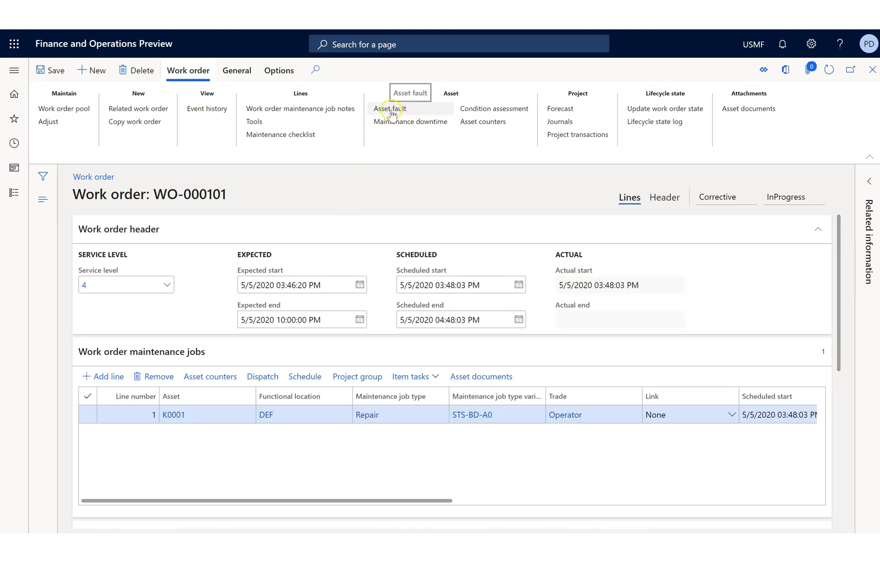
On K0001's jammed-equipment fault, set the fault cause to Faulty fuse
{"action": "left_click", "coordinate": [390, 108]}
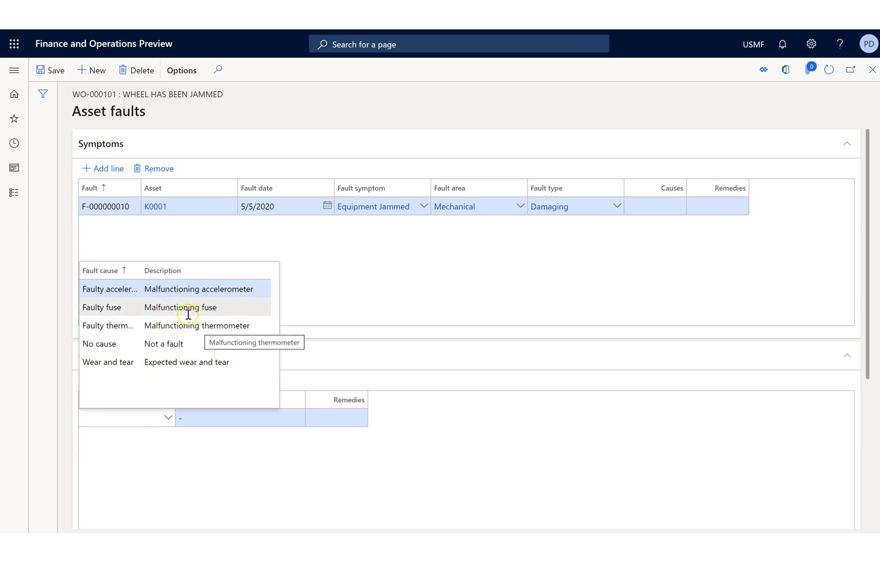
{"action": "left_click", "coordinate": [102, 307]}
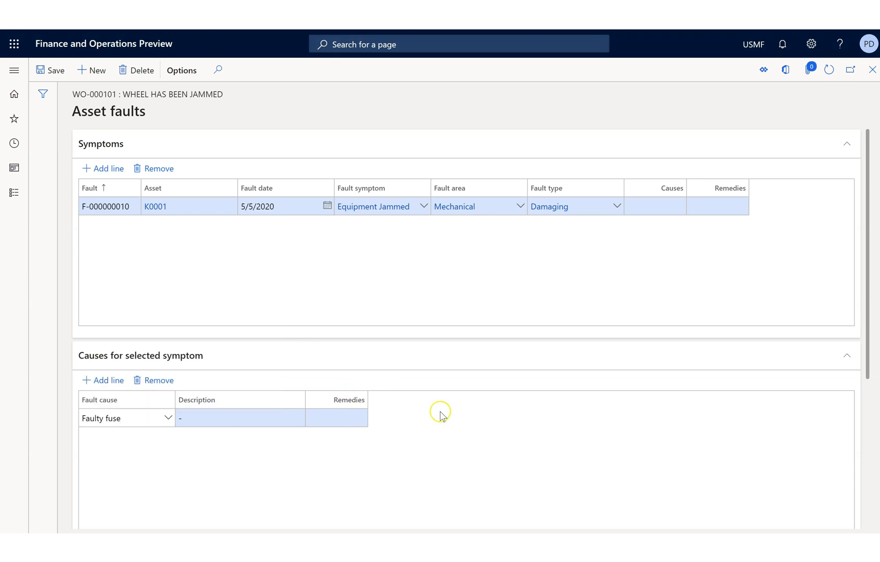
{"action": "scroll", "scroll_direction": "down", "scroll_amount": 3}
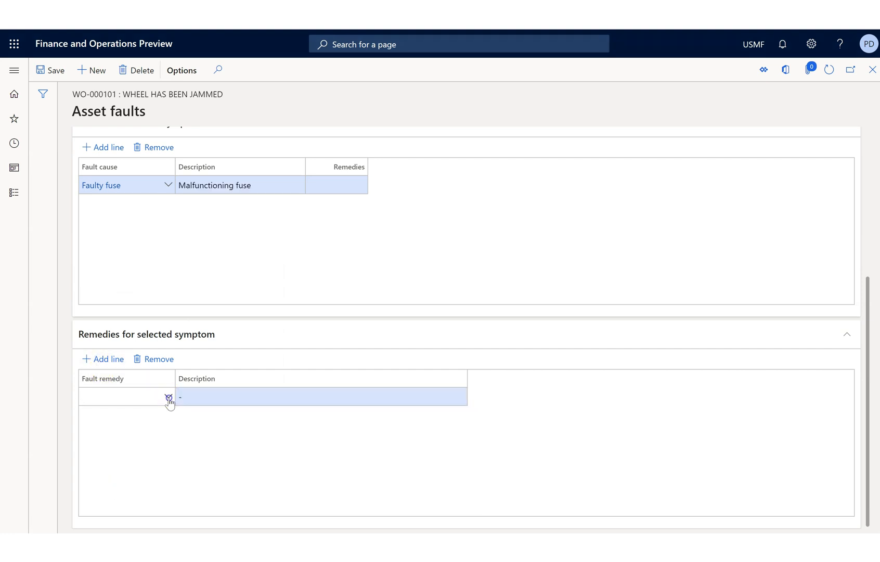
Add fault remedy Repaired with description 'Object has been repaired'
{"action": "left_click", "coordinate": [167, 396]}
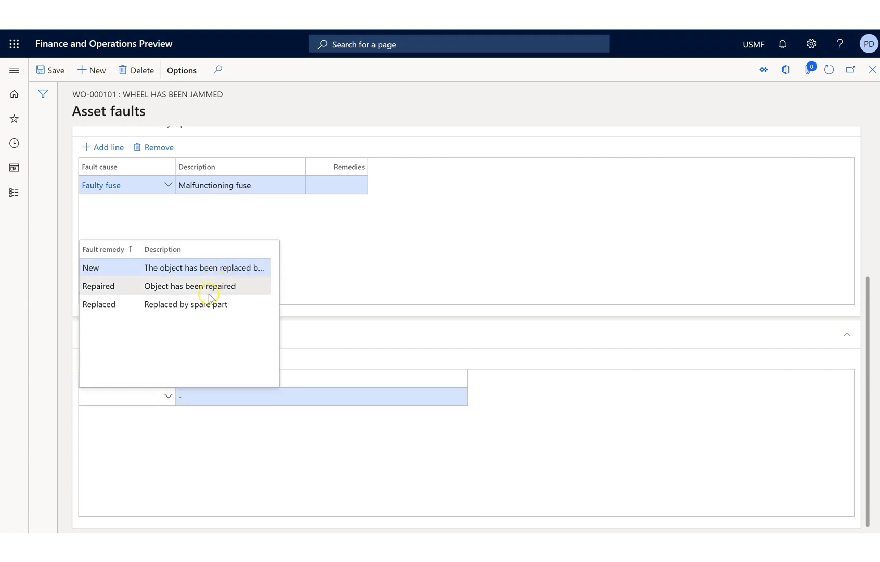
{"action": "left_click", "coordinate": [98, 286]}
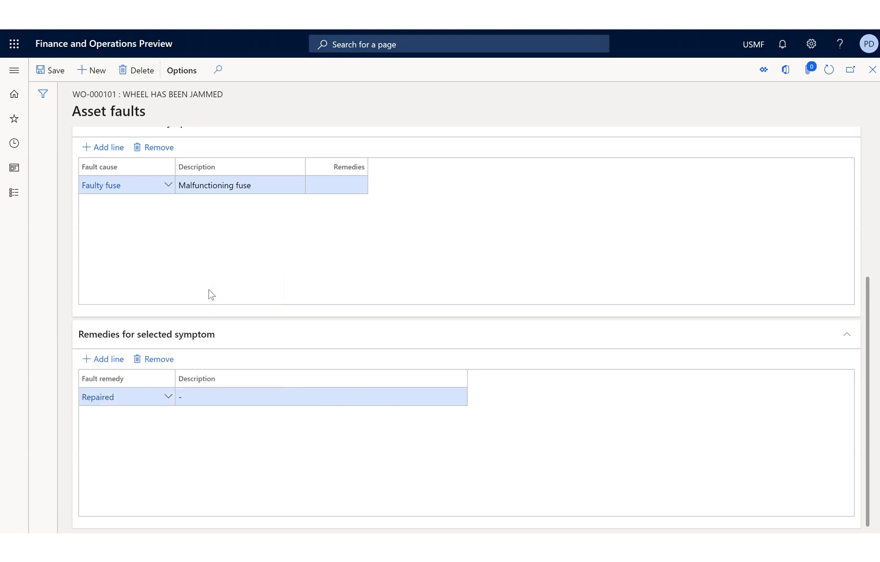
{"action": "type", "text": "Object has been repaired"}
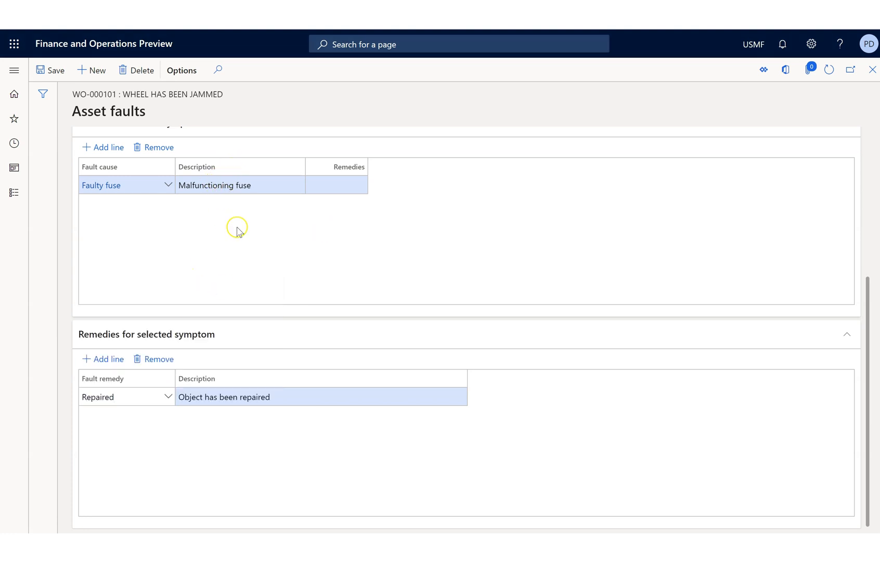
{"action": "left_click", "coordinate": [112, 397]}
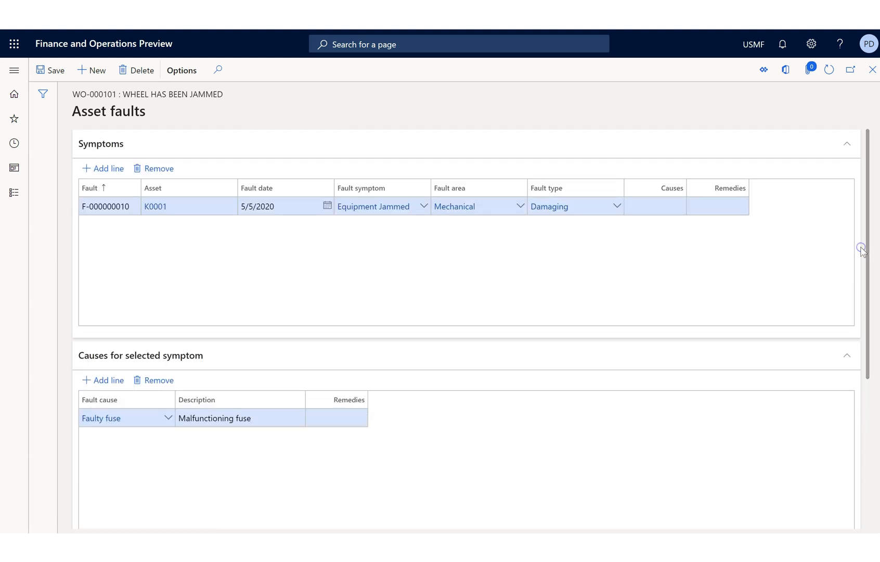
{"action": "mouse_move", "coordinate": [863, 251]}
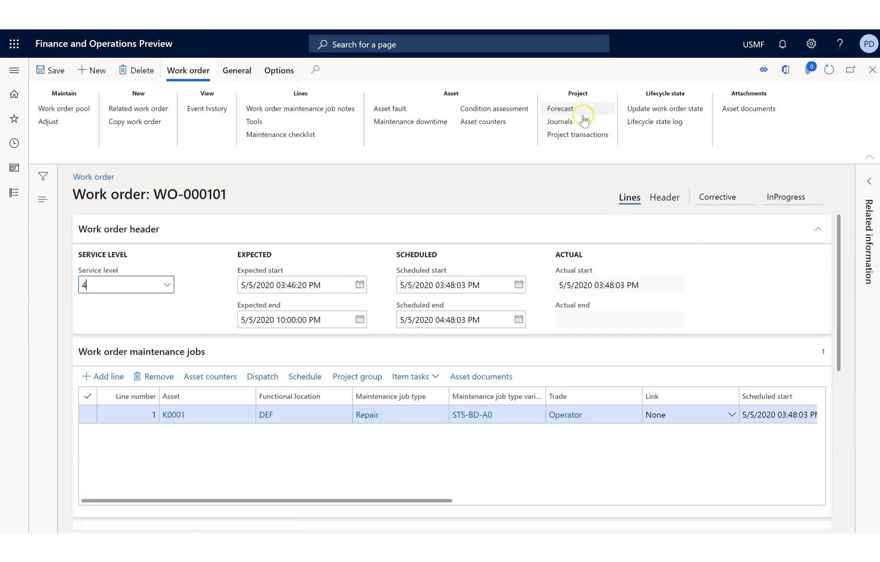
Update WO-000101's lifecycle state to Completed
{"action": "left_click", "coordinate": [620, 319]}
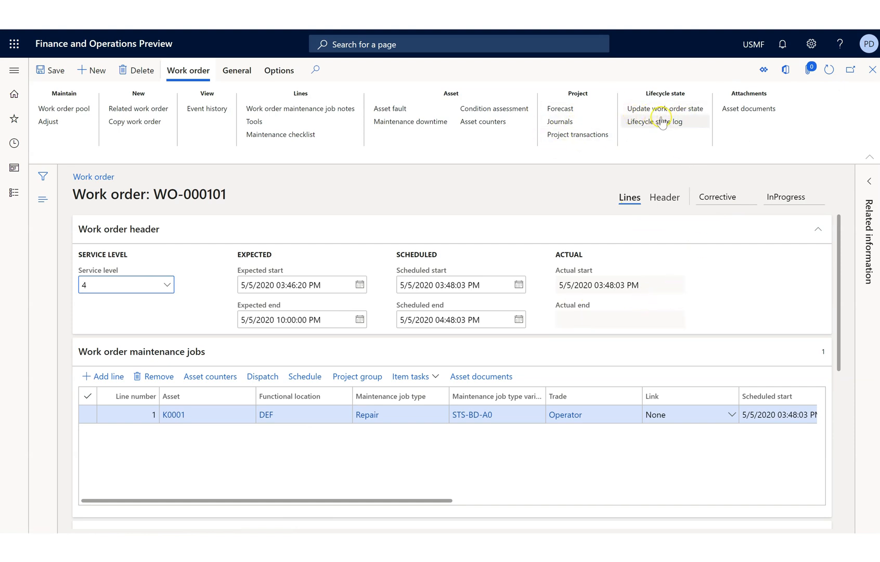
{"action": "left_click", "coordinate": [663, 108]}
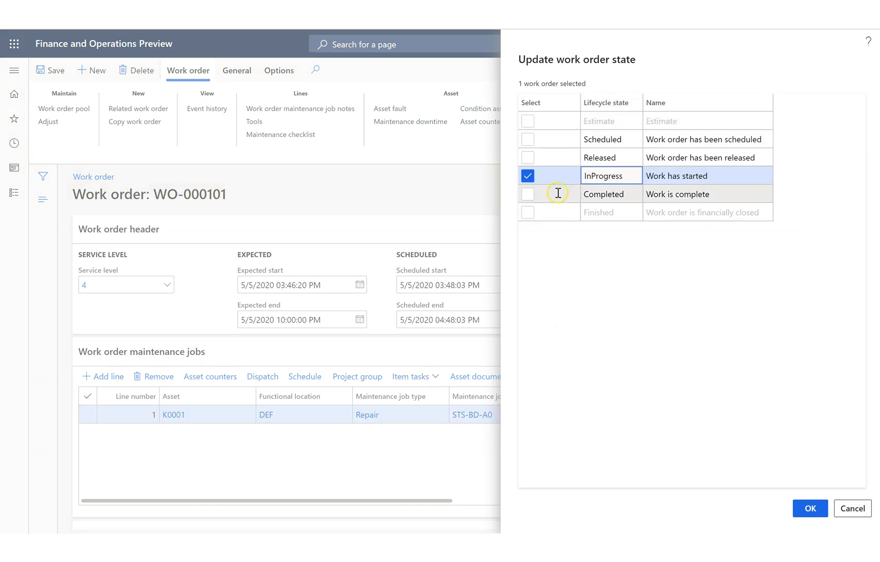
{"action": "left_click", "coordinate": [527, 194]}
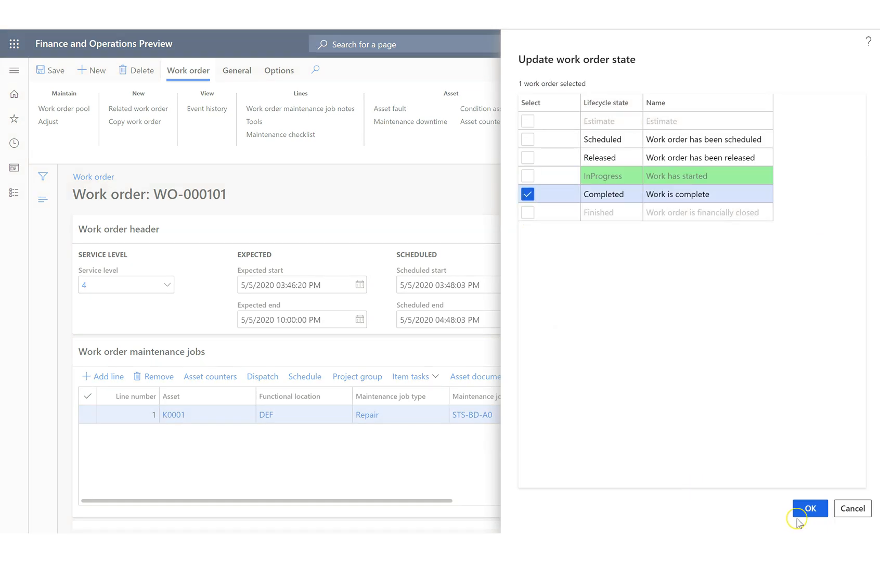
{"action": "left_click", "coordinate": [808, 507]}
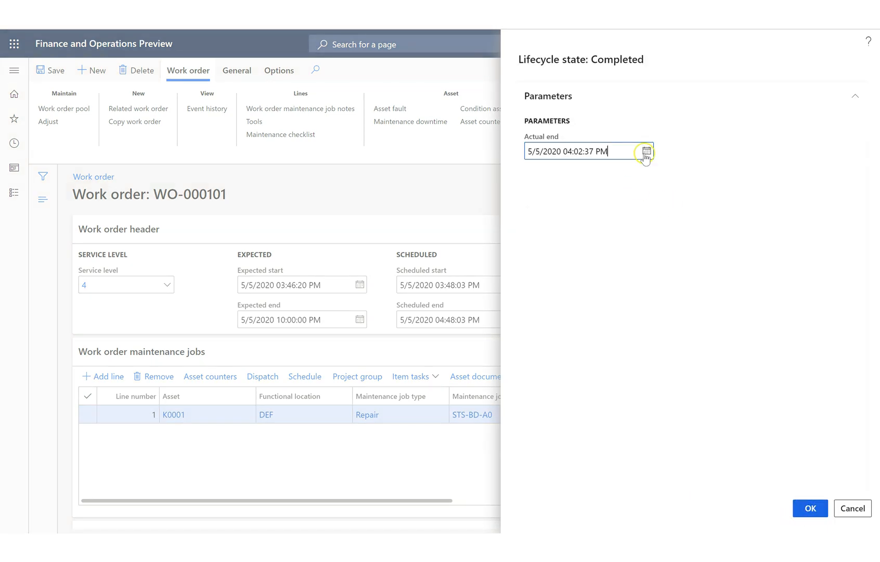
Set the actual end to 5/5/2020 05:02:37 PM and confirm the Completed state
{"action": "left_click", "coordinate": [645, 151]}
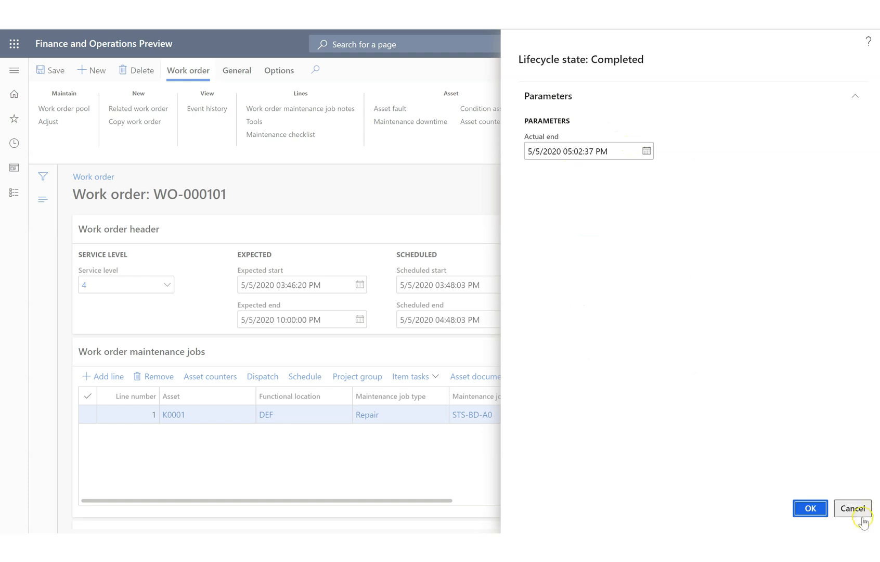
{"action": "left_click", "coordinate": [810, 508]}
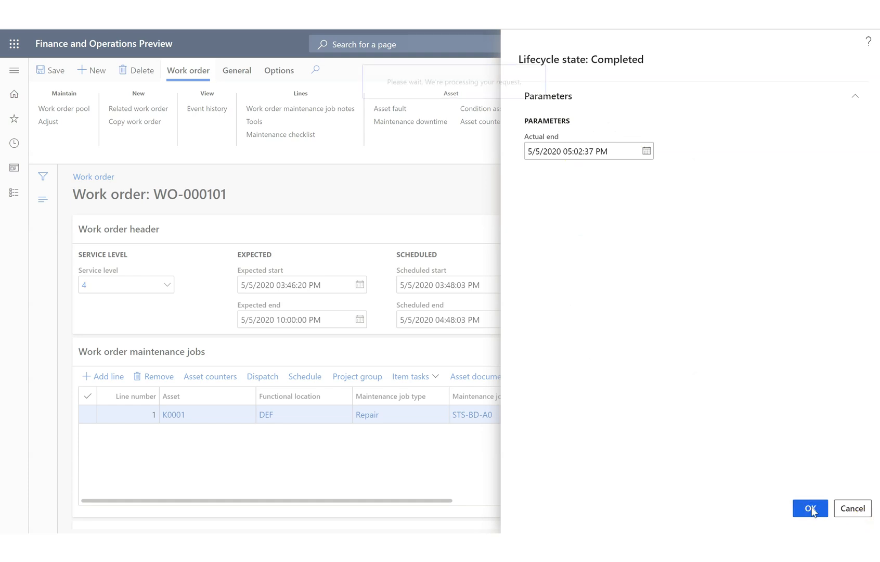
{"action": "left_click", "coordinate": [809, 508]}
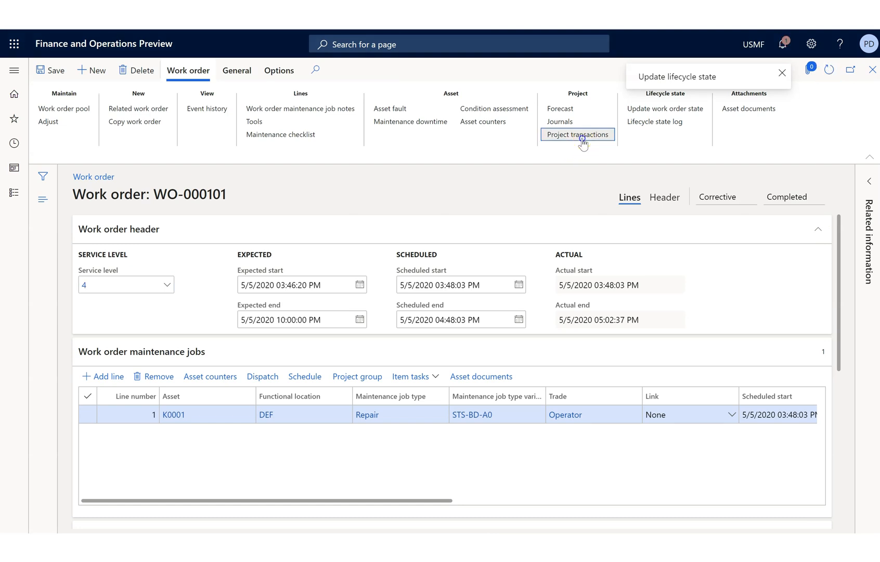
{"action": "left_click", "coordinate": [576, 134]}
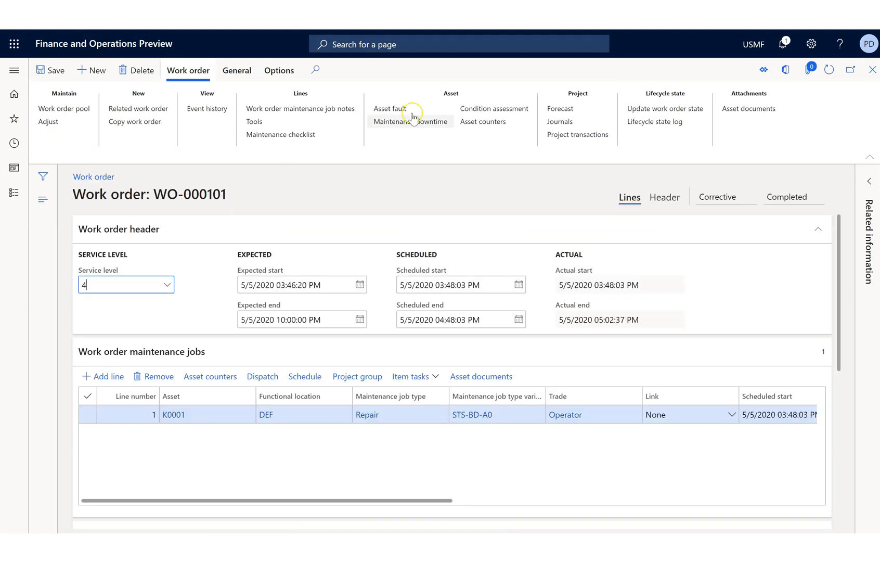
{"action": "left_click", "coordinate": [236, 69]}
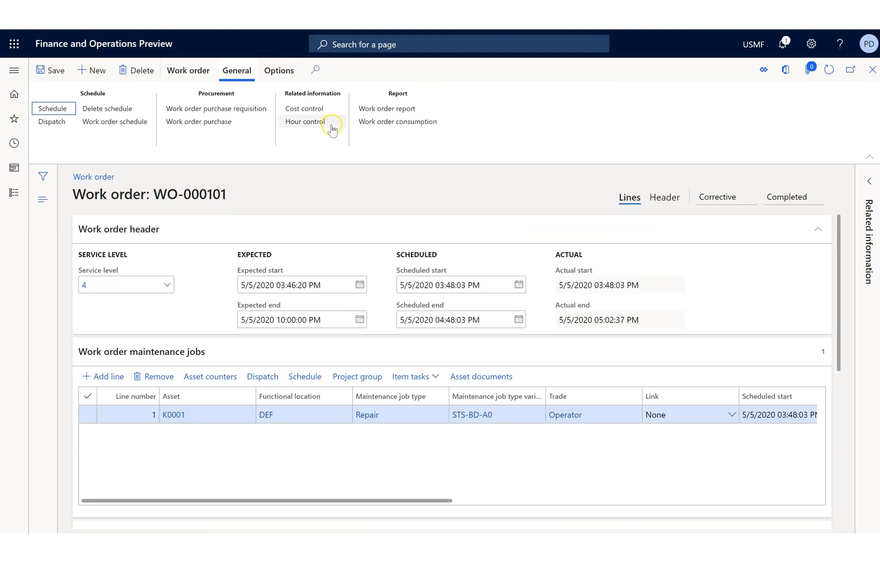
{"action": "mouse_move", "coordinate": [387, 108]}
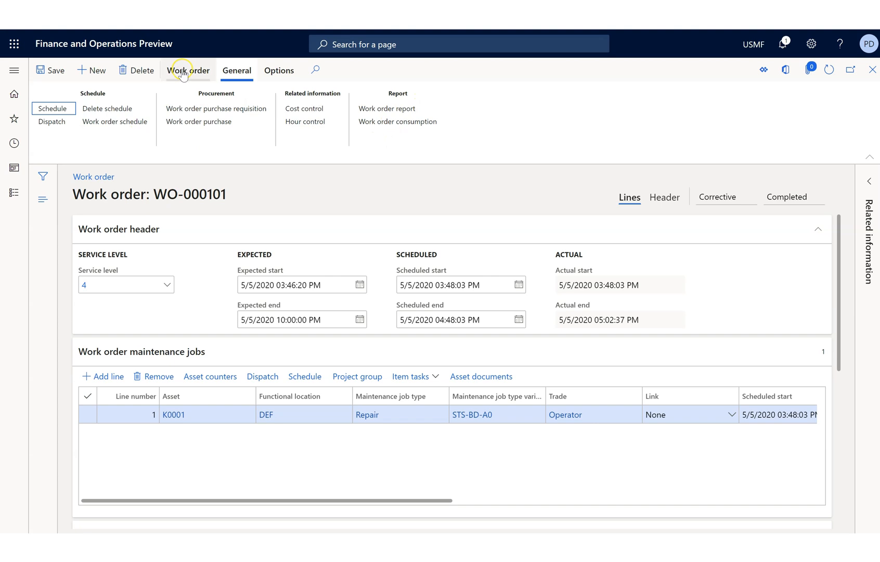
{"action": "left_click", "coordinate": [188, 70]}
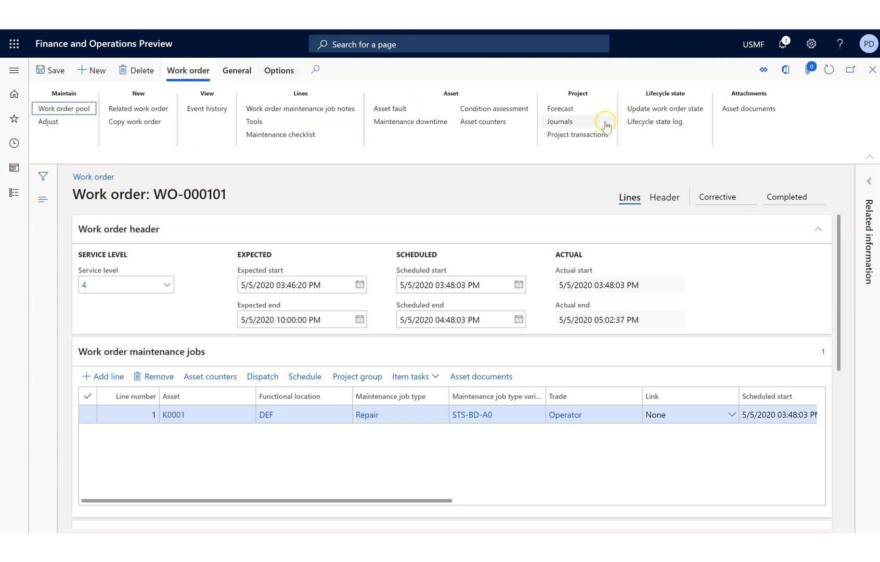
Update WO-000101's lifecycle state to Finished, financially closing it
{"action": "left_click", "coordinate": [664, 108]}
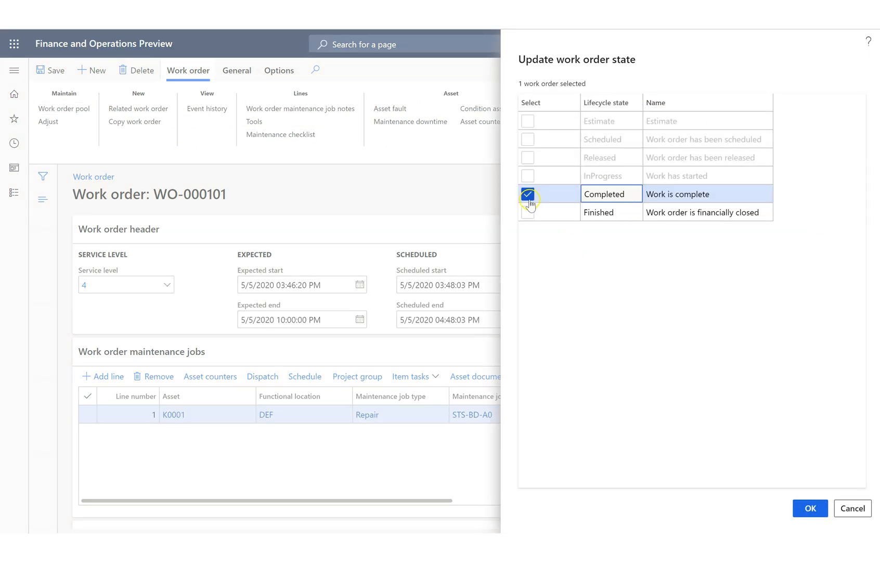
{"action": "left_click", "coordinate": [527, 212]}
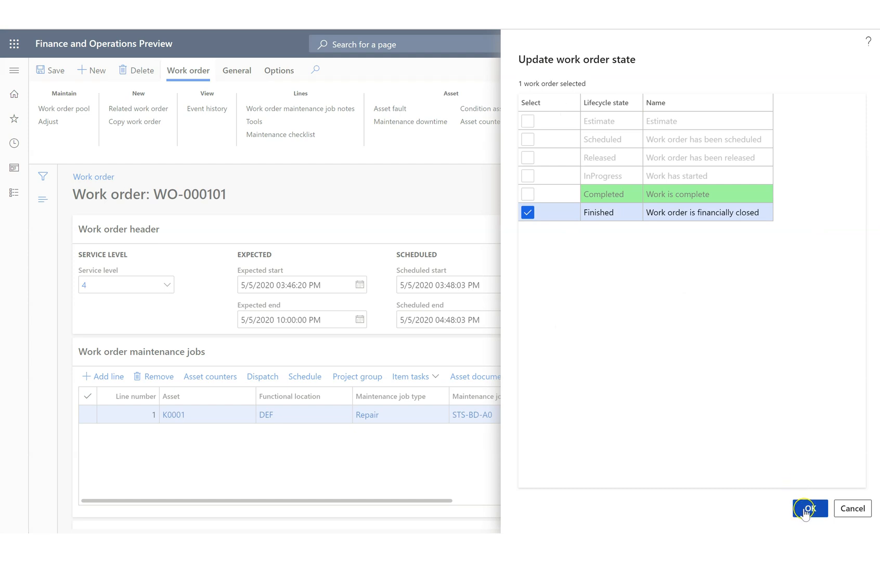
{"action": "left_click", "coordinate": [810, 508]}
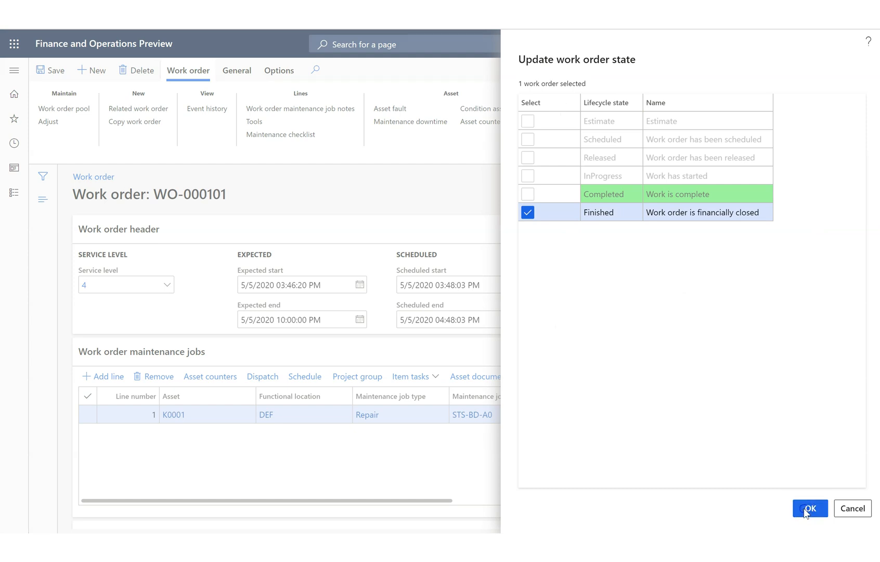
{"action": "left_click", "coordinate": [809, 508]}
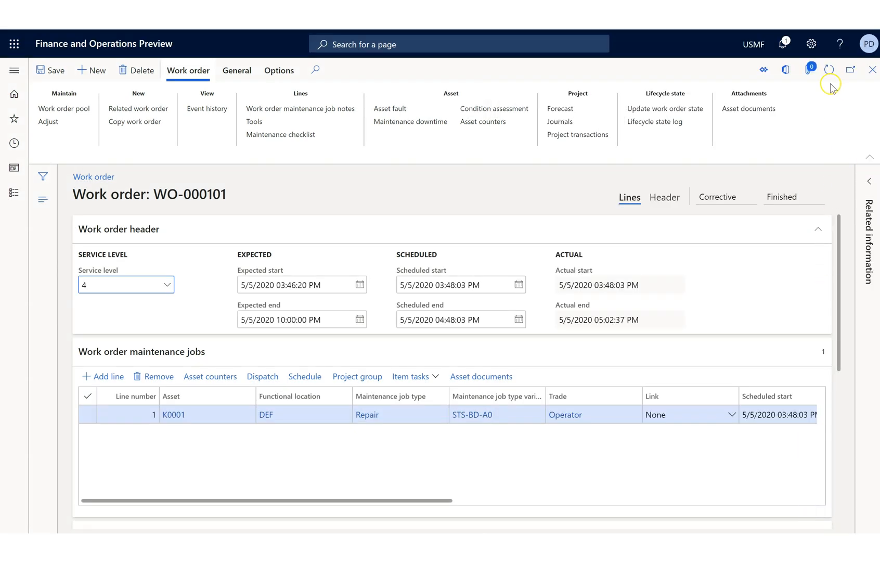
{"action": "mouse_move", "coordinate": [871, 69]}
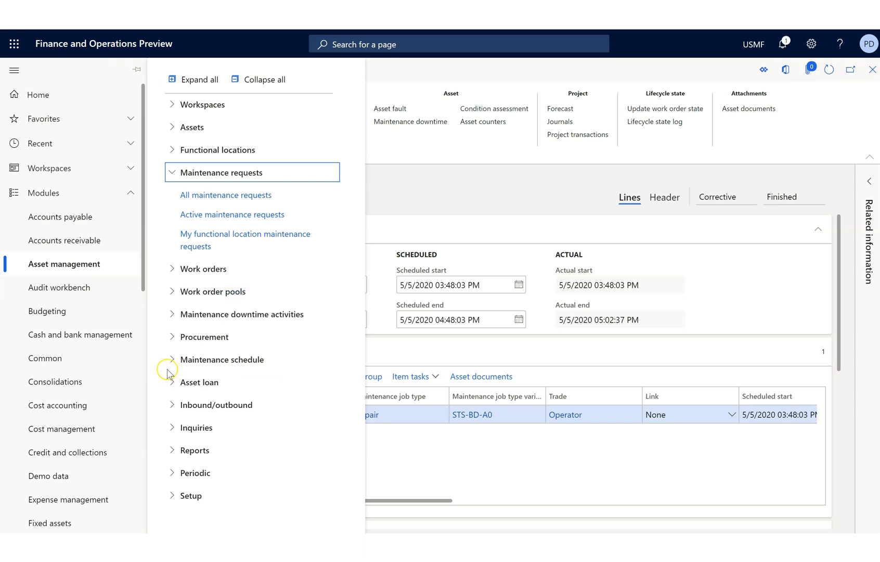
{"action": "mouse_move", "coordinate": [80, 334]}
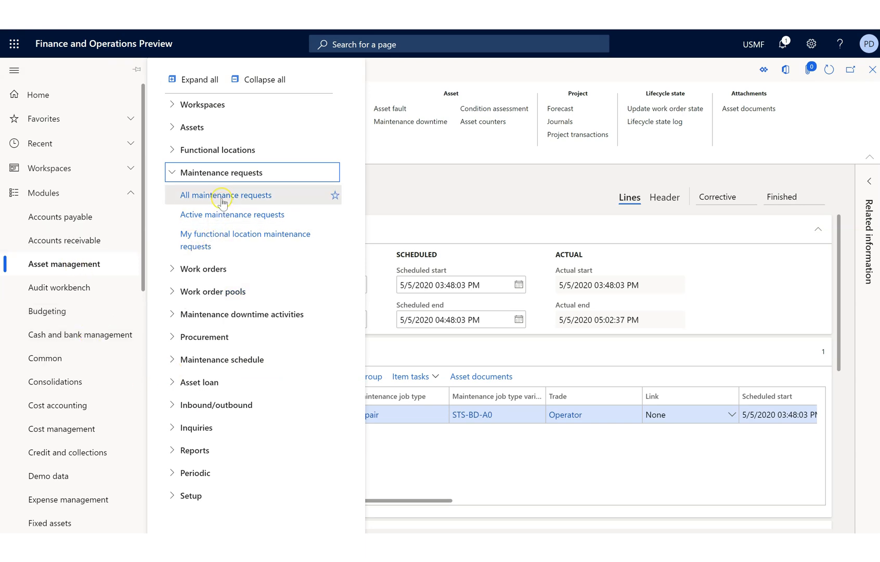
View the All maintenance requests list, where MR-000025 for WO-000101 reads Completed
{"action": "left_click", "coordinate": [226, 194]}
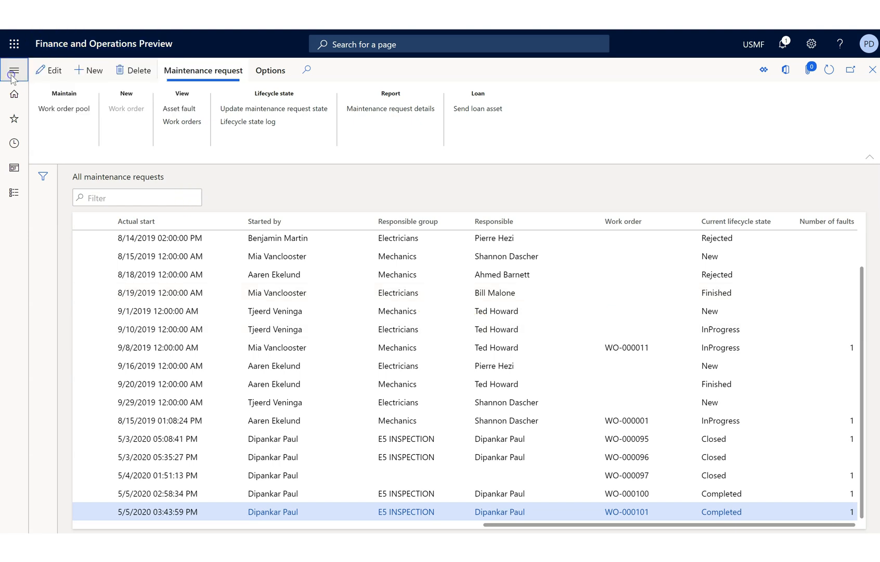
{"action": "left_click", "coordinate": [13, 70]}
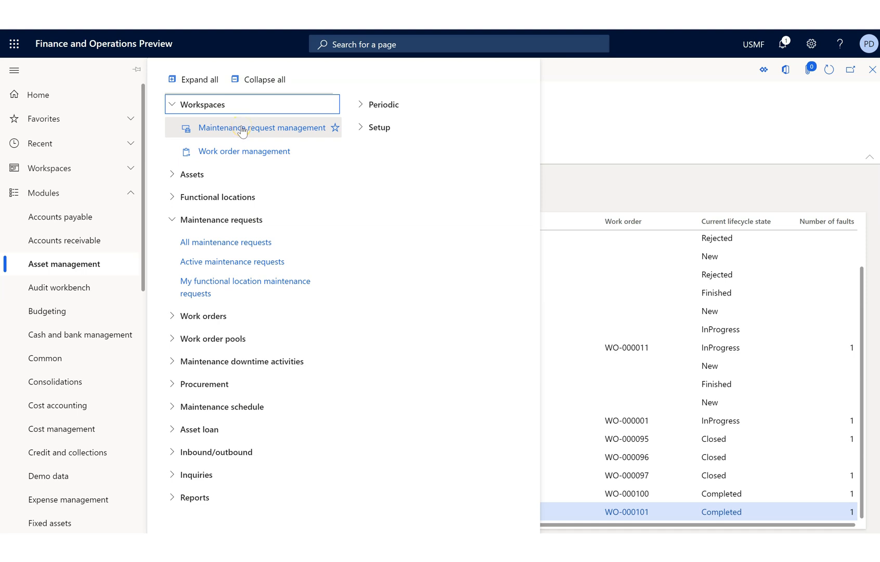
{"action": "mouse_move", "coordinate": [251, 155]}
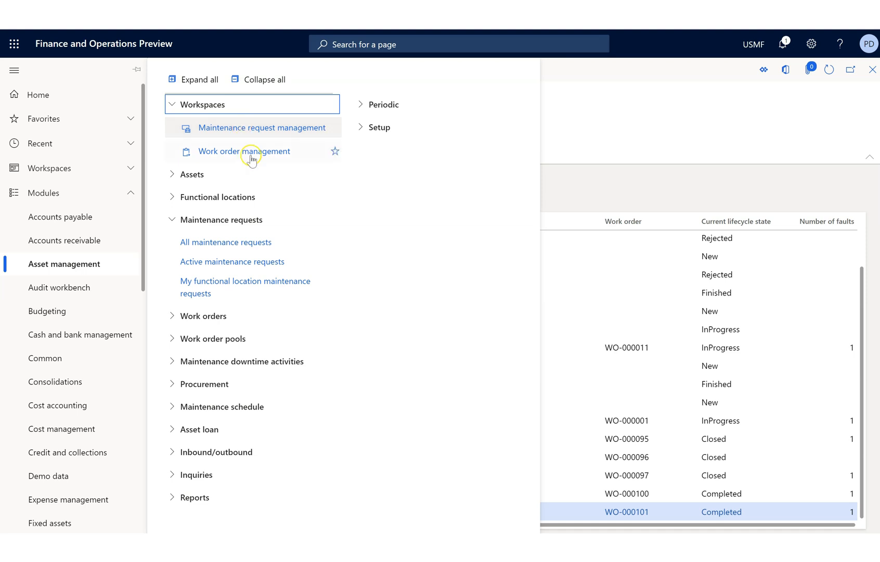
Go to the Maintenance request management workspace showing 13 active requests, 2 since yesterday
{"action": "left_click", "coordinate": [243, 151]}
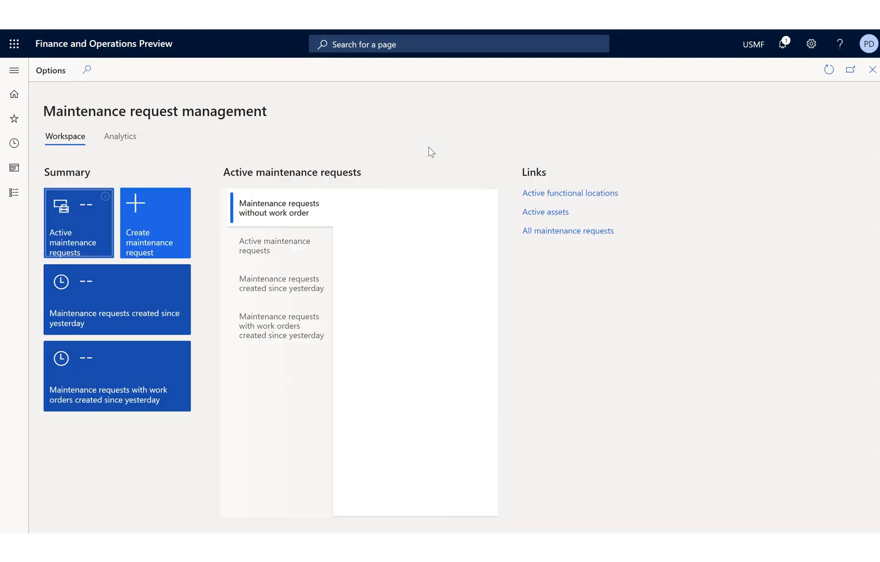
{"action": "left_click", "coordinate": [279, 208]}
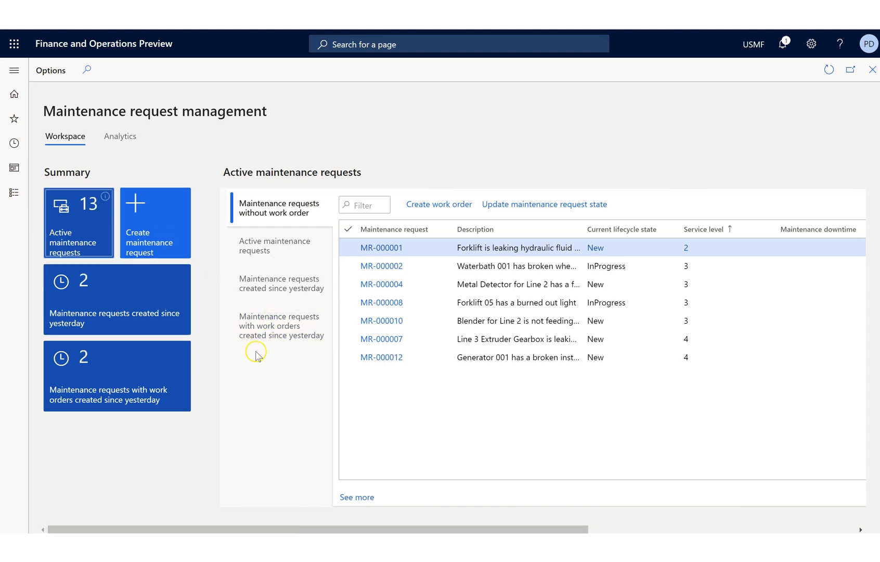
{"action": "mouse_move", "coordinate": [259, 511]}
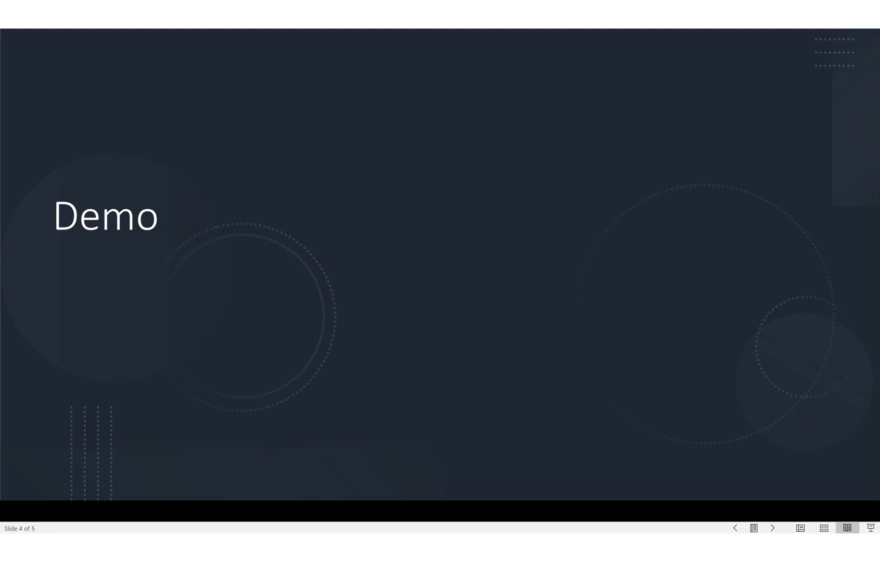
Advance the slideshow to the final Thank you slide, 5 of 5
{"action": "left_click", "coordinate": [773, 528]}
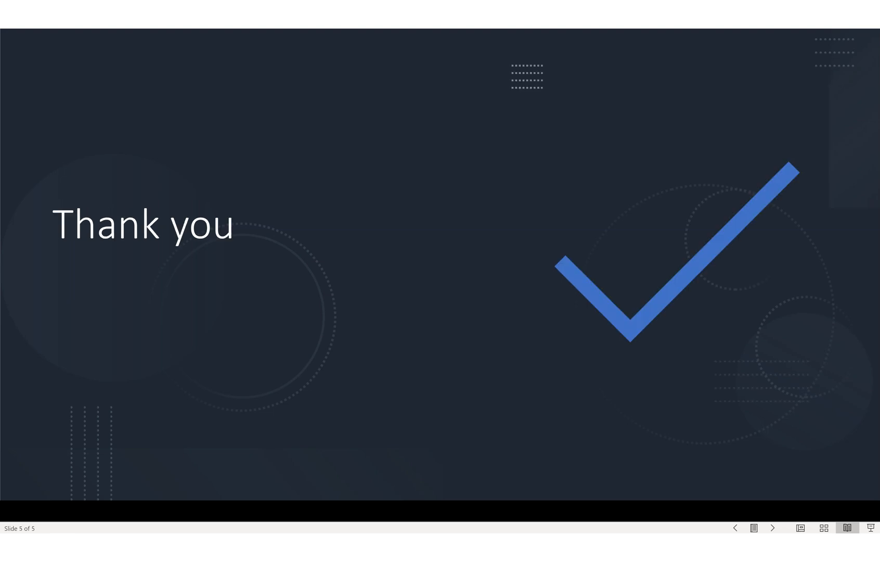
{"action": "mouse_move", "coordinate": [441, 34]}
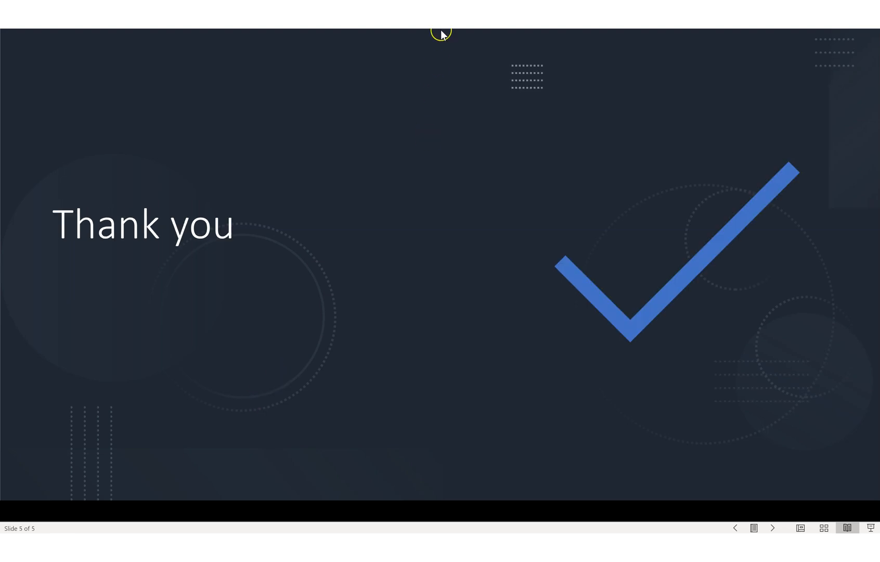